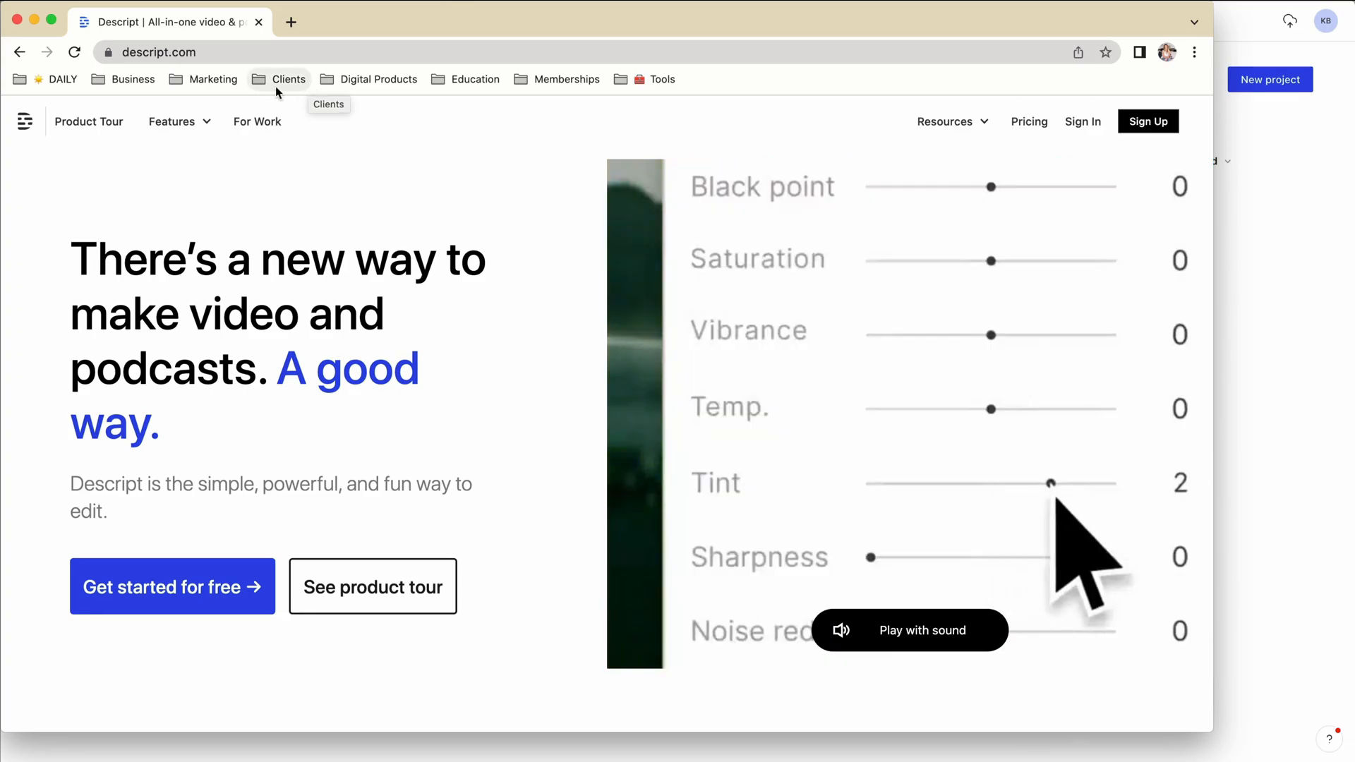
Step: View the Descript pricing page with its Free, Creator, Pro and Enterprise plans
click(1029, 121)
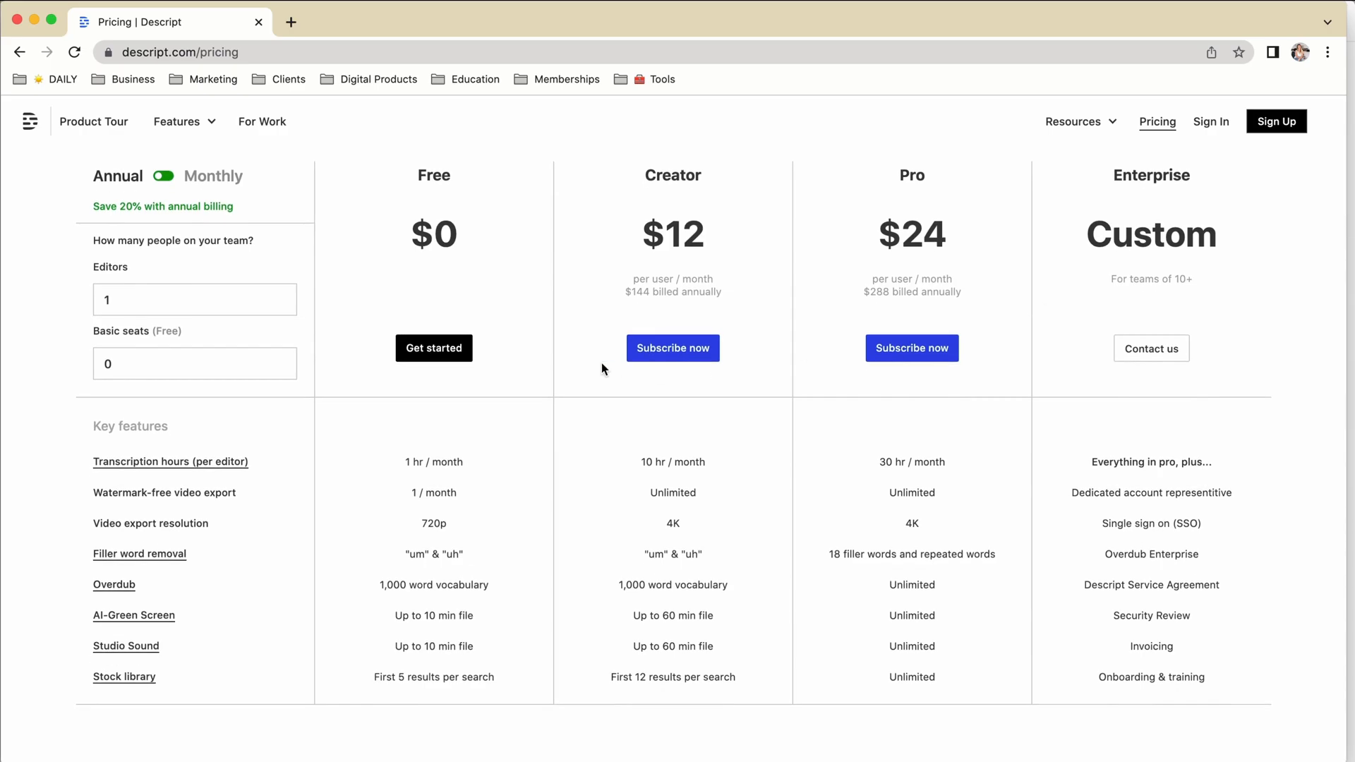
mouse_move(450, 461)
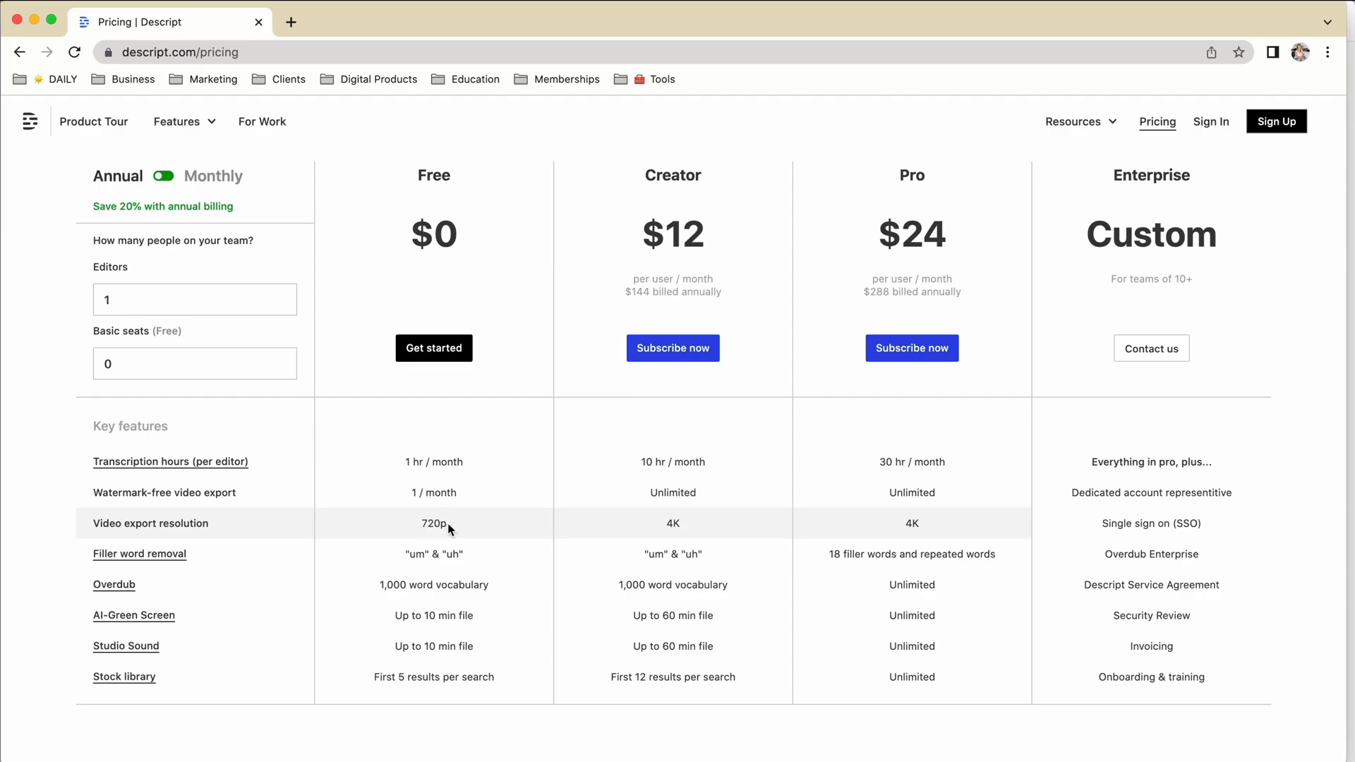
mouse_move(713, 442)
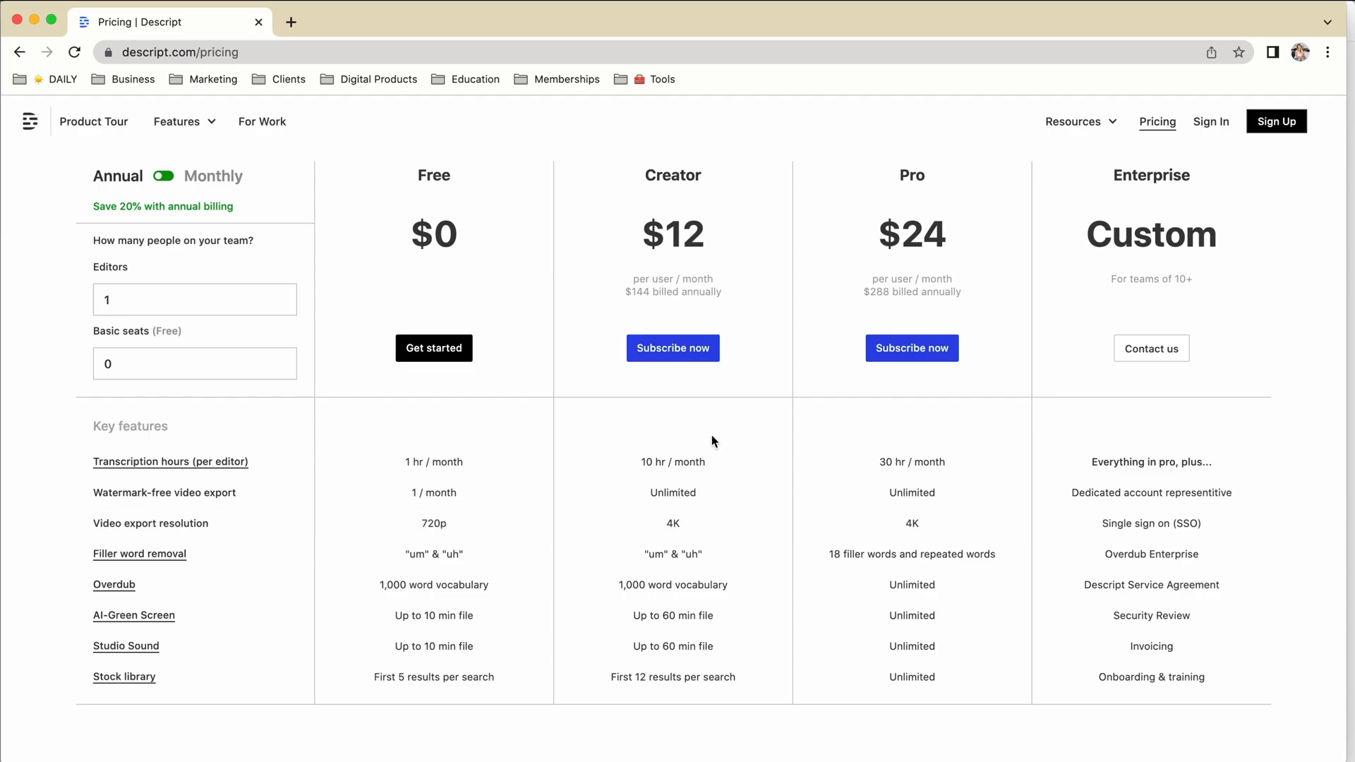
mouse_move(847, 300)
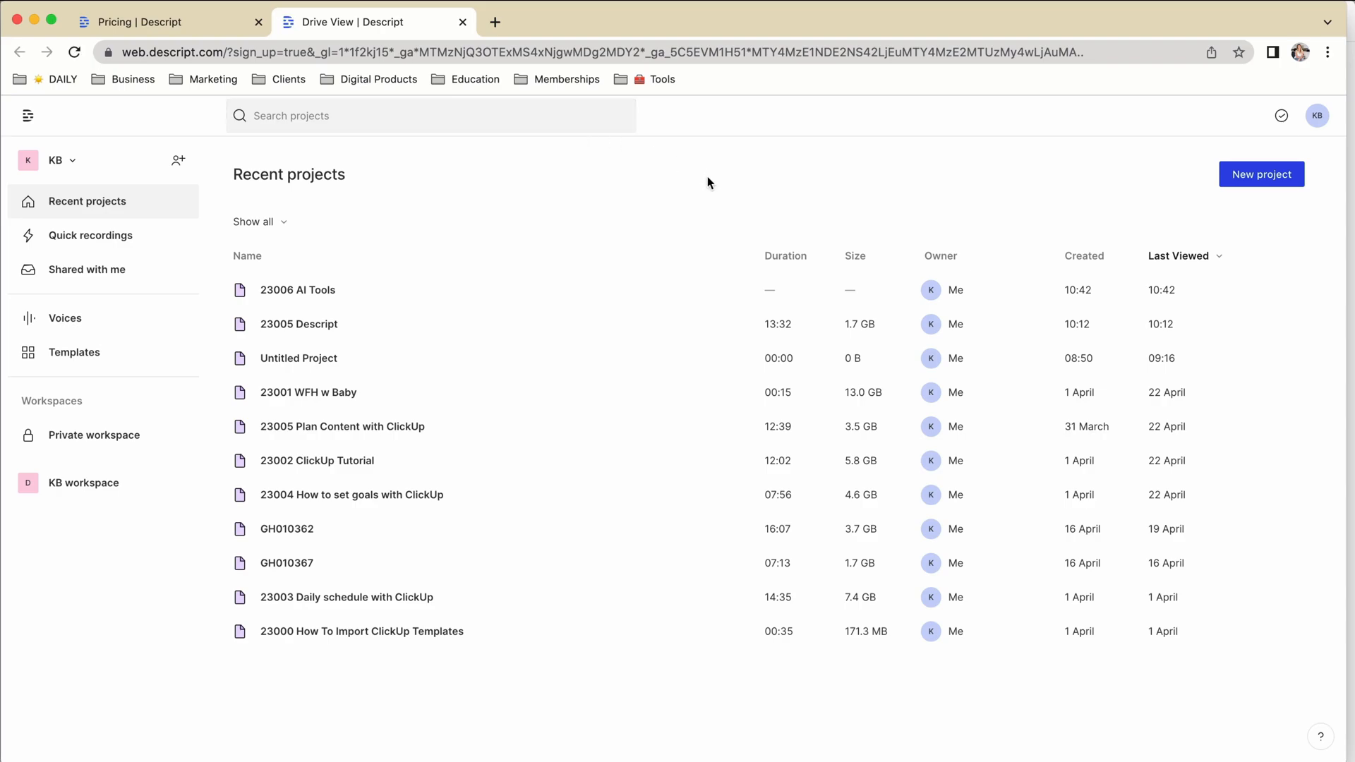
Step: Start a new project from Drive View and let it open as an Untitled composition in the desktop app
click(1261, 175)
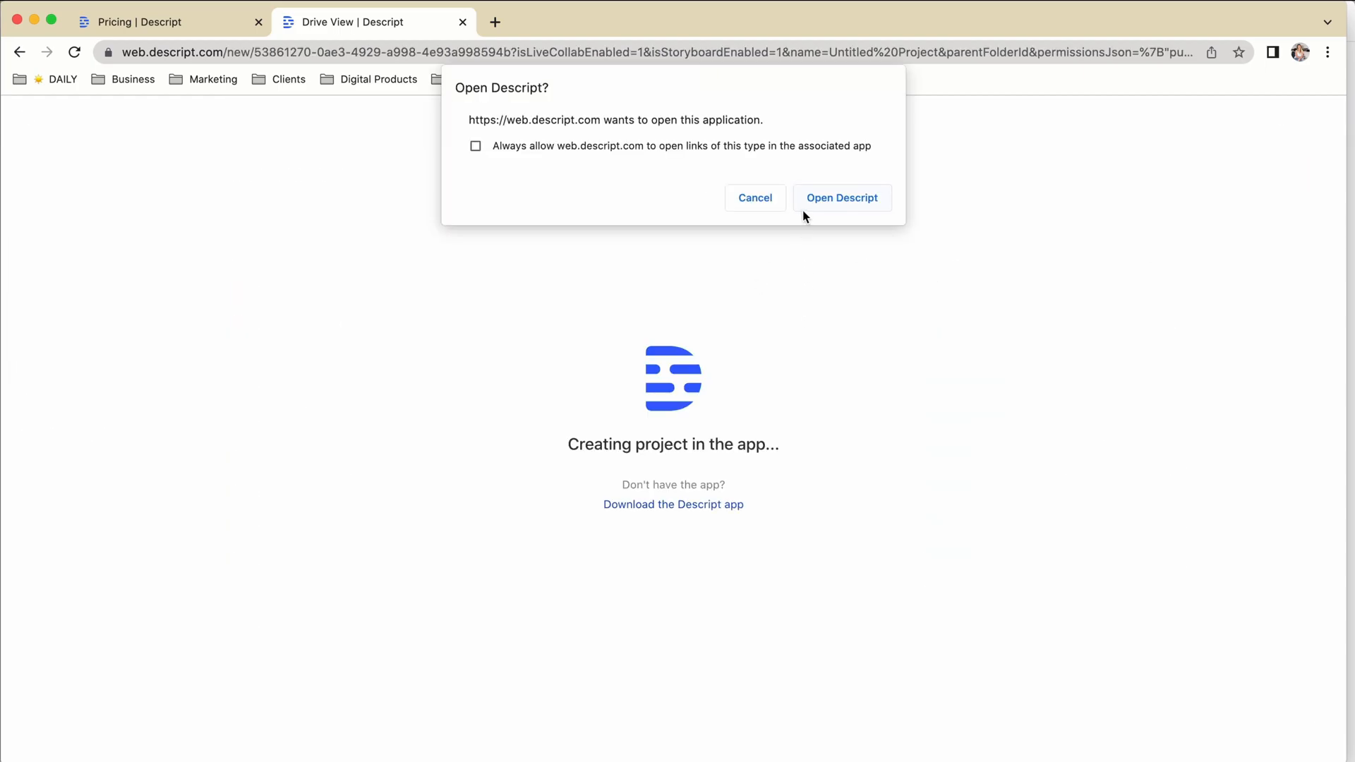
click(841, 198)
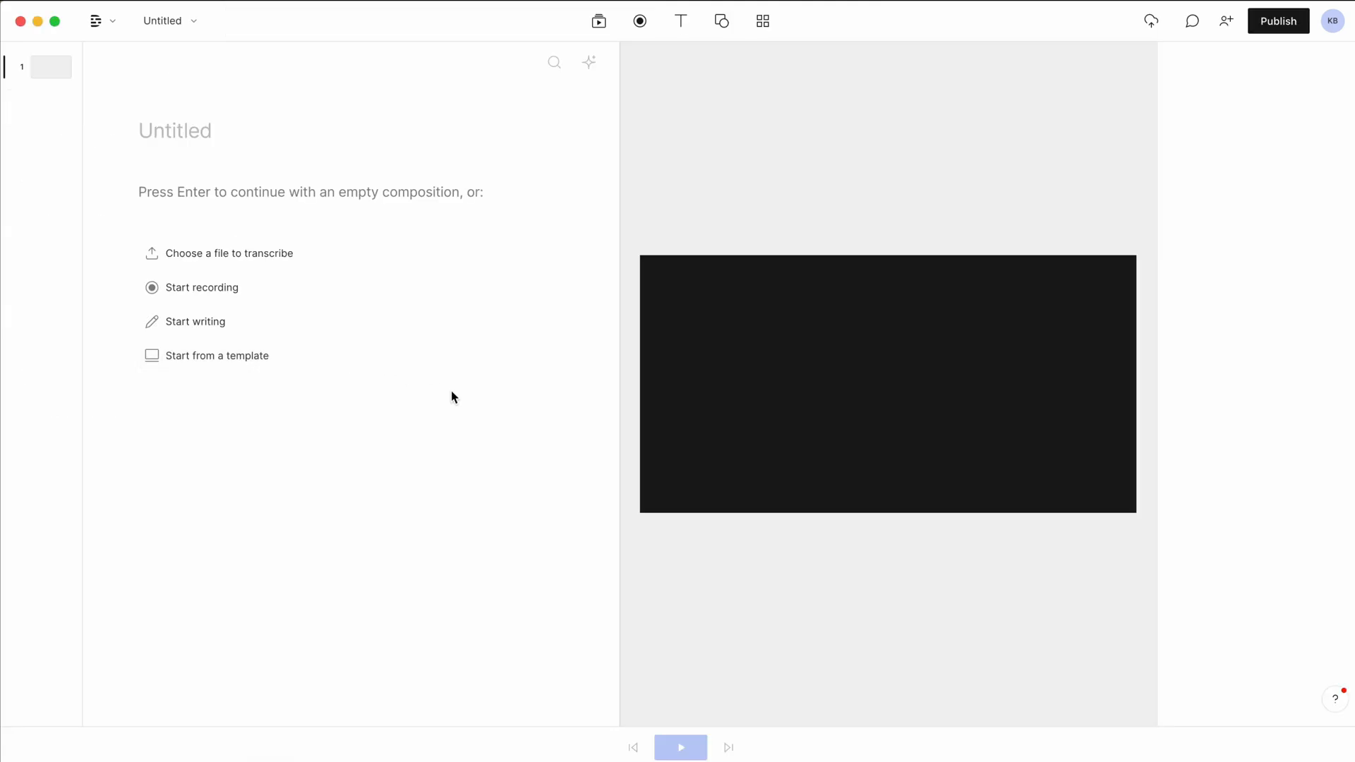
mouse_move(390, 266)
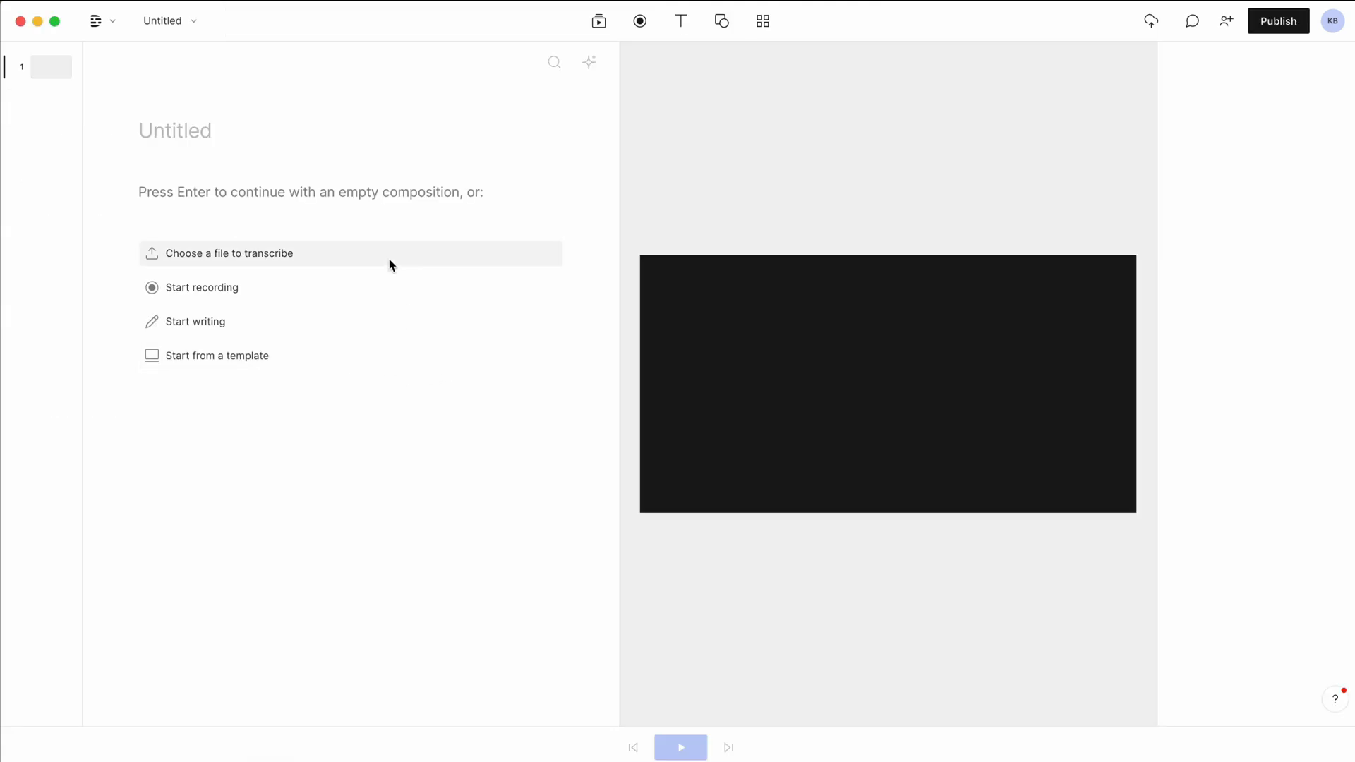
click(175, 130)
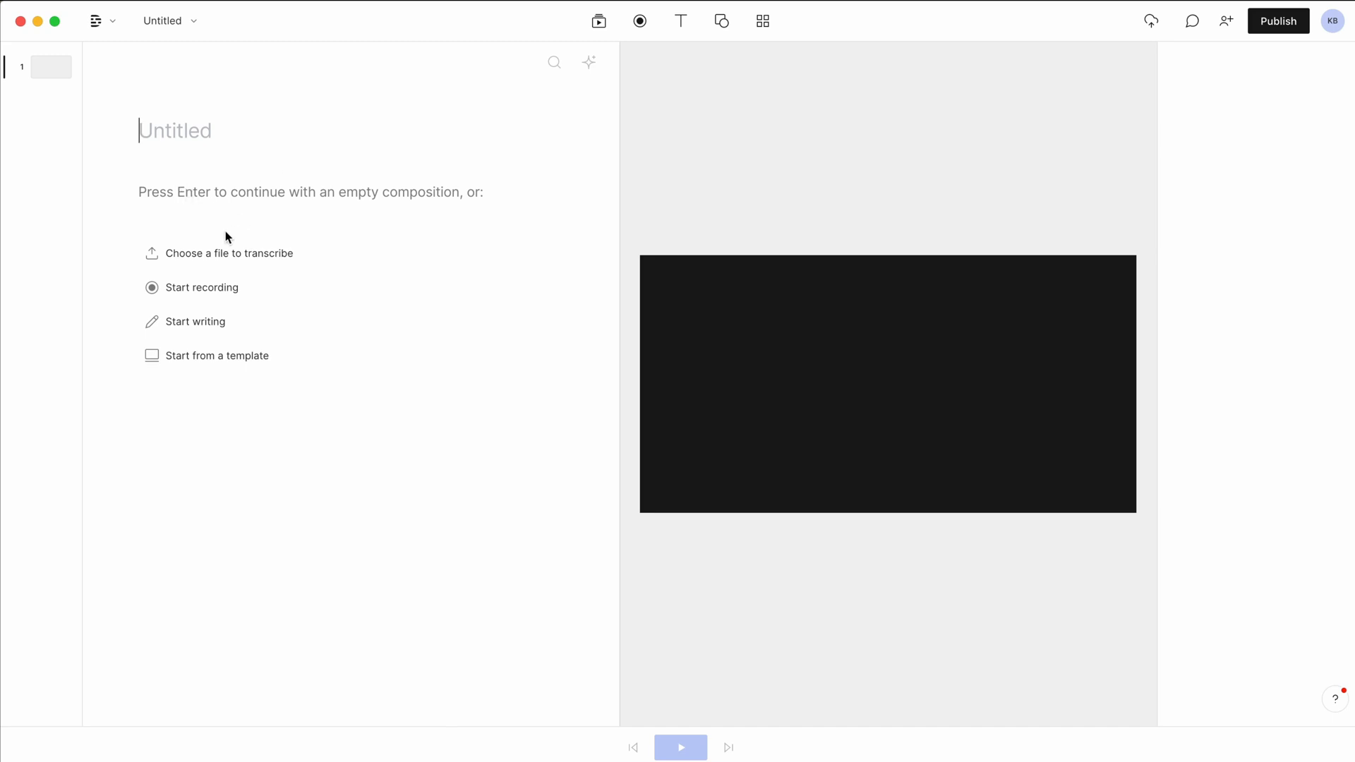
mouse_move(214, 255)
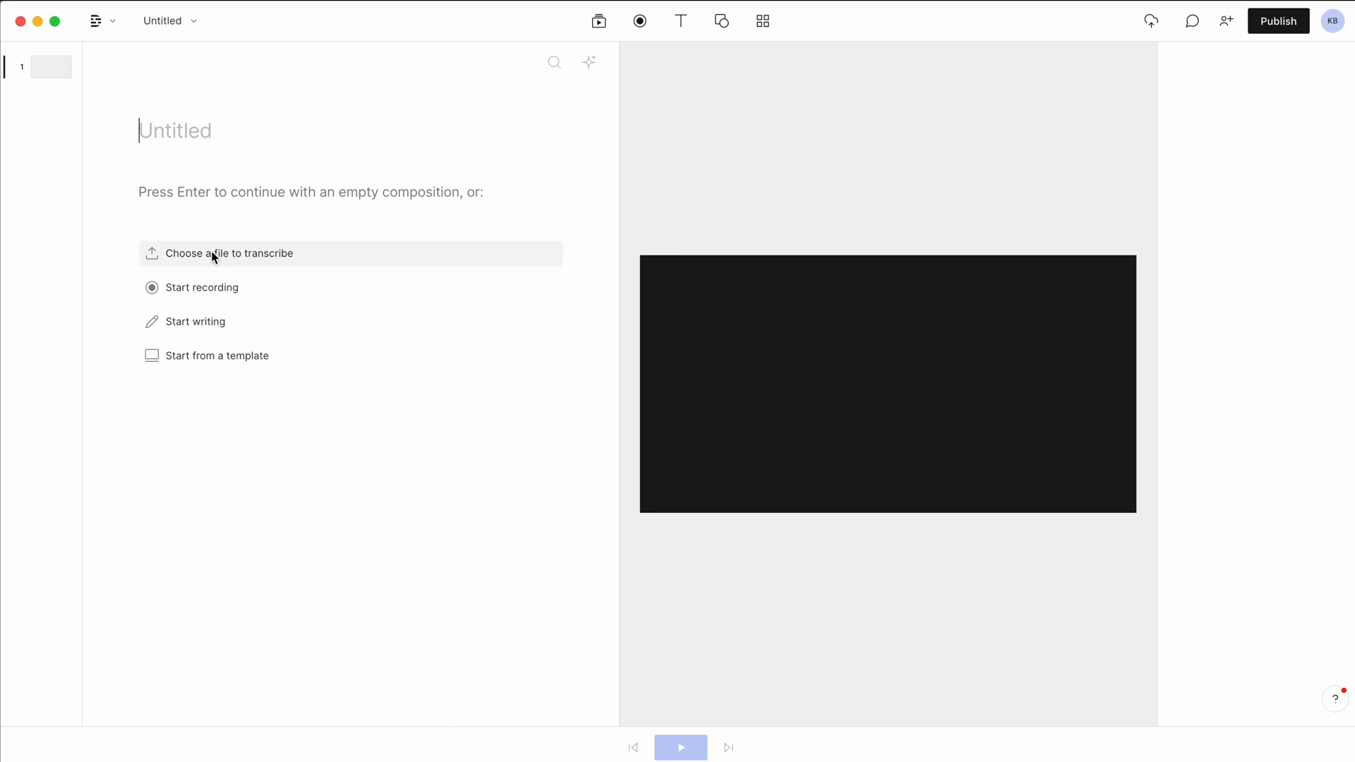
mouse_move(288, 287)
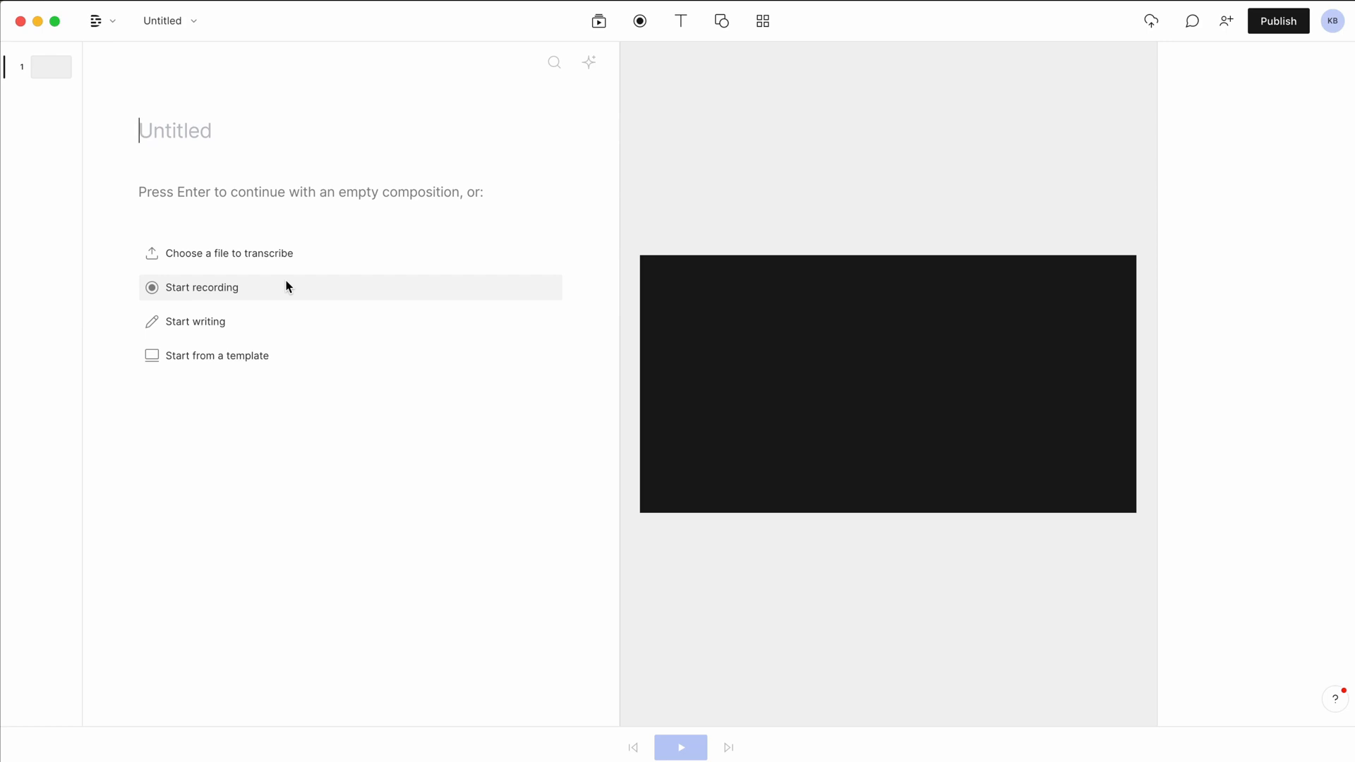
mouse_move(235, 372)
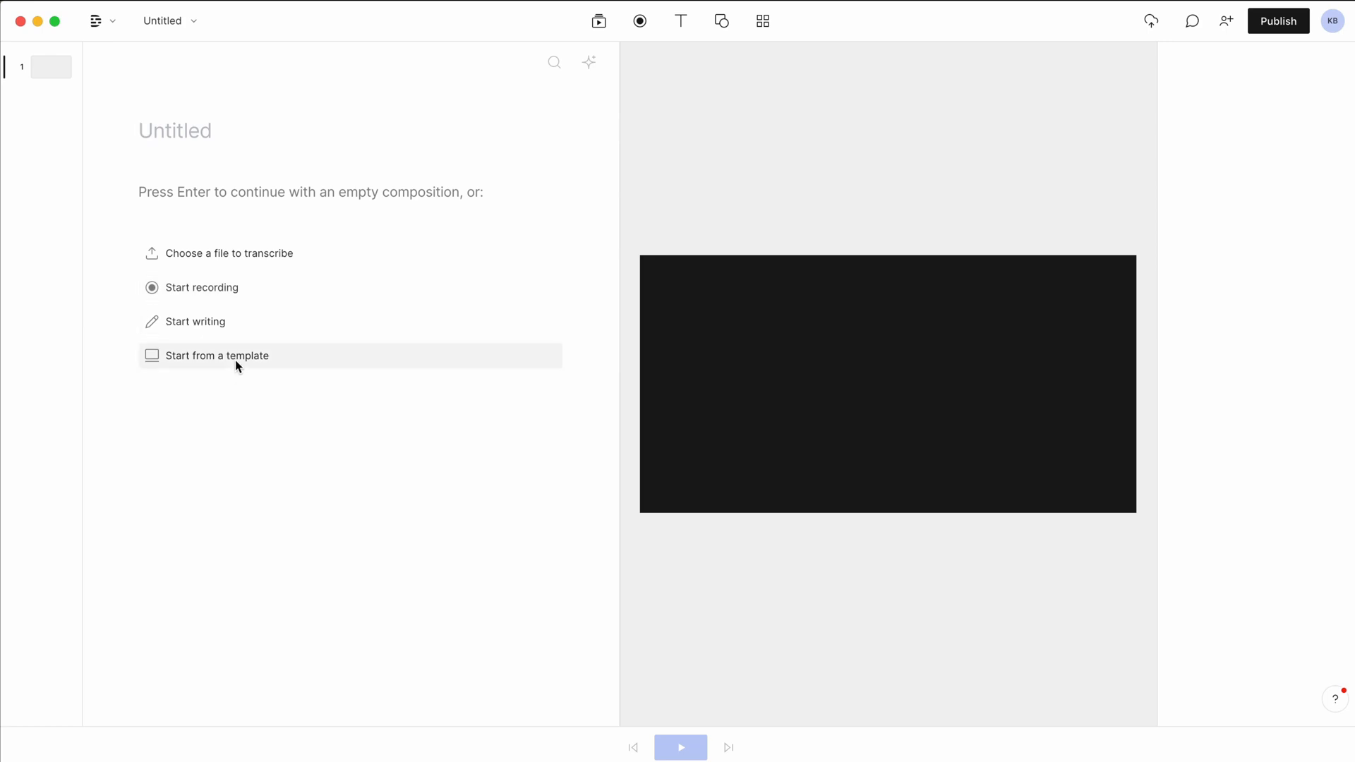
mouse_move(296, 265)
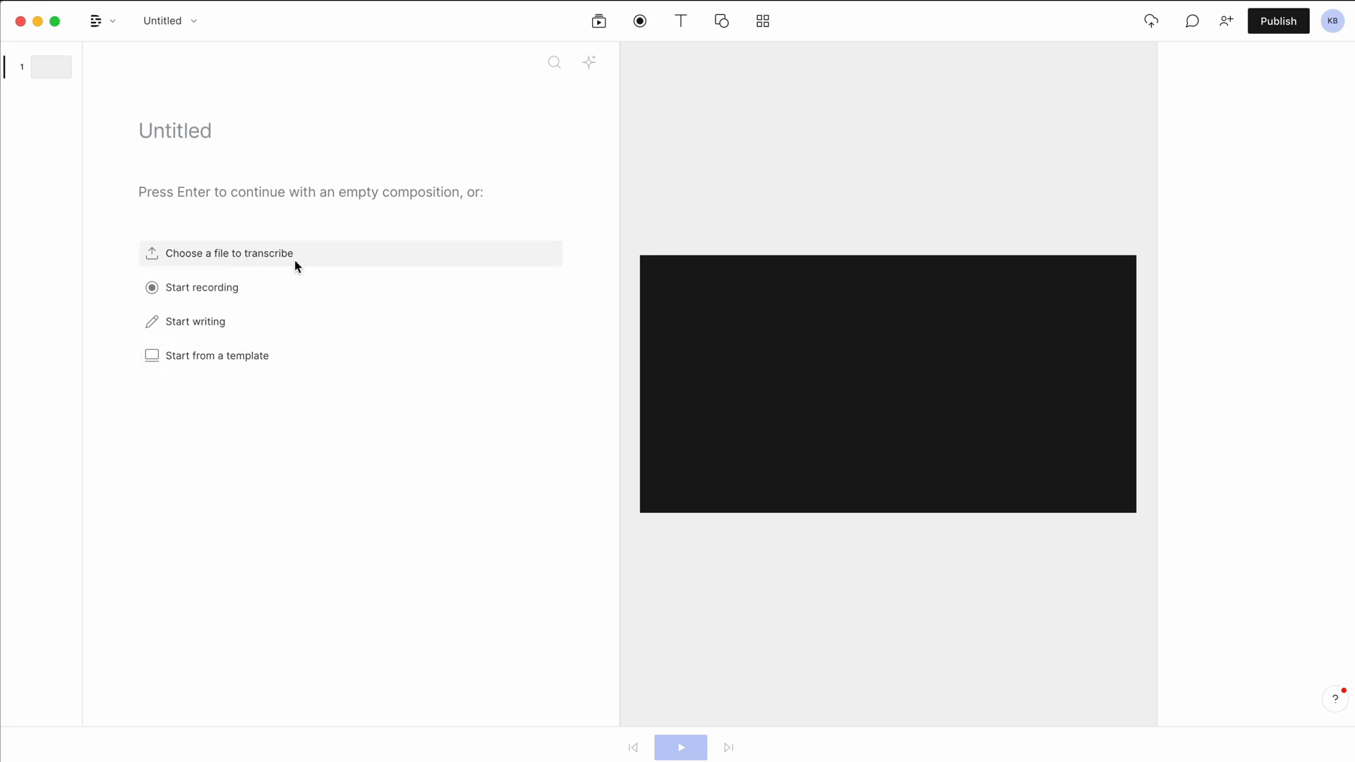
Step: Import 23002 ClickUp Tutorial.mp4 for transcription and dismiss the Transcribing notice
click(228, 254)
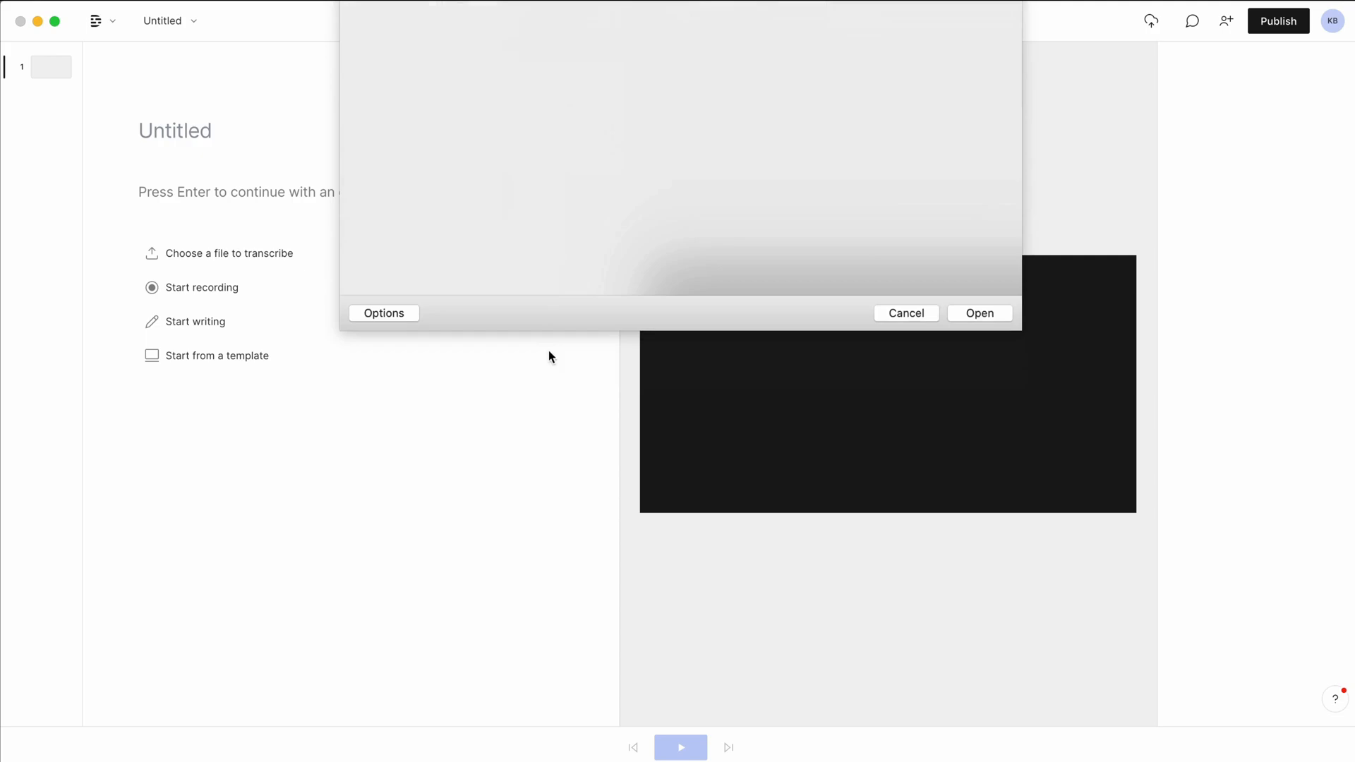
click(979, 312)
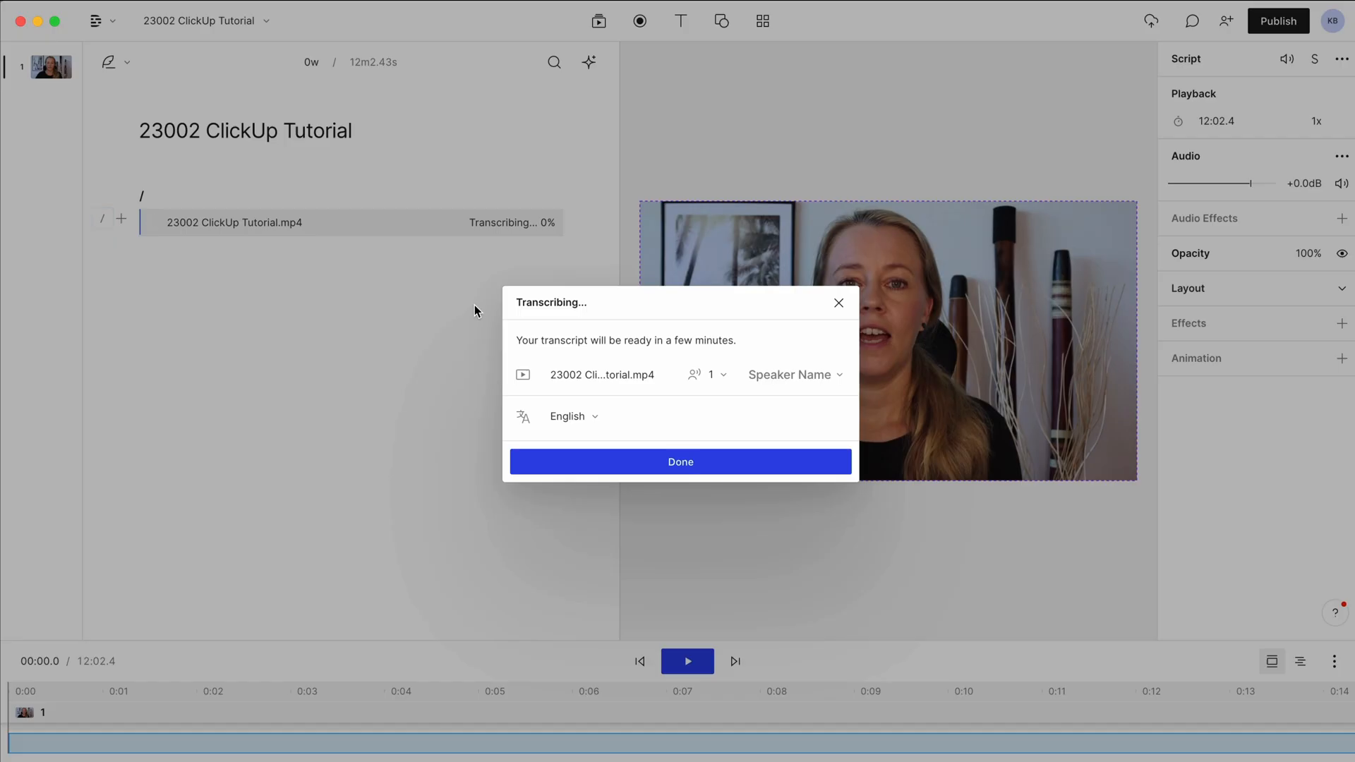
mouse_move(548, 322)
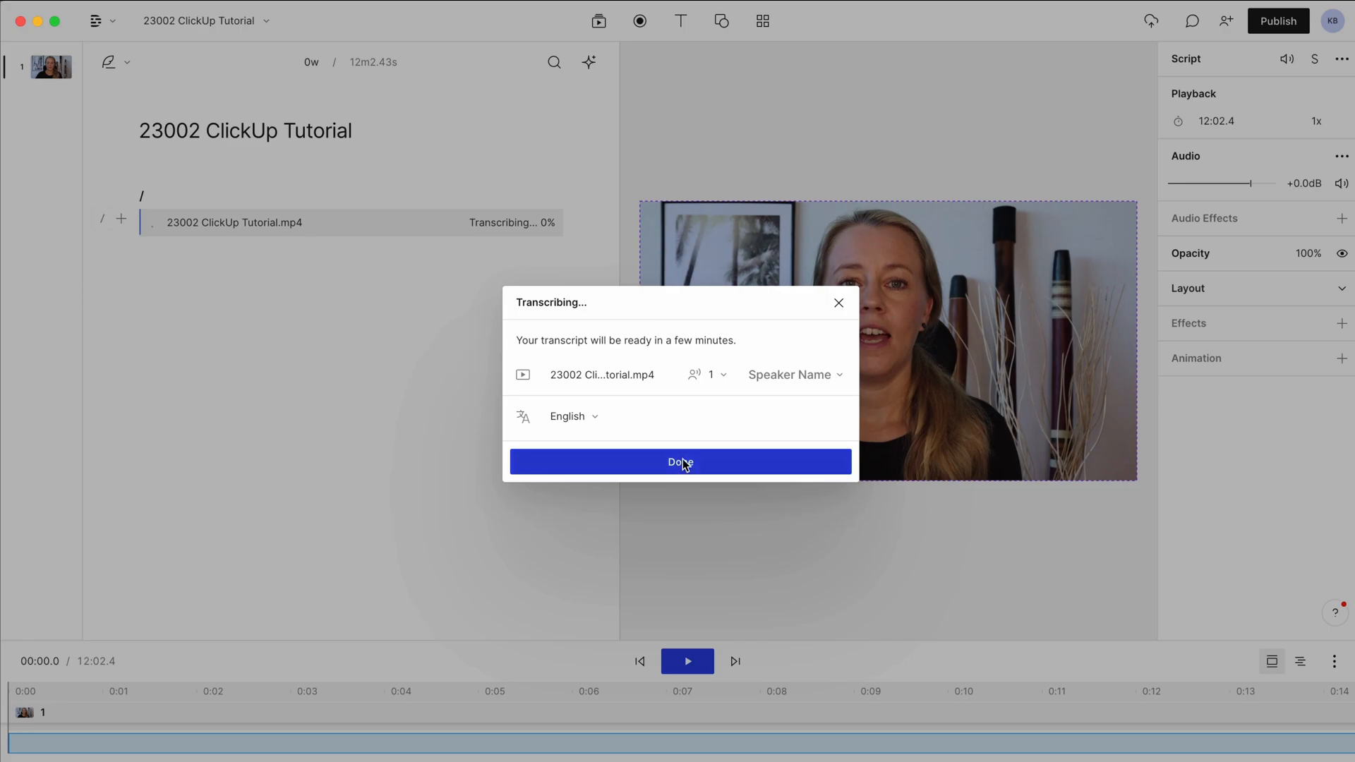
click(680, 462)
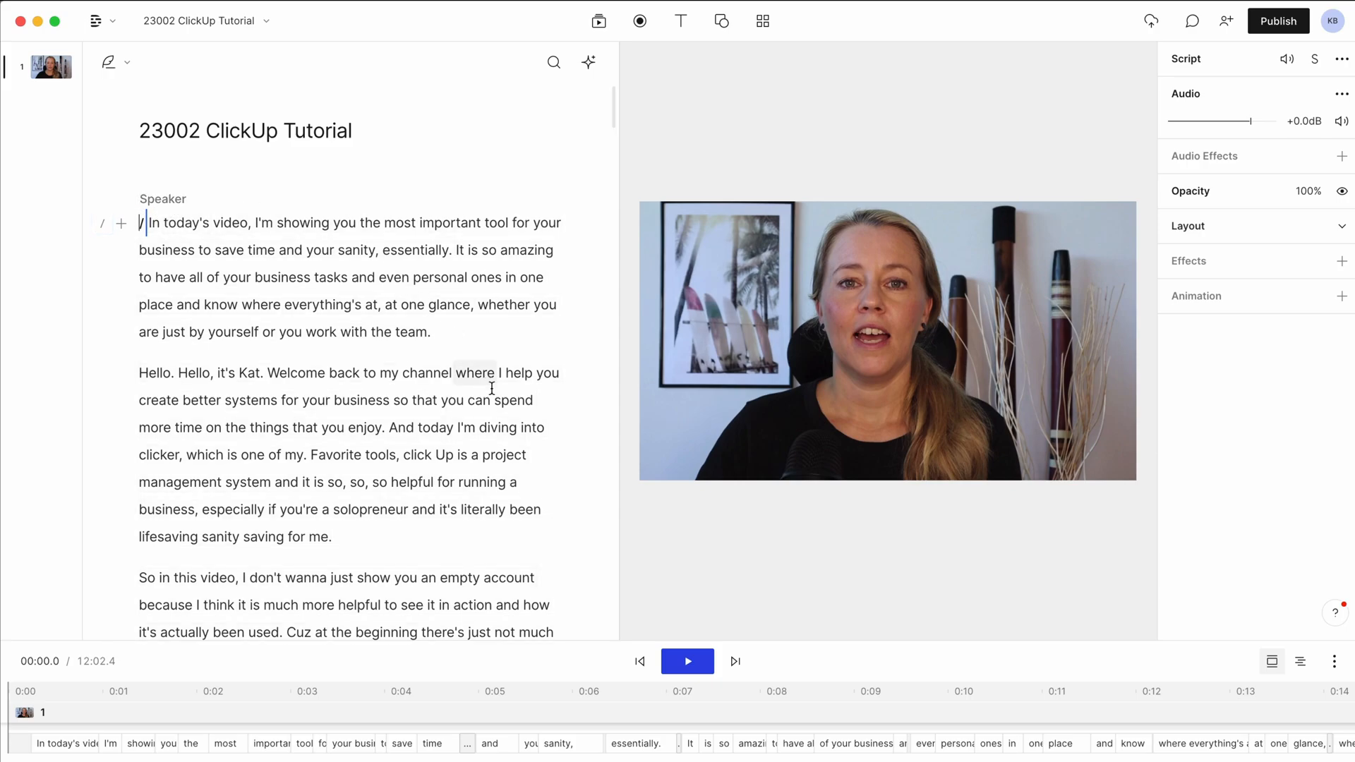
Step: Check the intro by playback, then strike out the words "In today's video," from the opening sentence
click(687, 660)
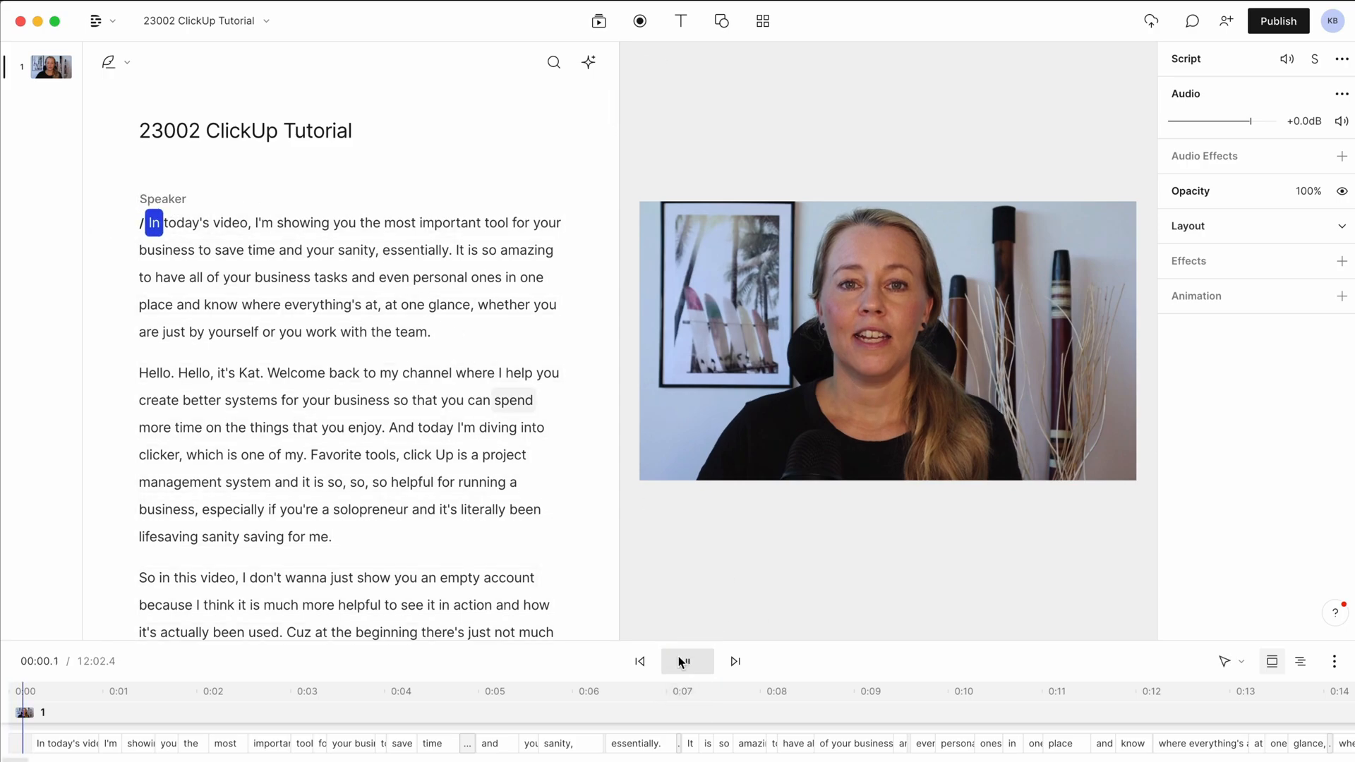
click(687, 660)
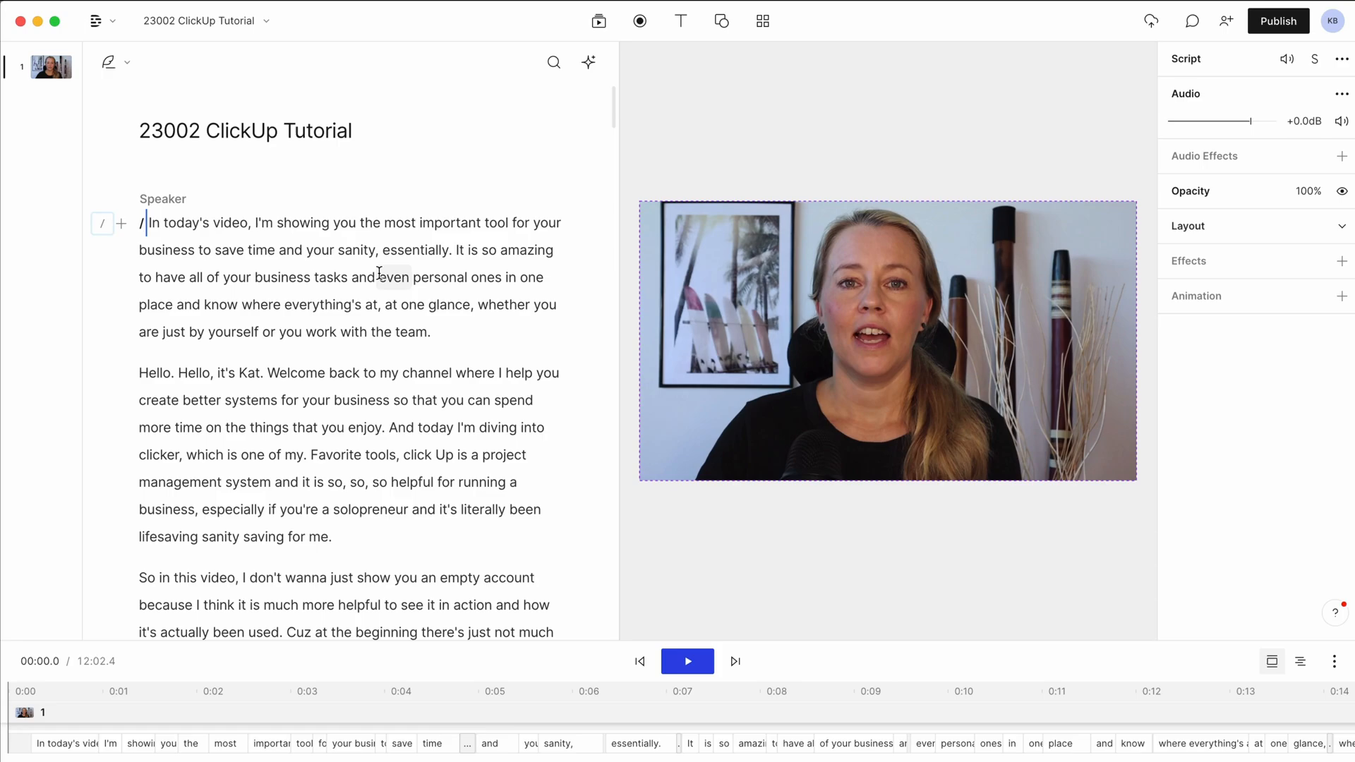
click(687, 661)
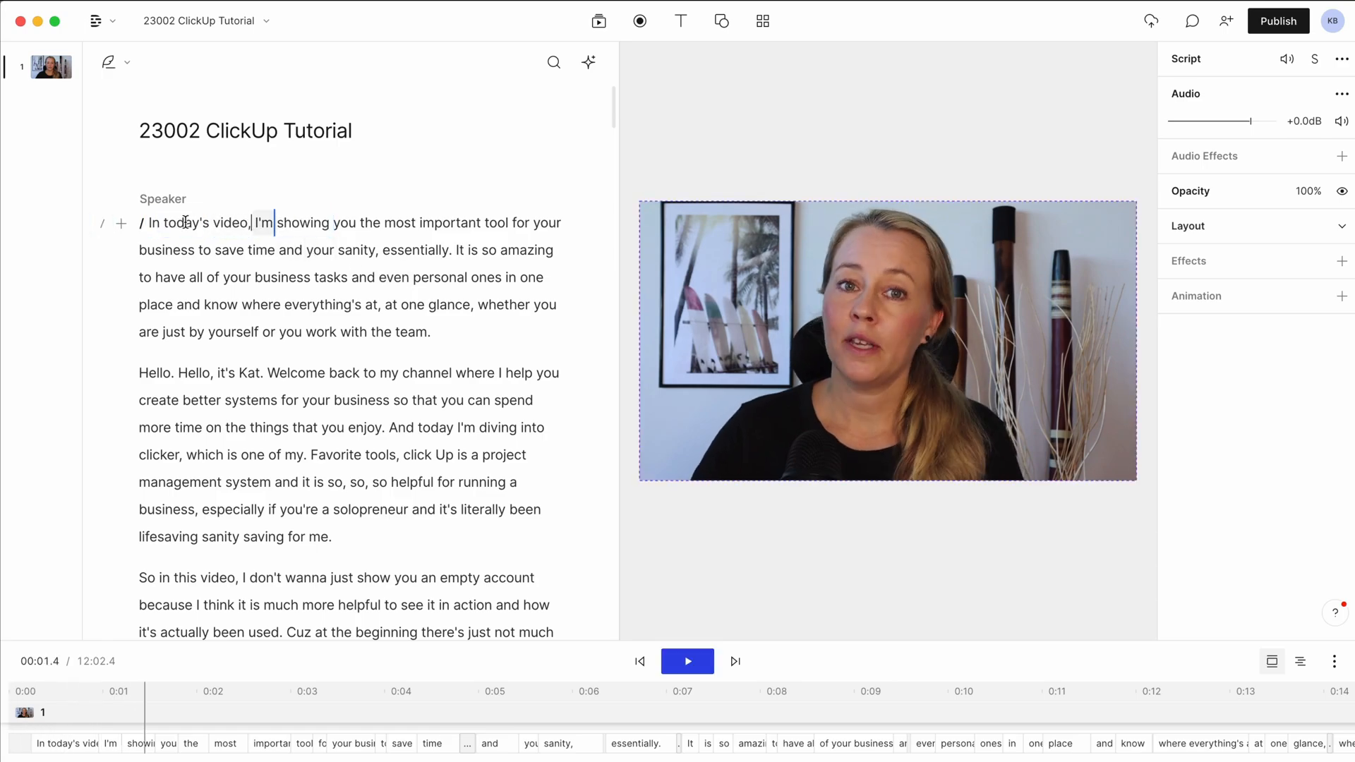
drag(148, 221, 251, 221)
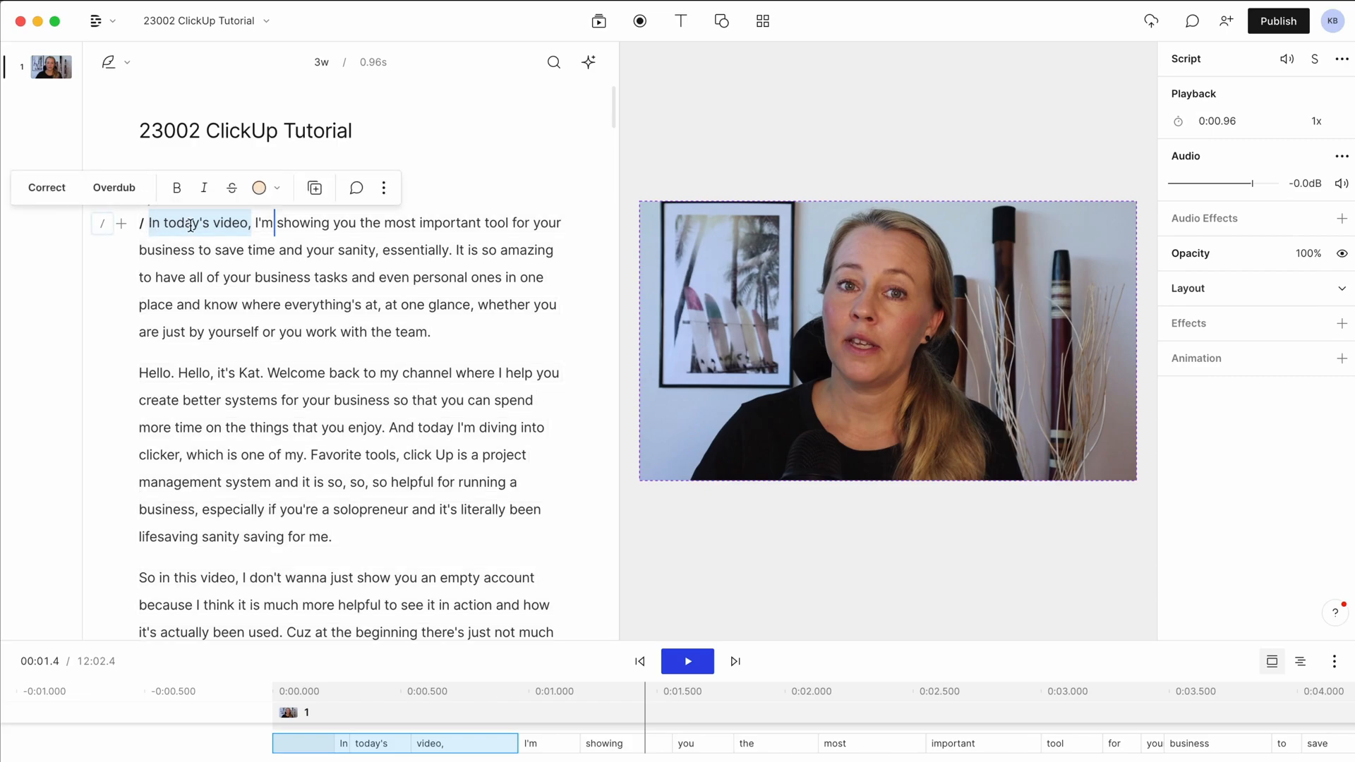
mouse_move(232, 187)
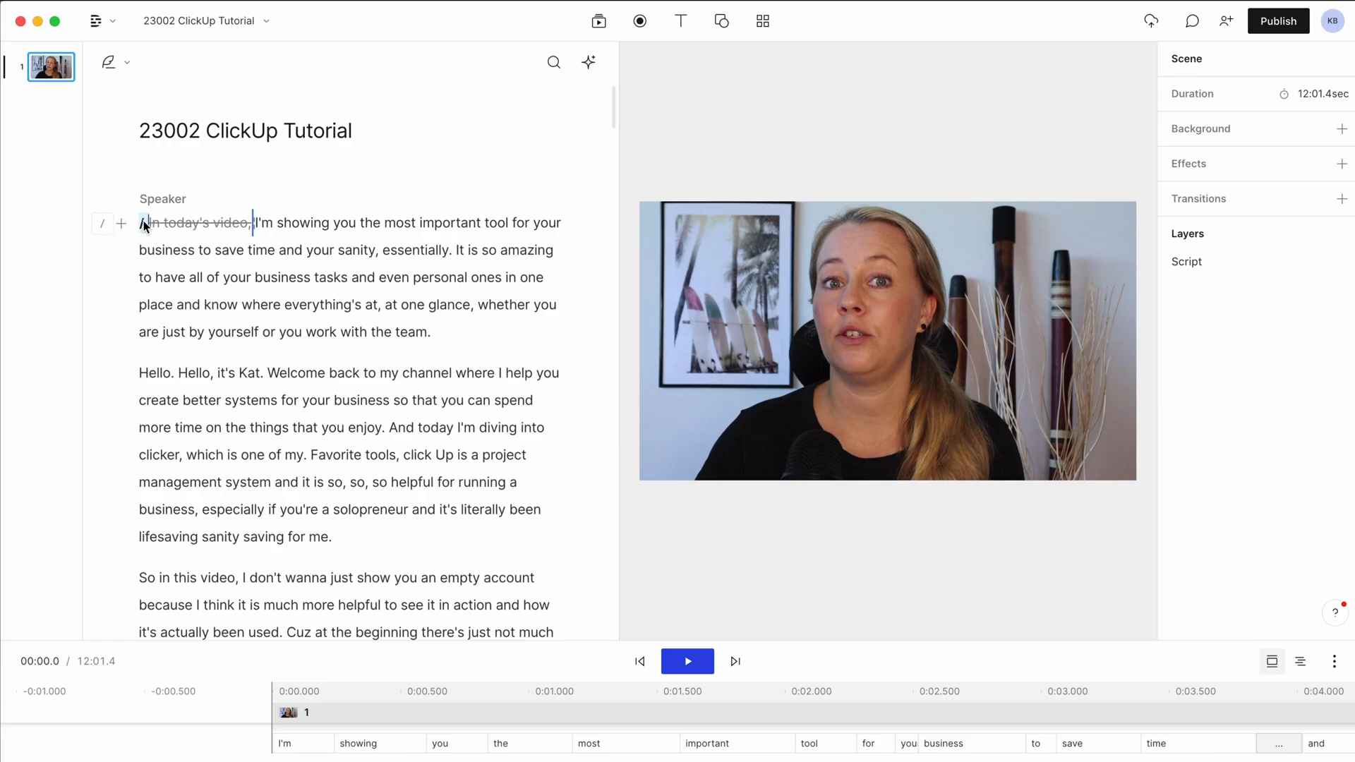
click(687, 660)
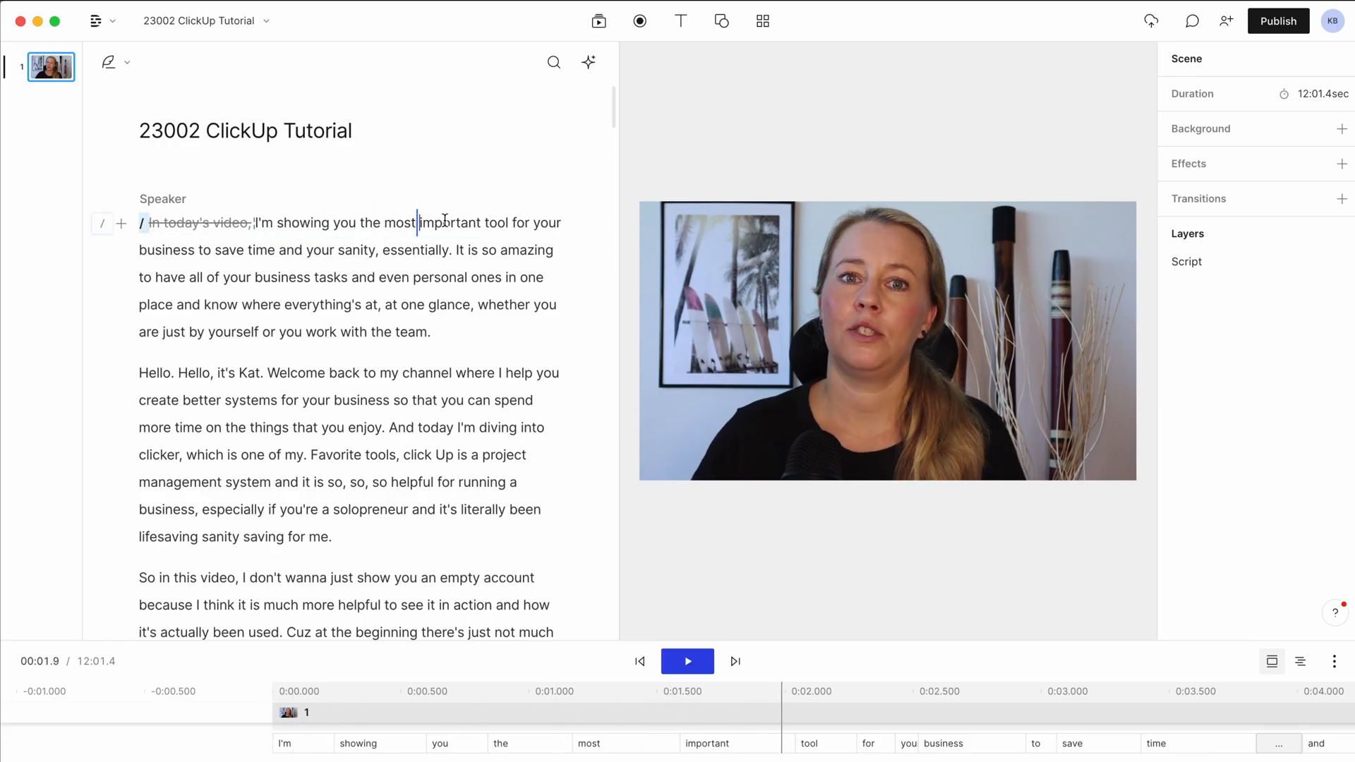
Step: Strike out the word "important" and replay the edited opening sentence to verify the cut
double_click(449, 223)
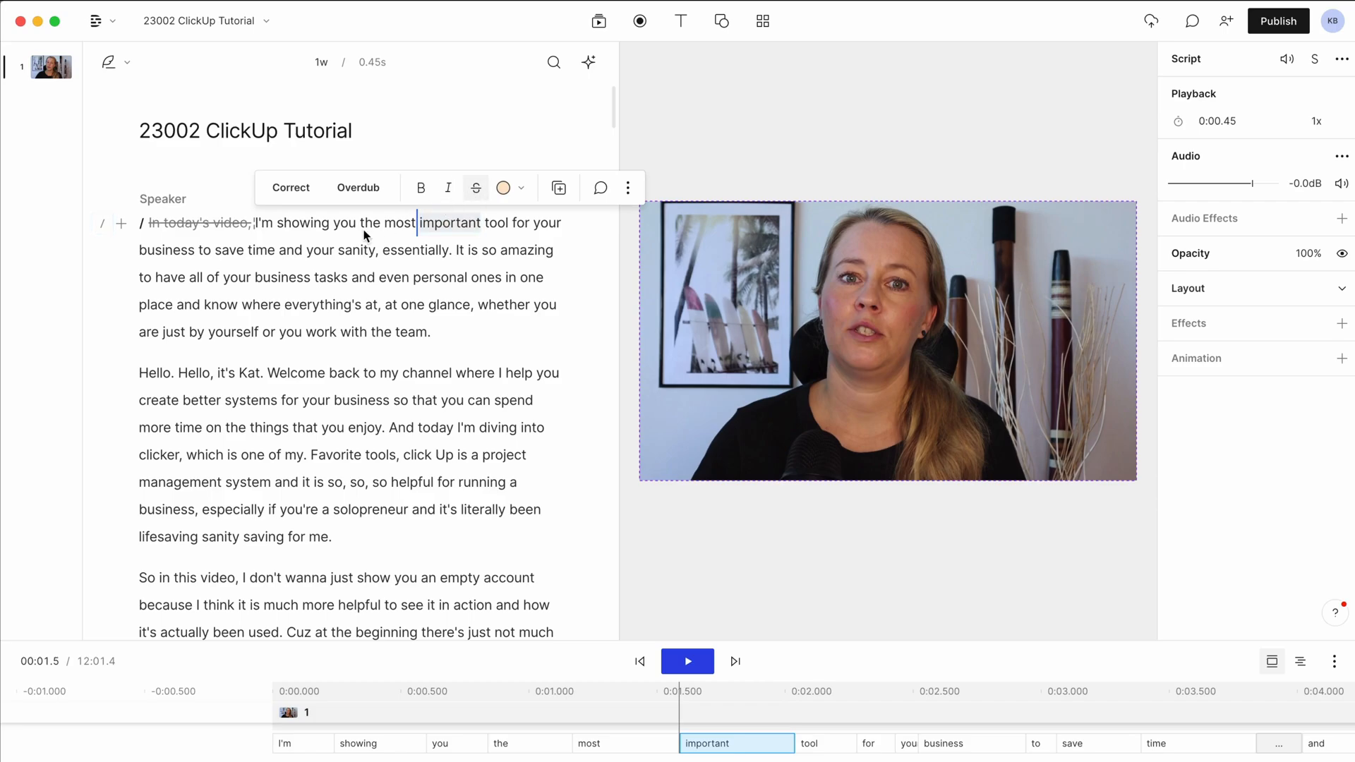
click(687, 660)
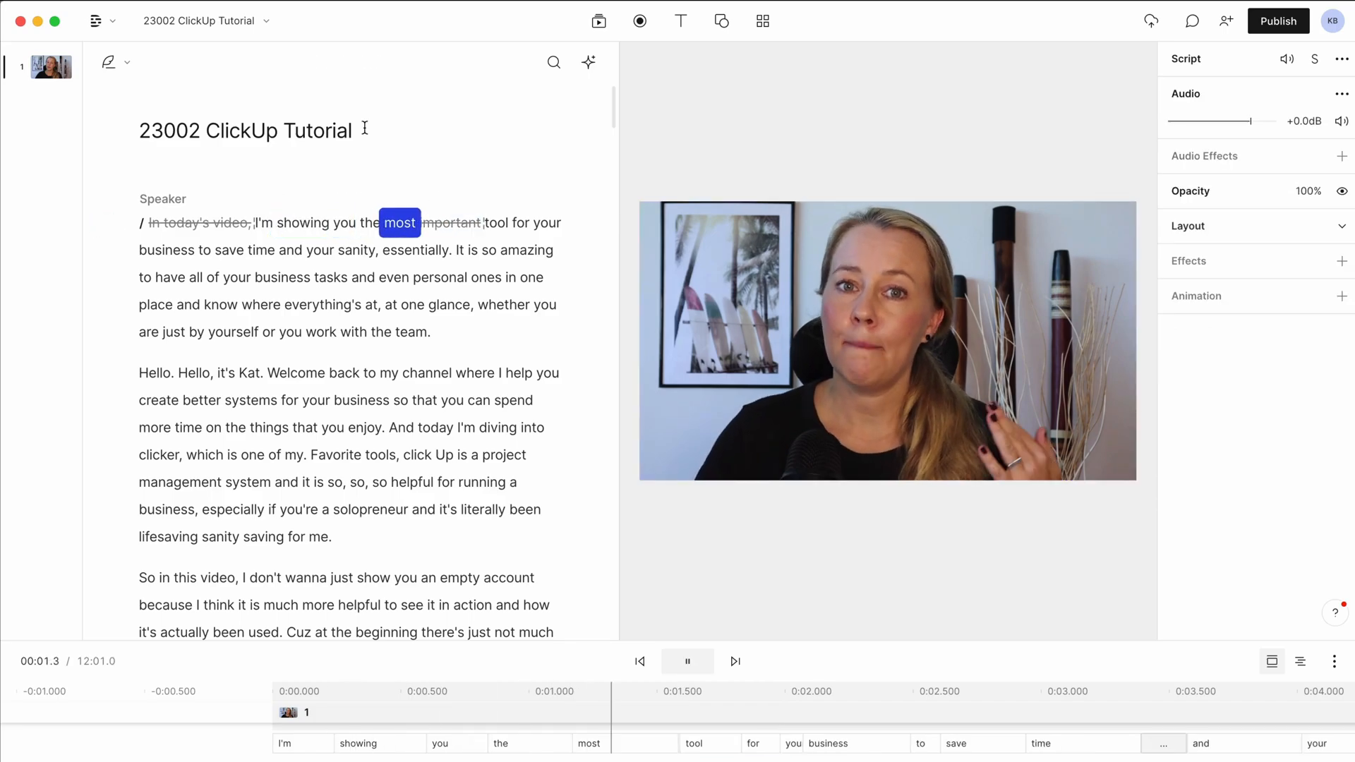
click(687, 660)
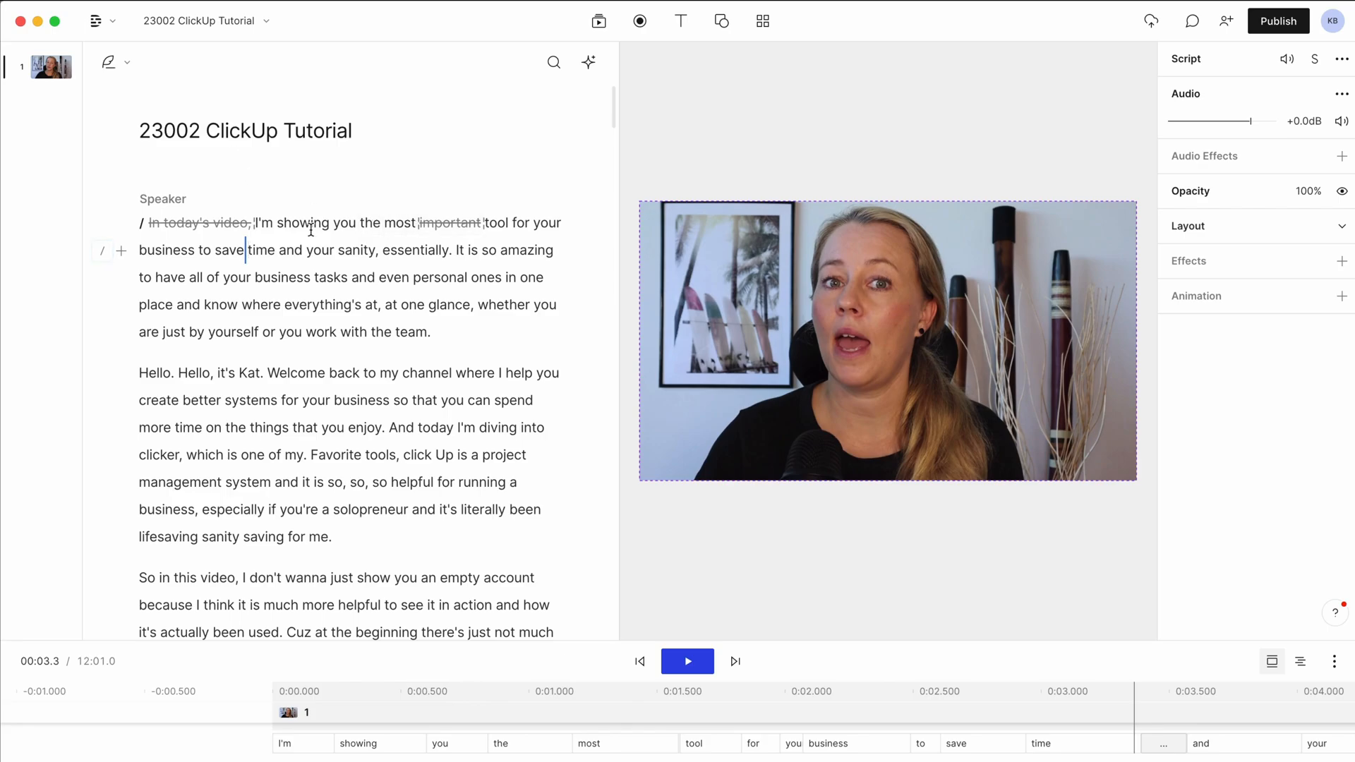
mouse_move(276, 262)
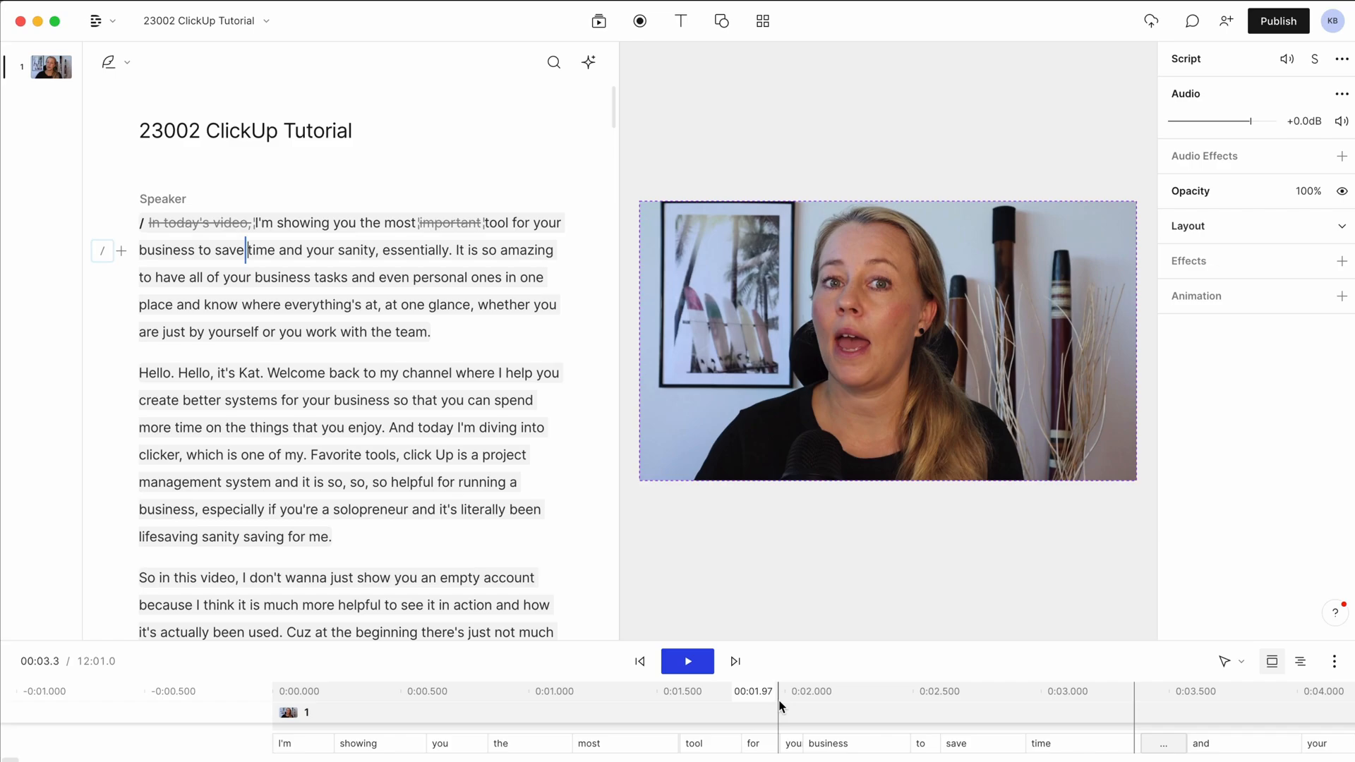
Step: Enlarge the timeline, switch to clip-cutting mode and split the clip near 3.4 s and before 'and'
click(1301, 661)
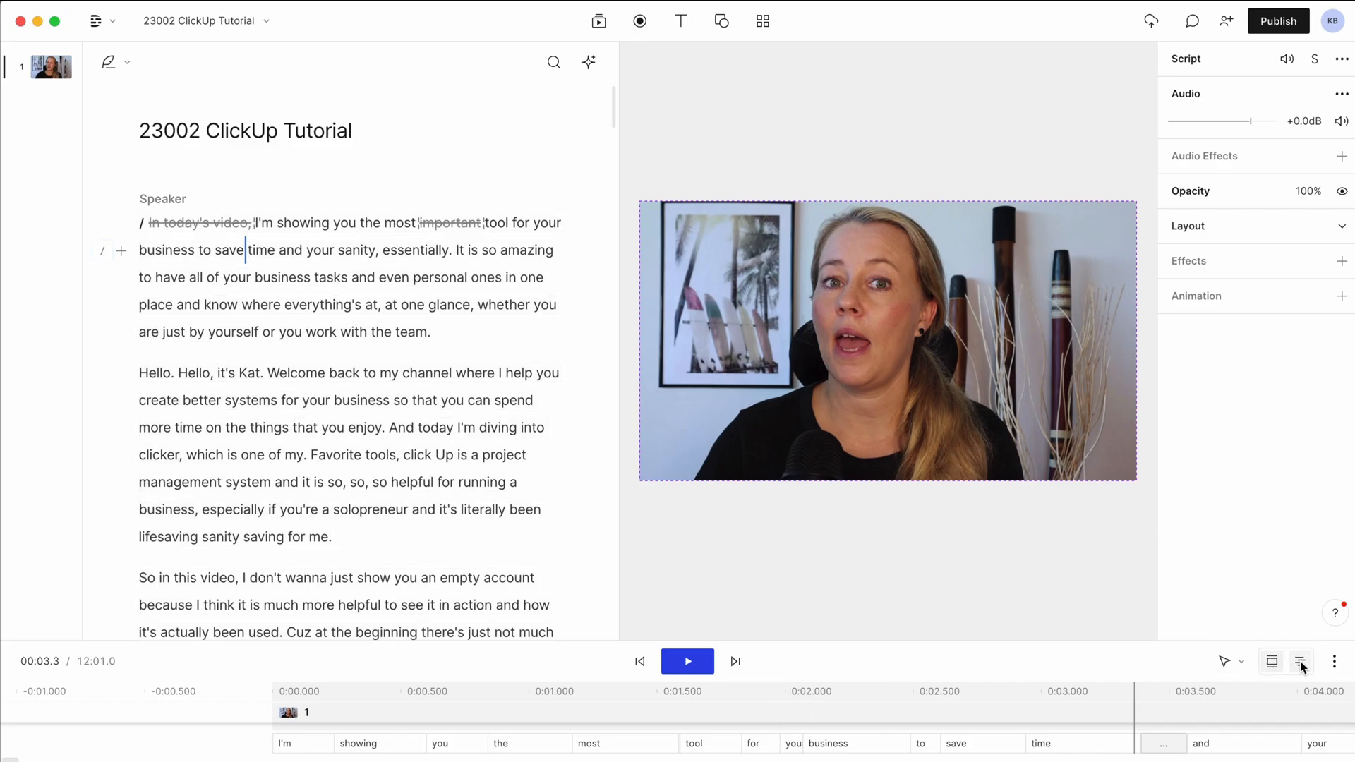
mouse_move(1273, 660)
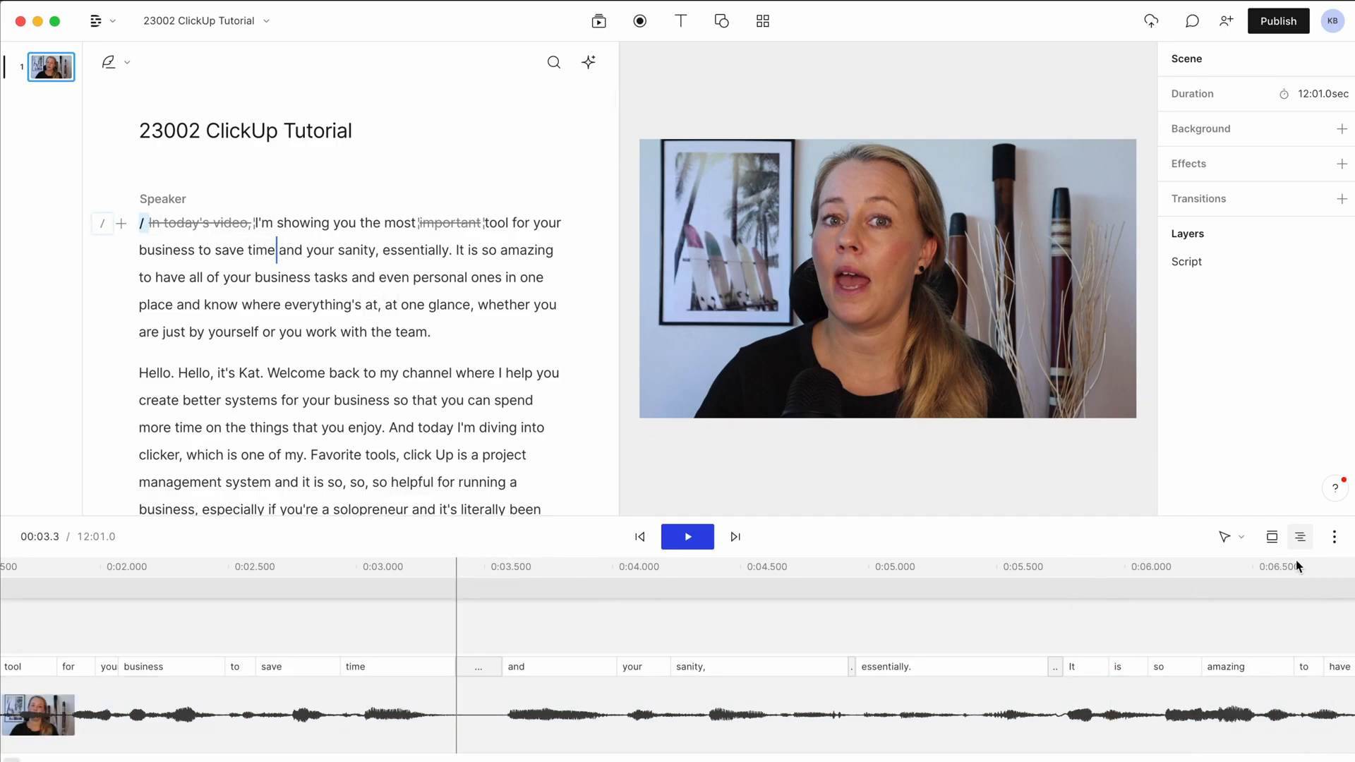
click(1231, 536)
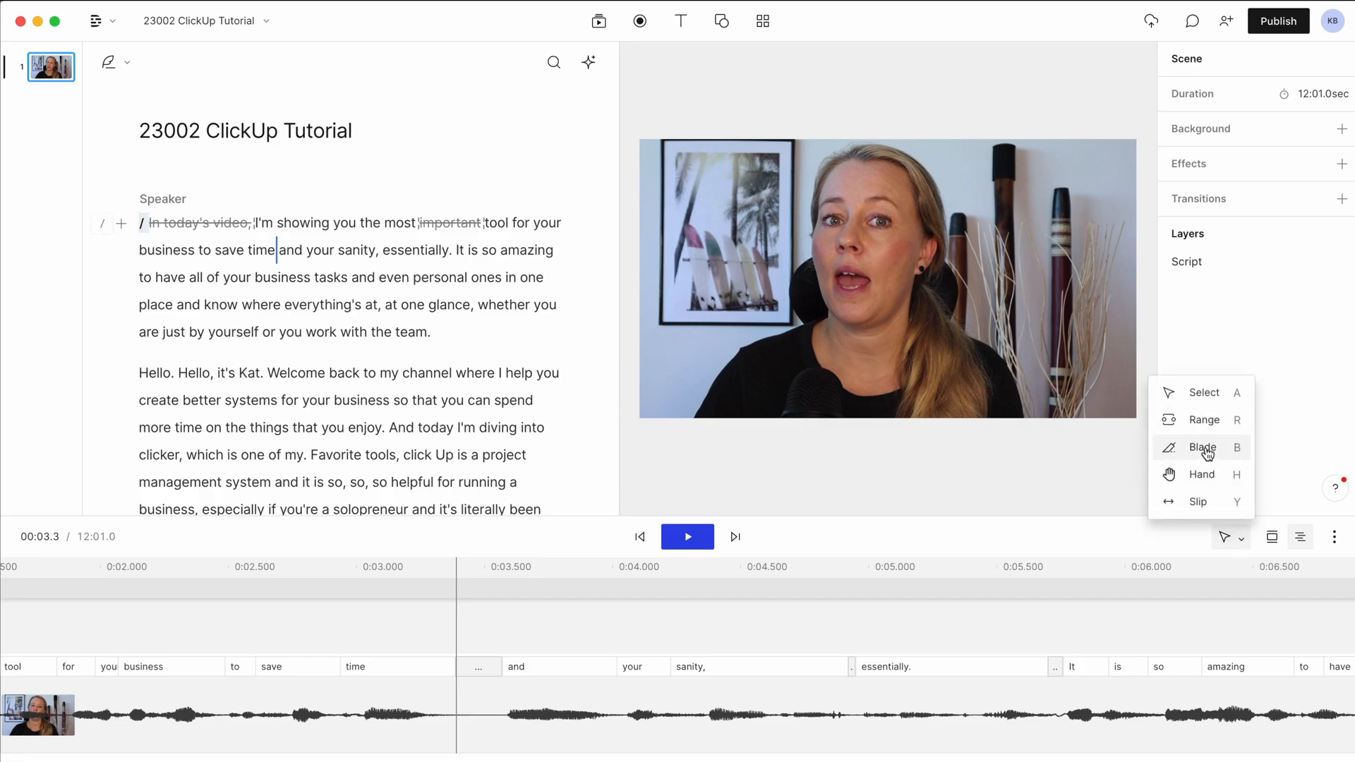
click(1202, 447)
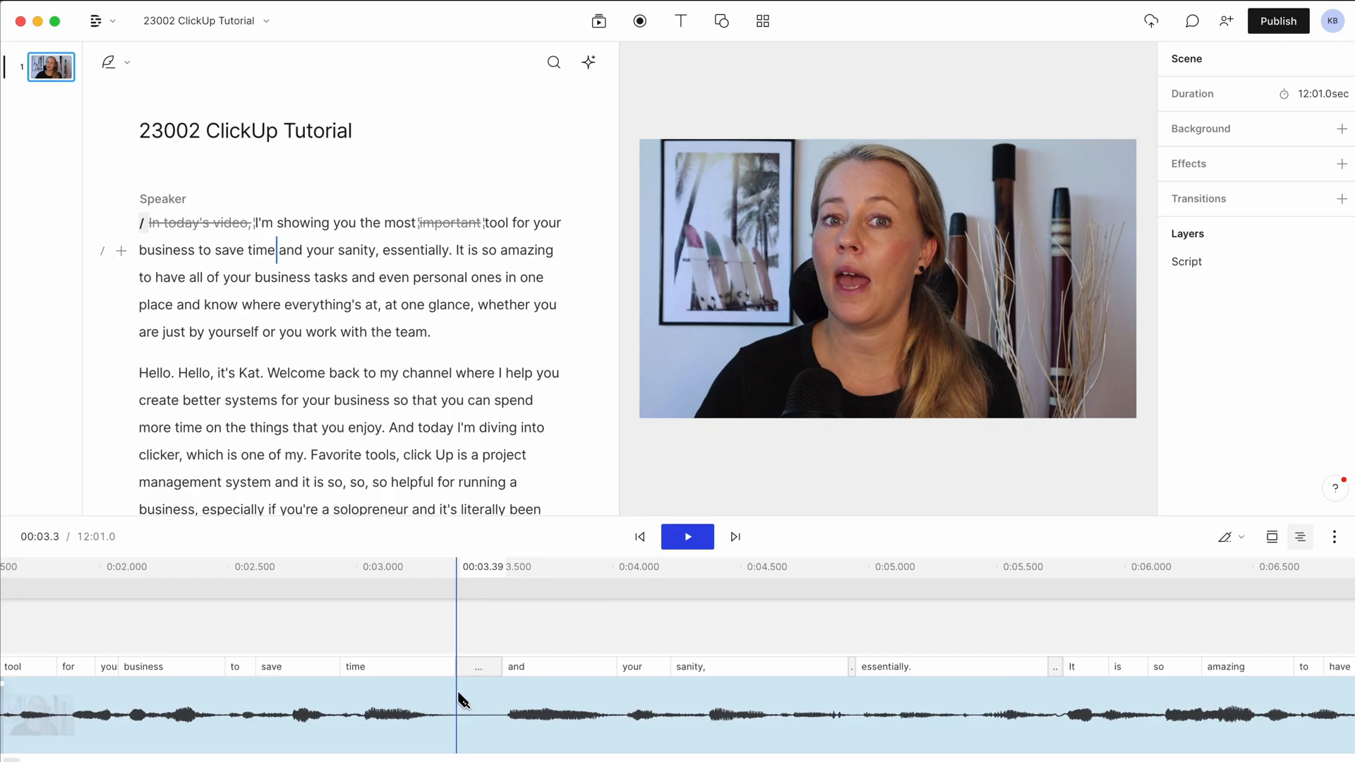
click(512, 697)
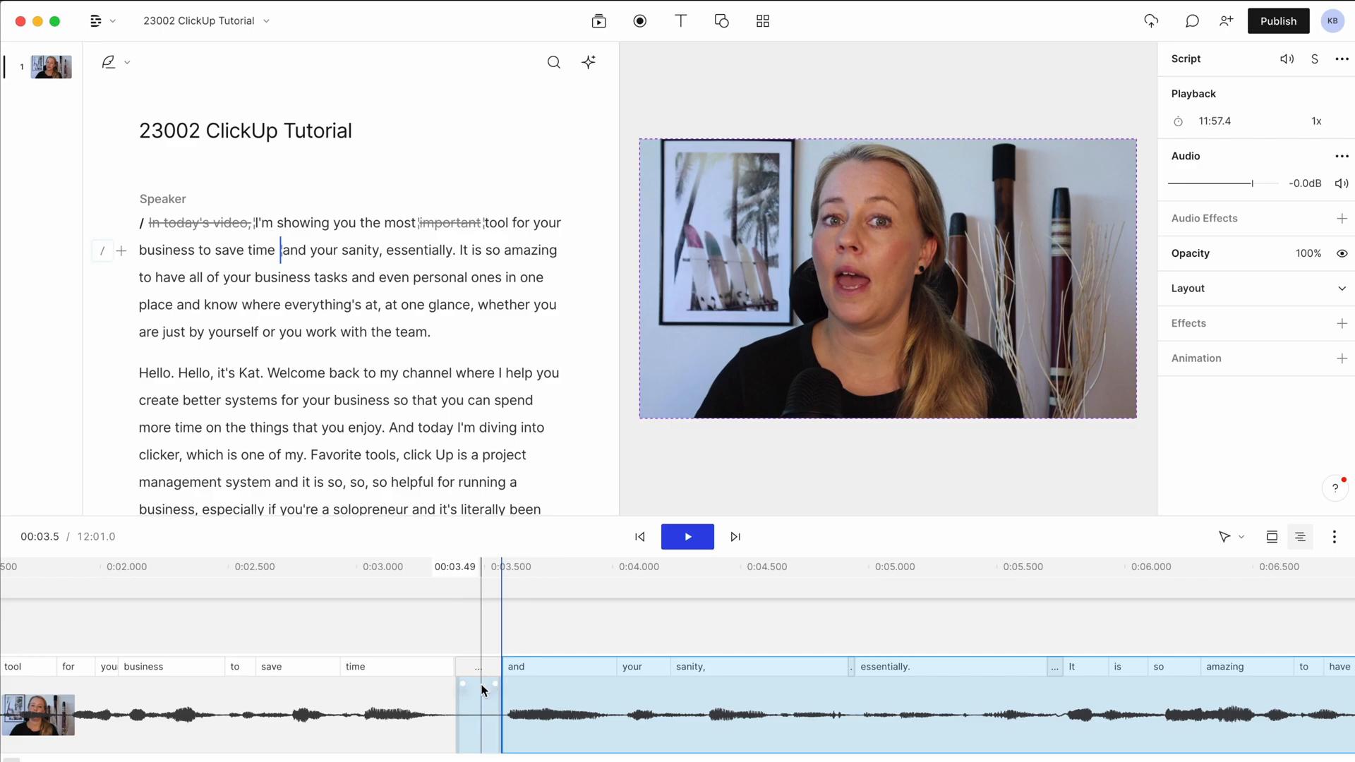
click(1224, 536)
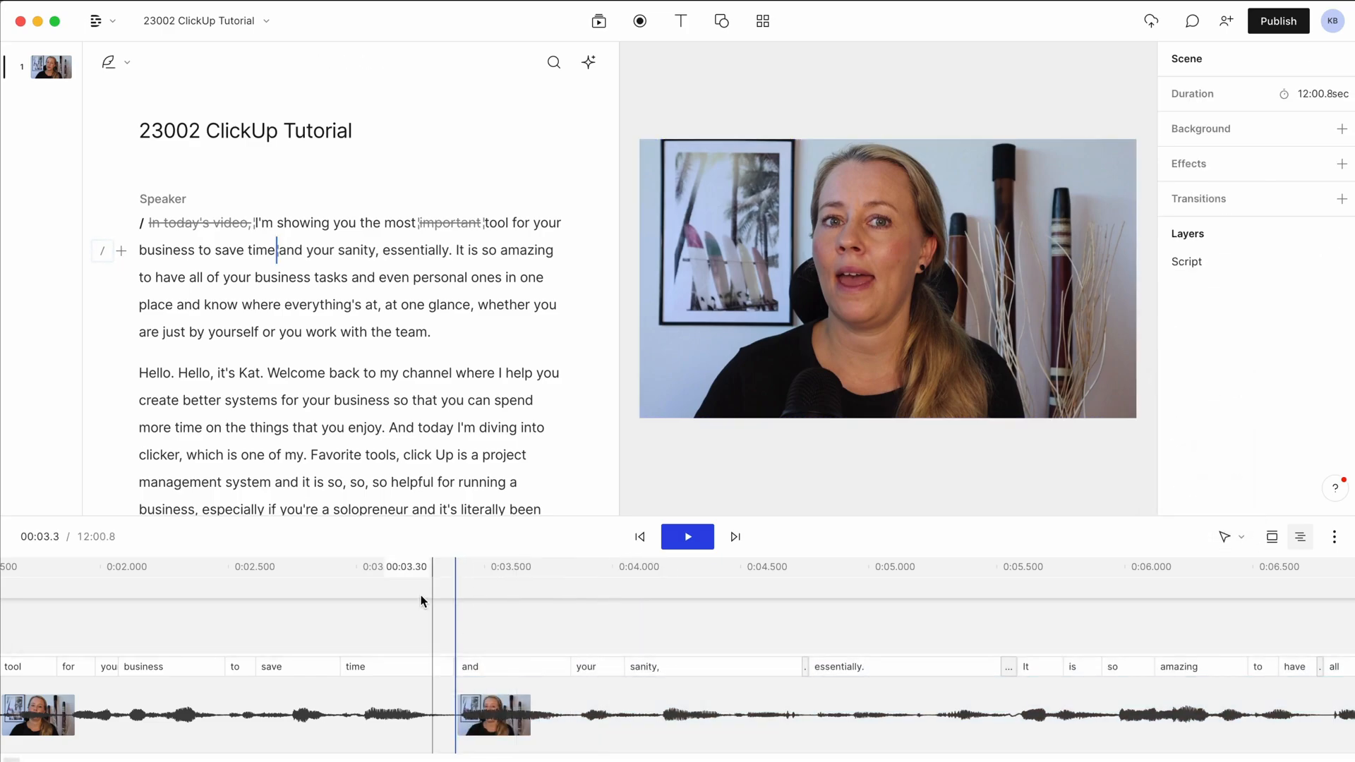
Step: Remove the short gap clip before 'and your sanity' and return the playhead to 'Welcome back'
click(688, 536)
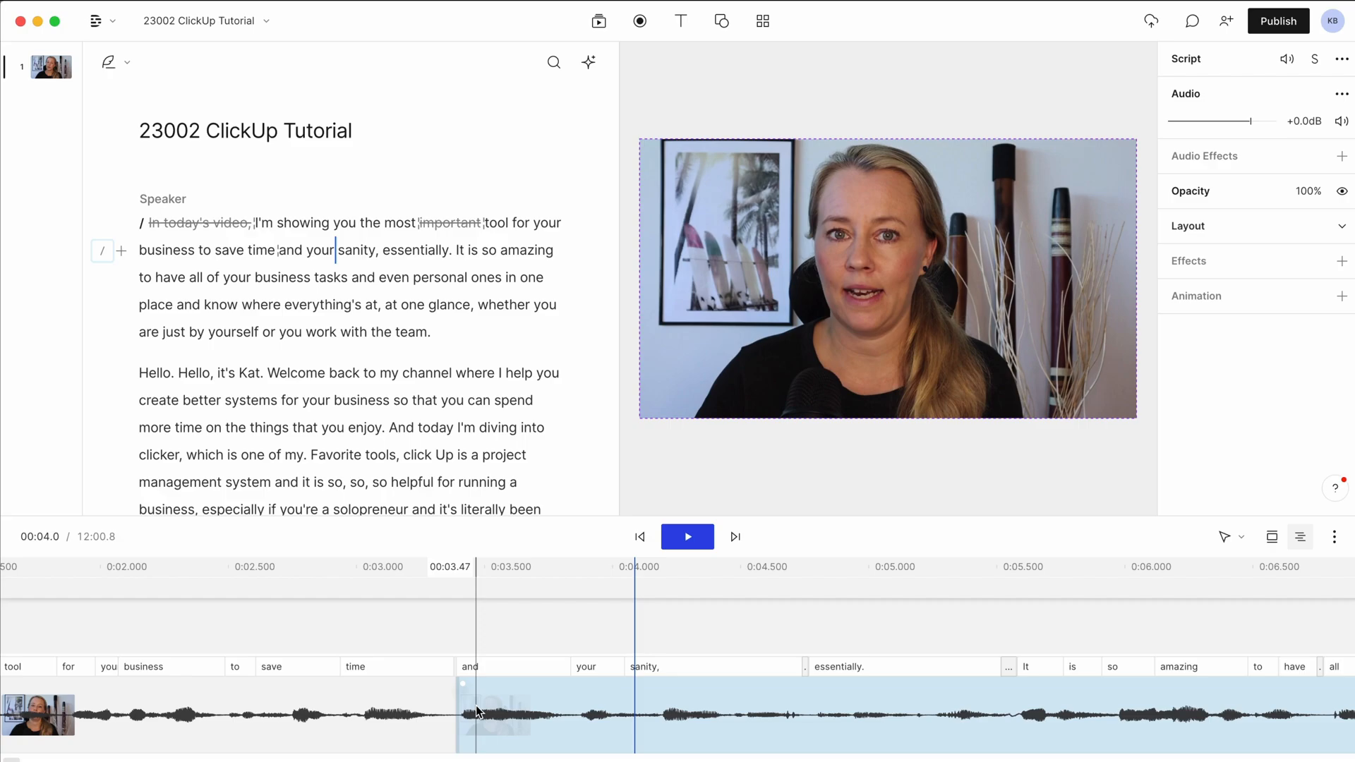
click(688, 536)
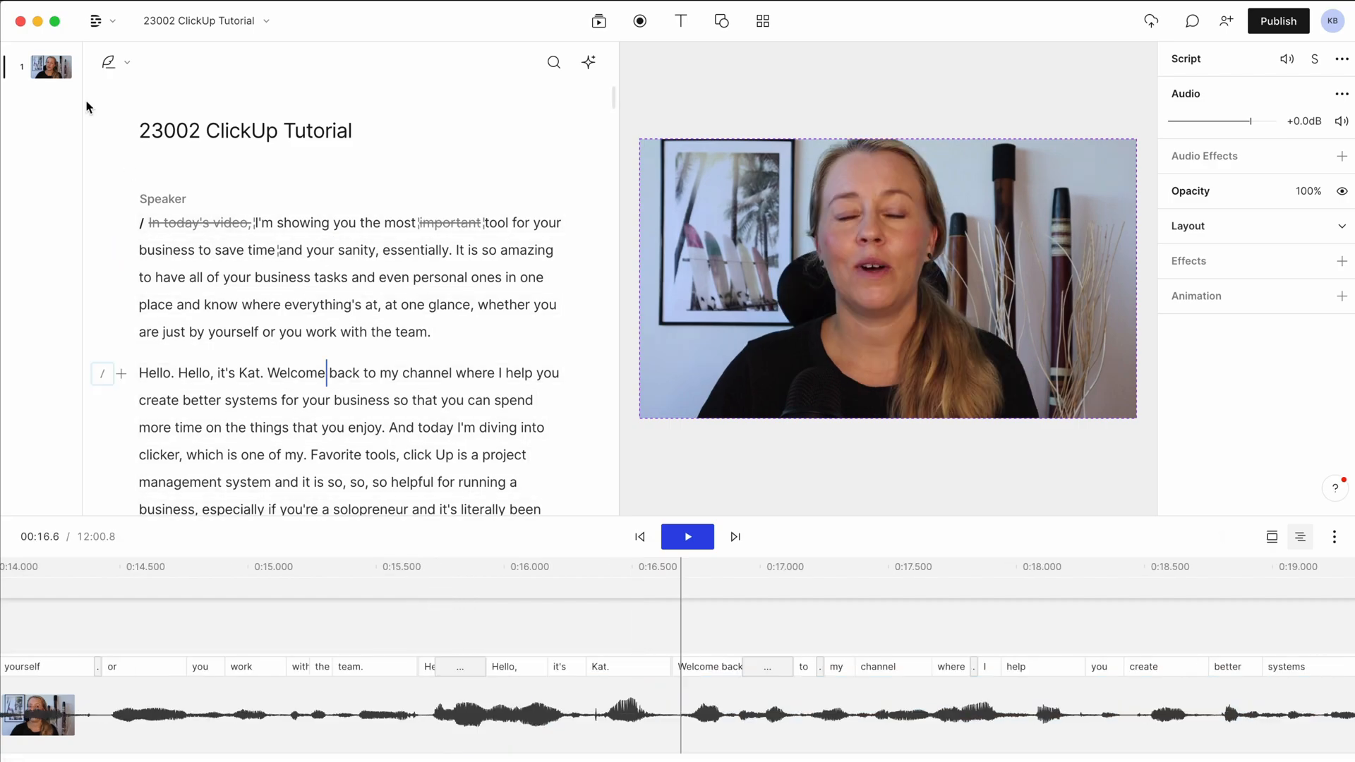
mouse_move(44, 92)
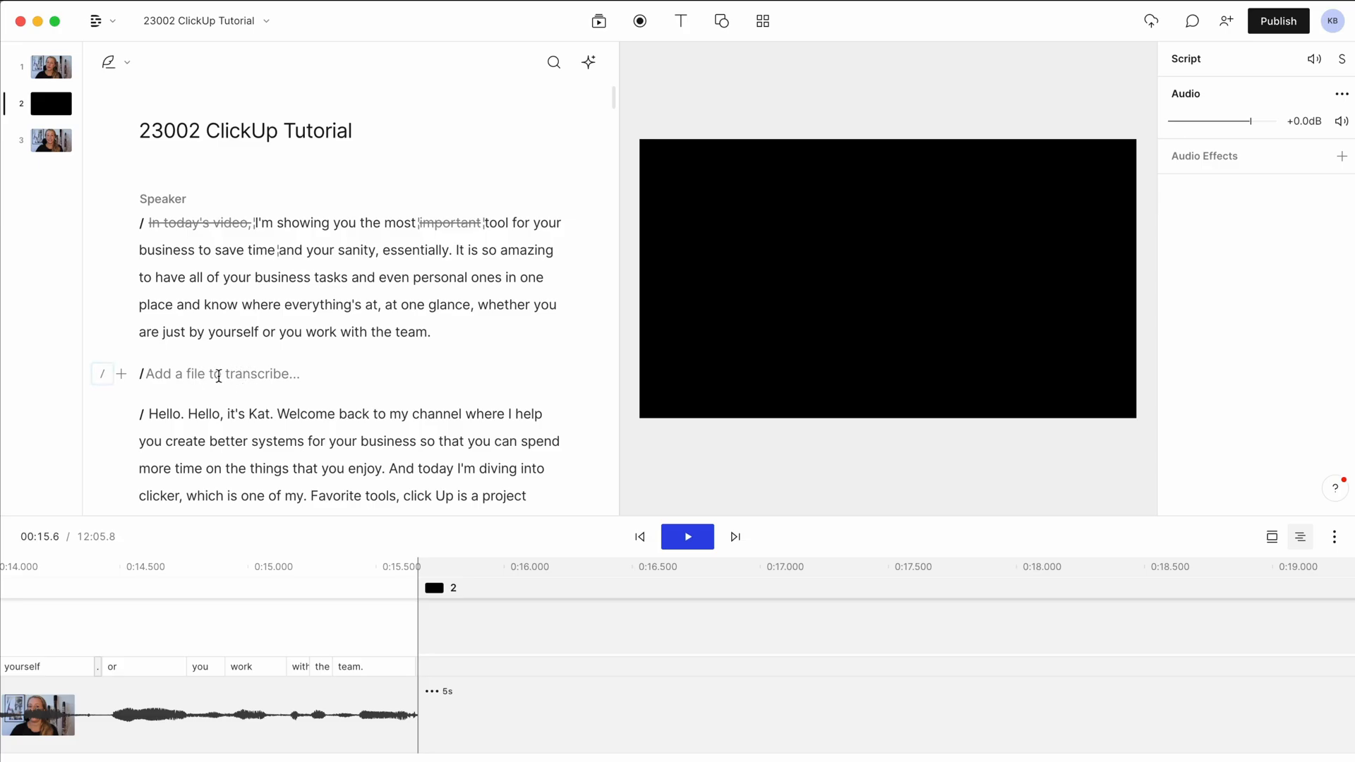
Step: Begin a second scene at 'Hello. Hello, it's Kat.' opening with a Dip to color transition
click(110, 60)
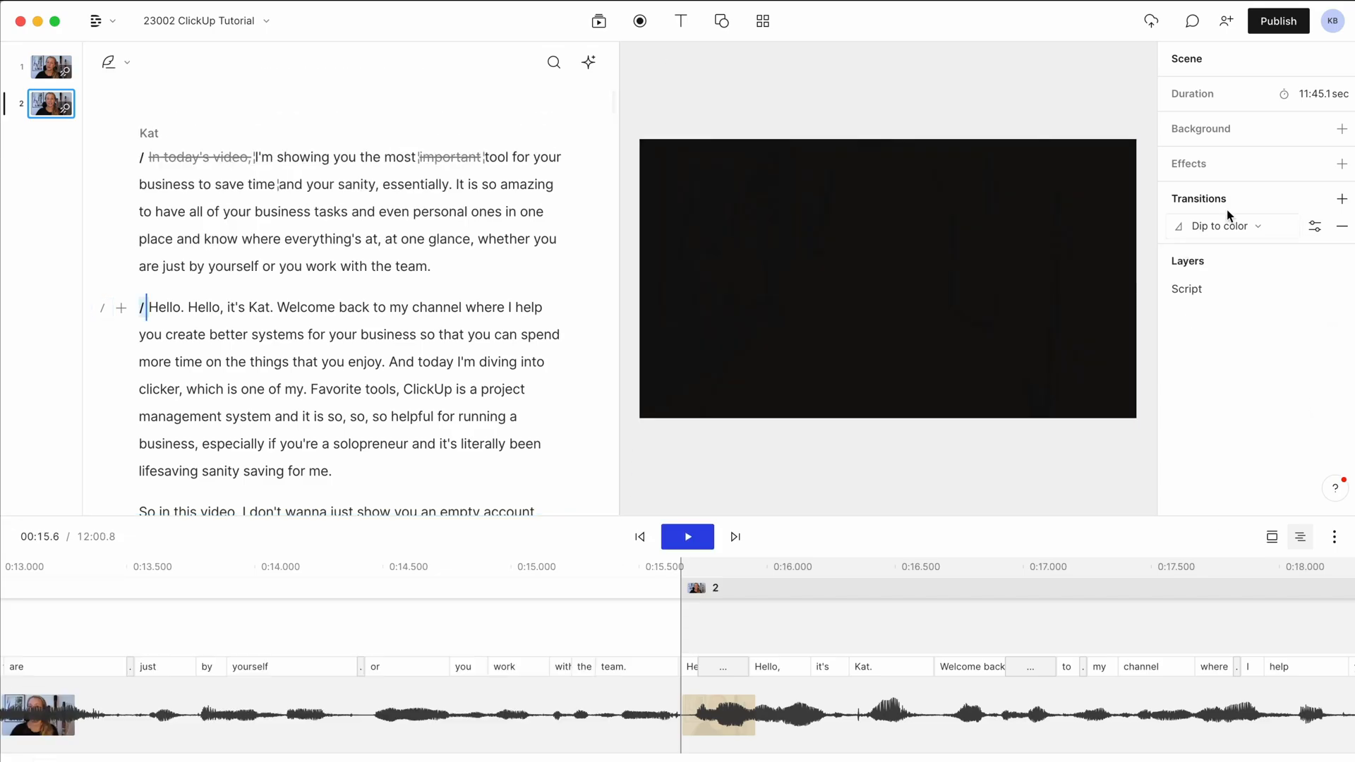
Step: Review the second scene's Transition In settings, then show the first scene's directional wipe properties
click(1315, 226)
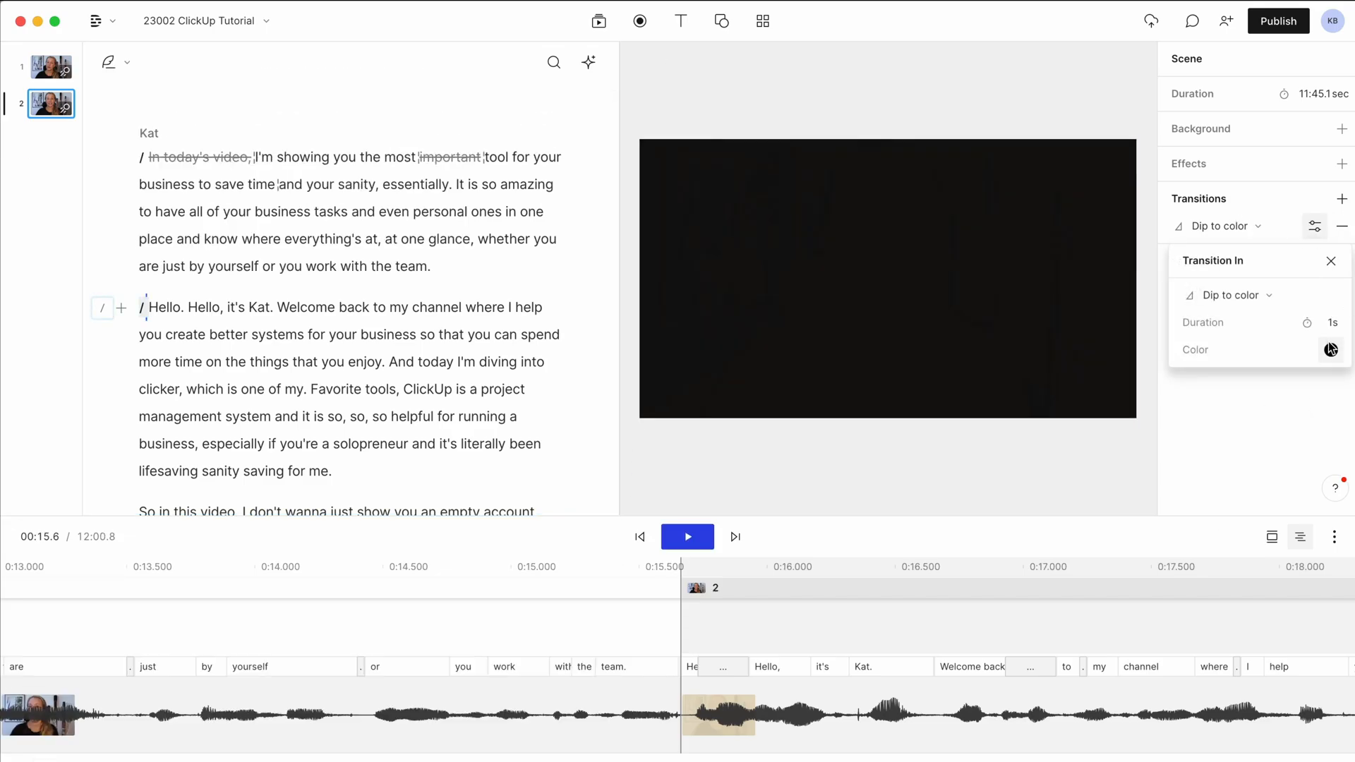
click(1329, 350)
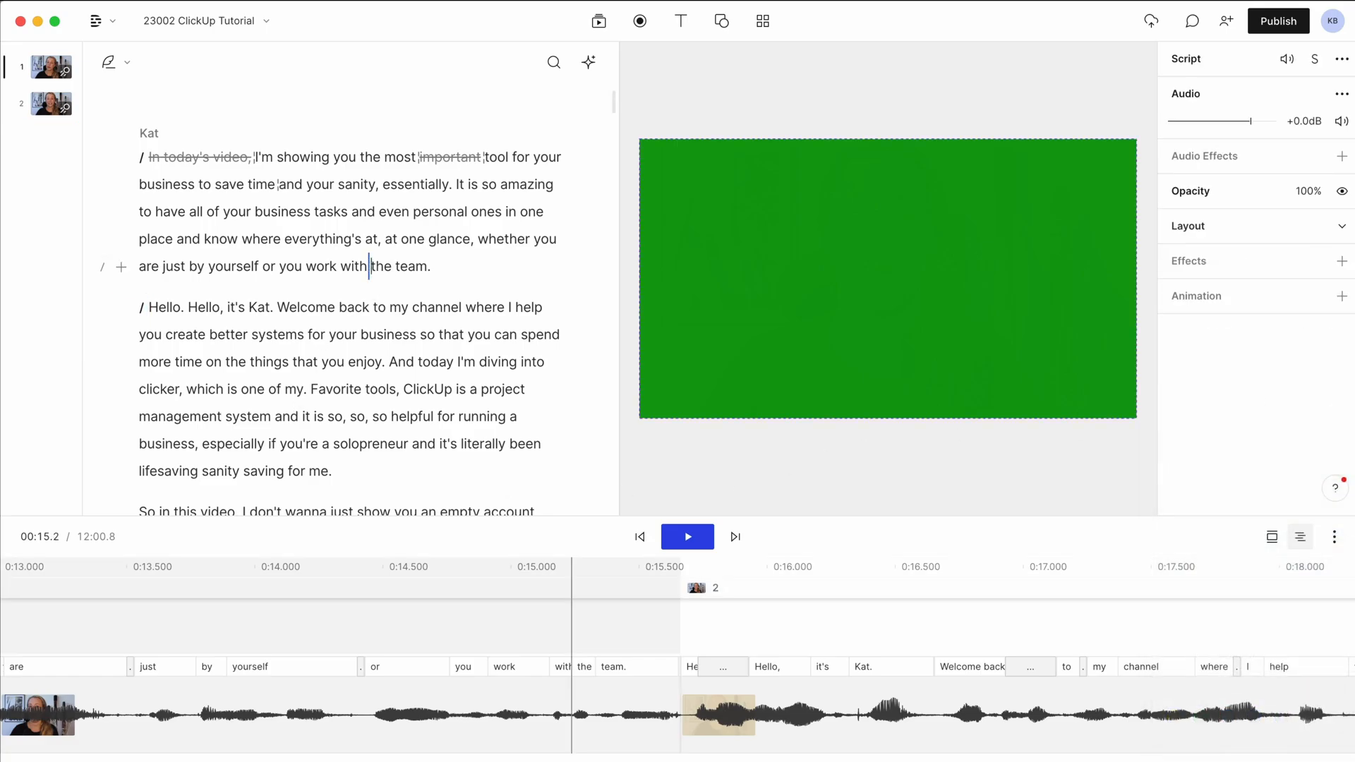
click(688, 536)
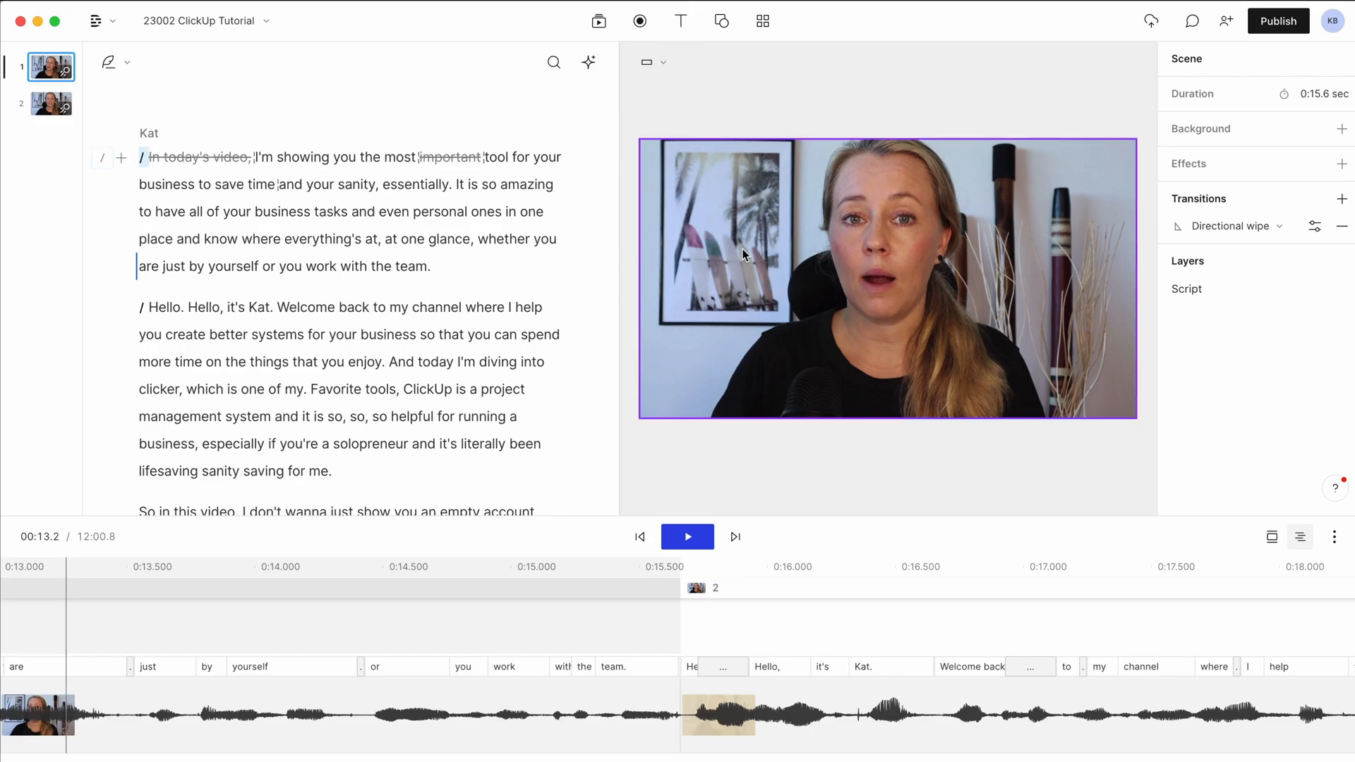
Step: Add Captions from the Text layer choices over the first scene and preview them playing
click(679, 20)
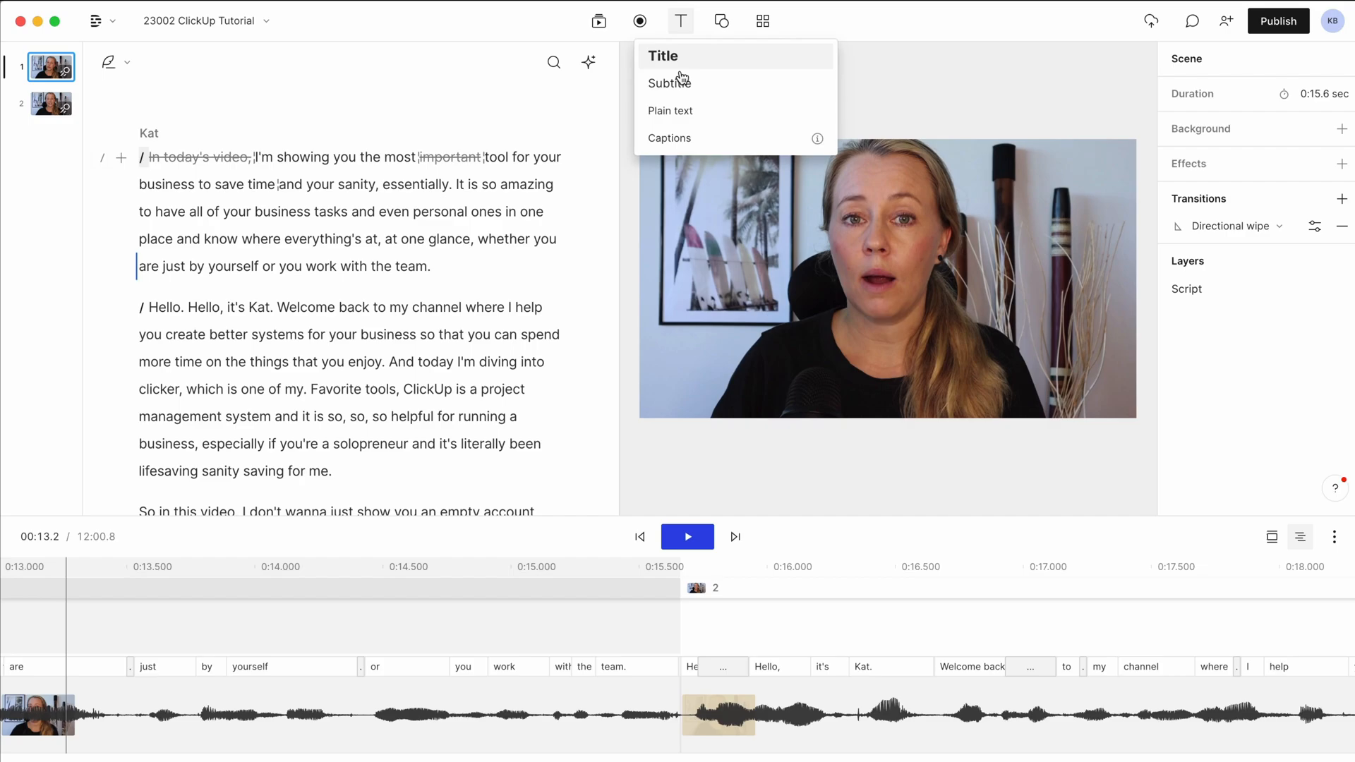
mouse_move(689, 146)
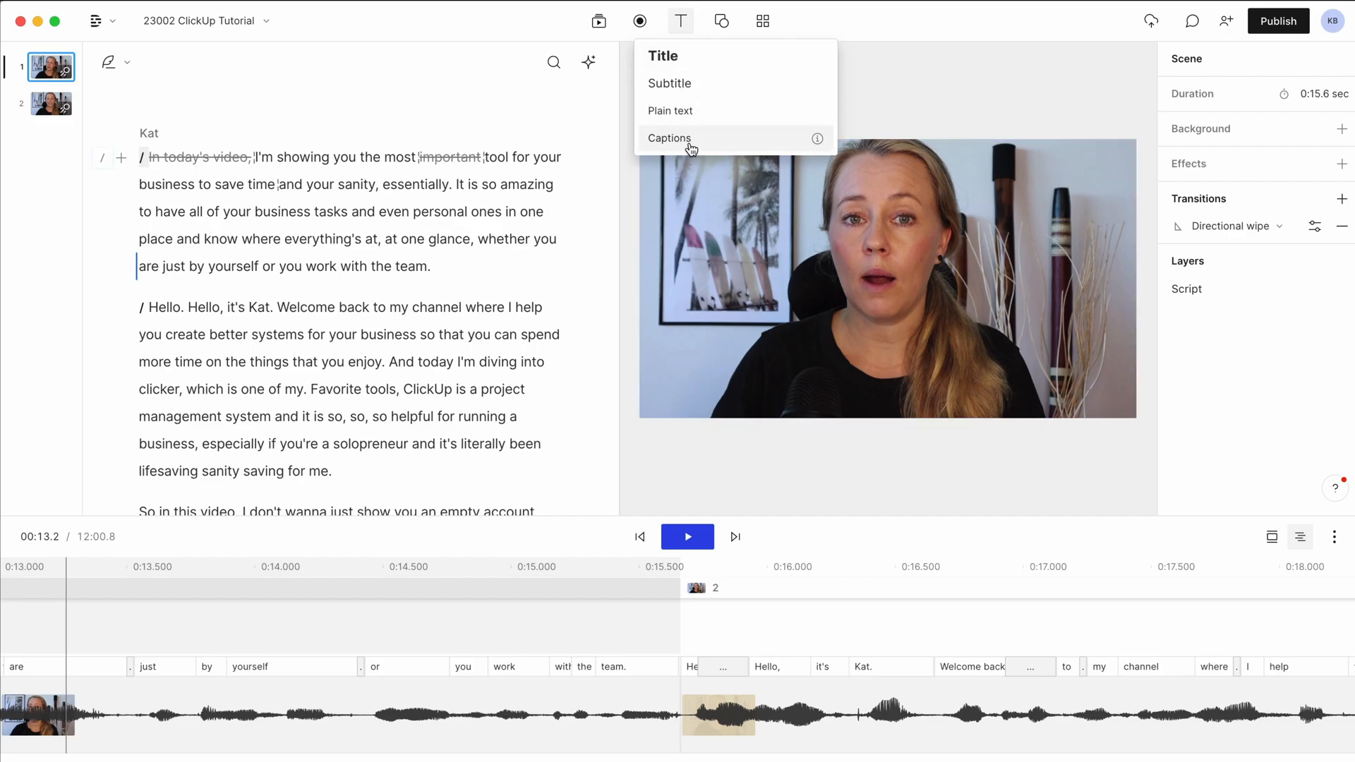
click(669, 138)
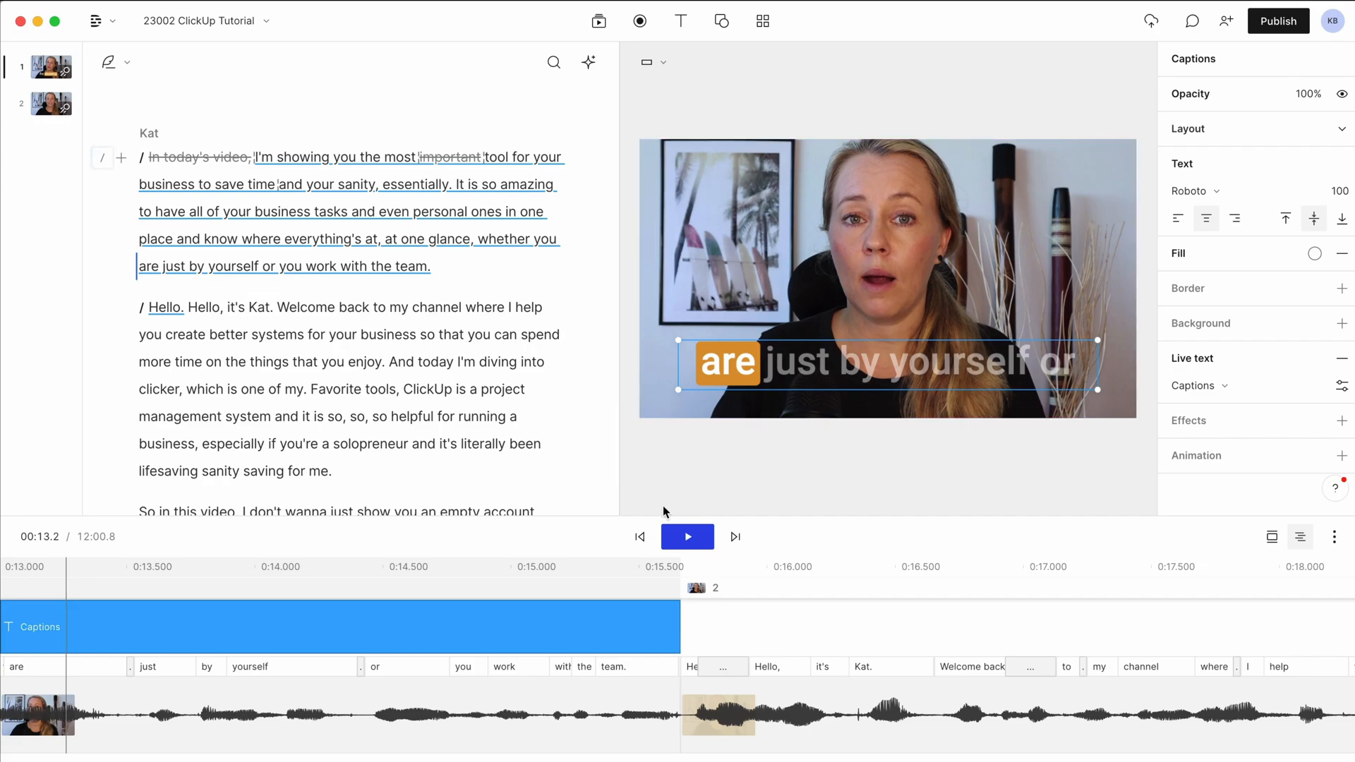
click(687, 537)
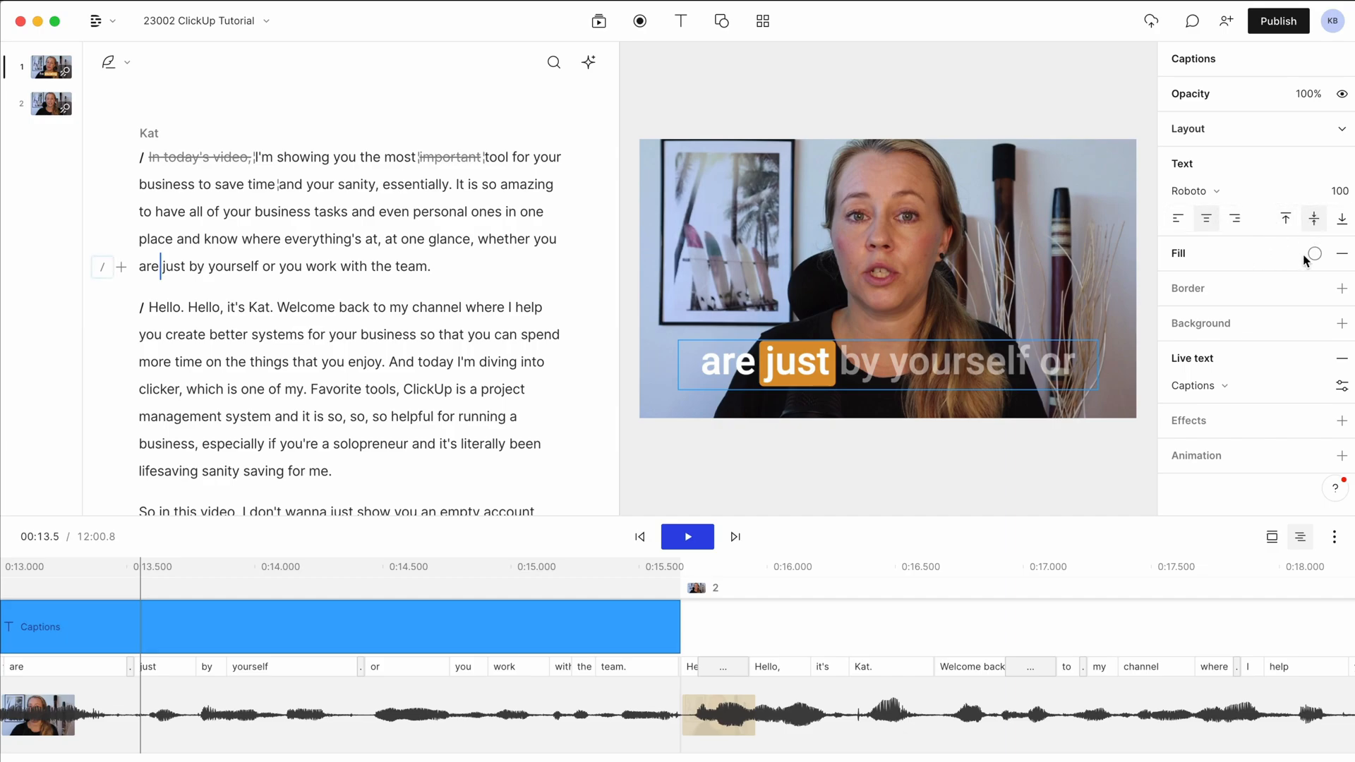
Step: Bring up the caption Fill colour swatch choices in the Captions panel
click(1314, 254)
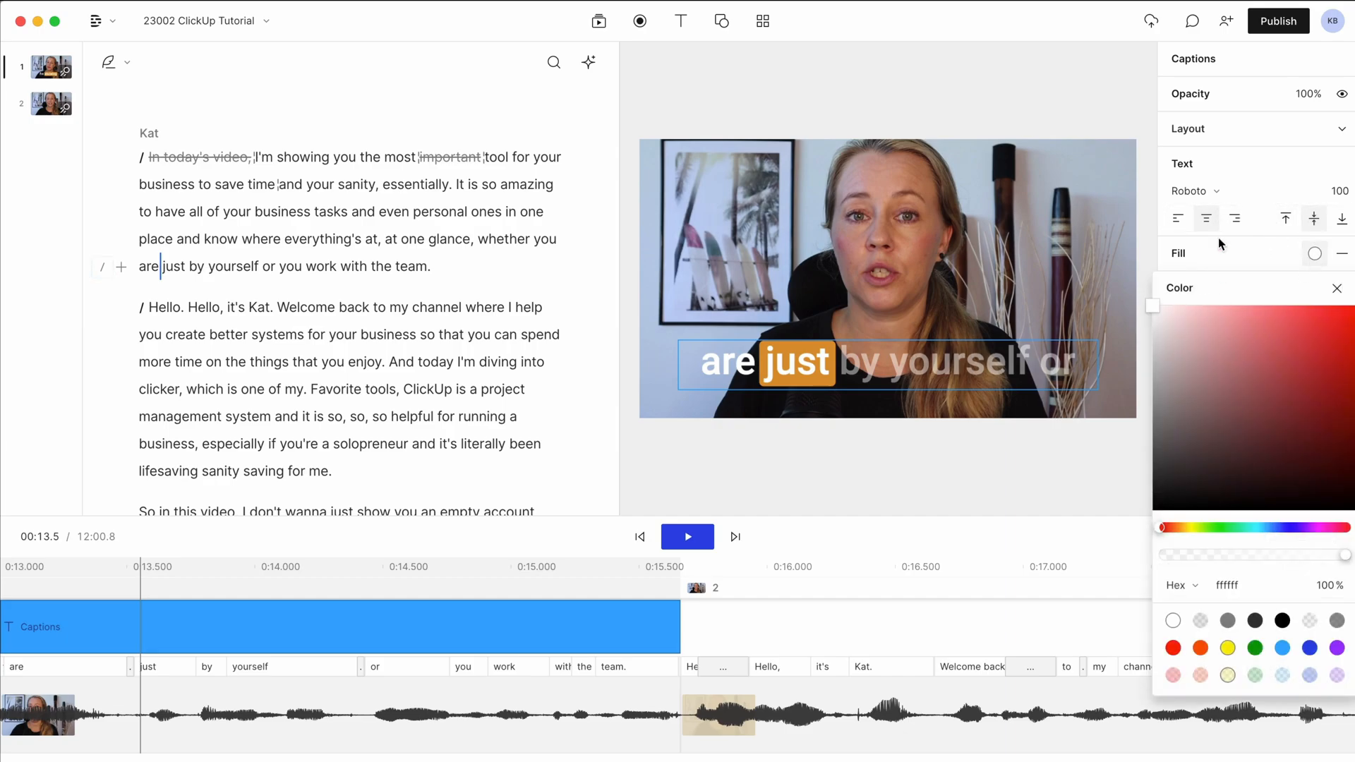
click(1336, 288)
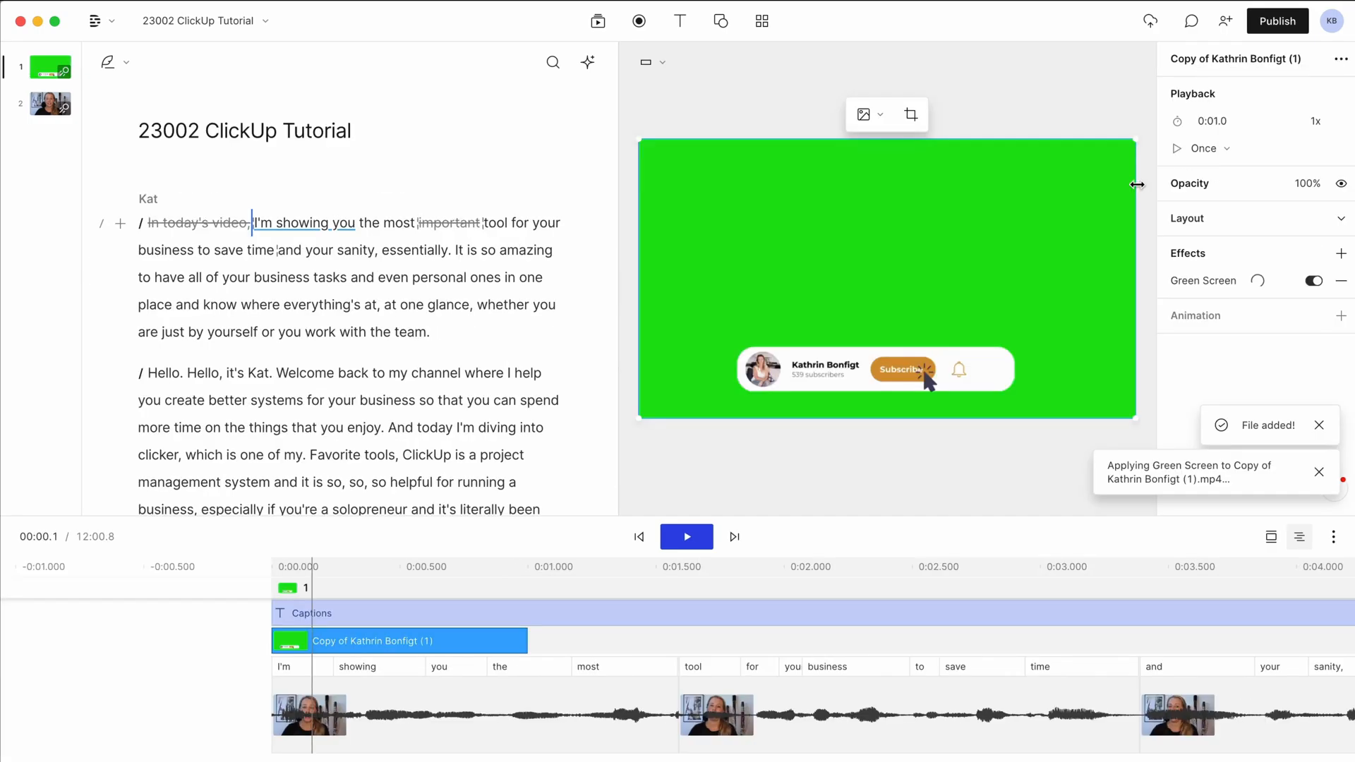
mouse_move(1168, 74)
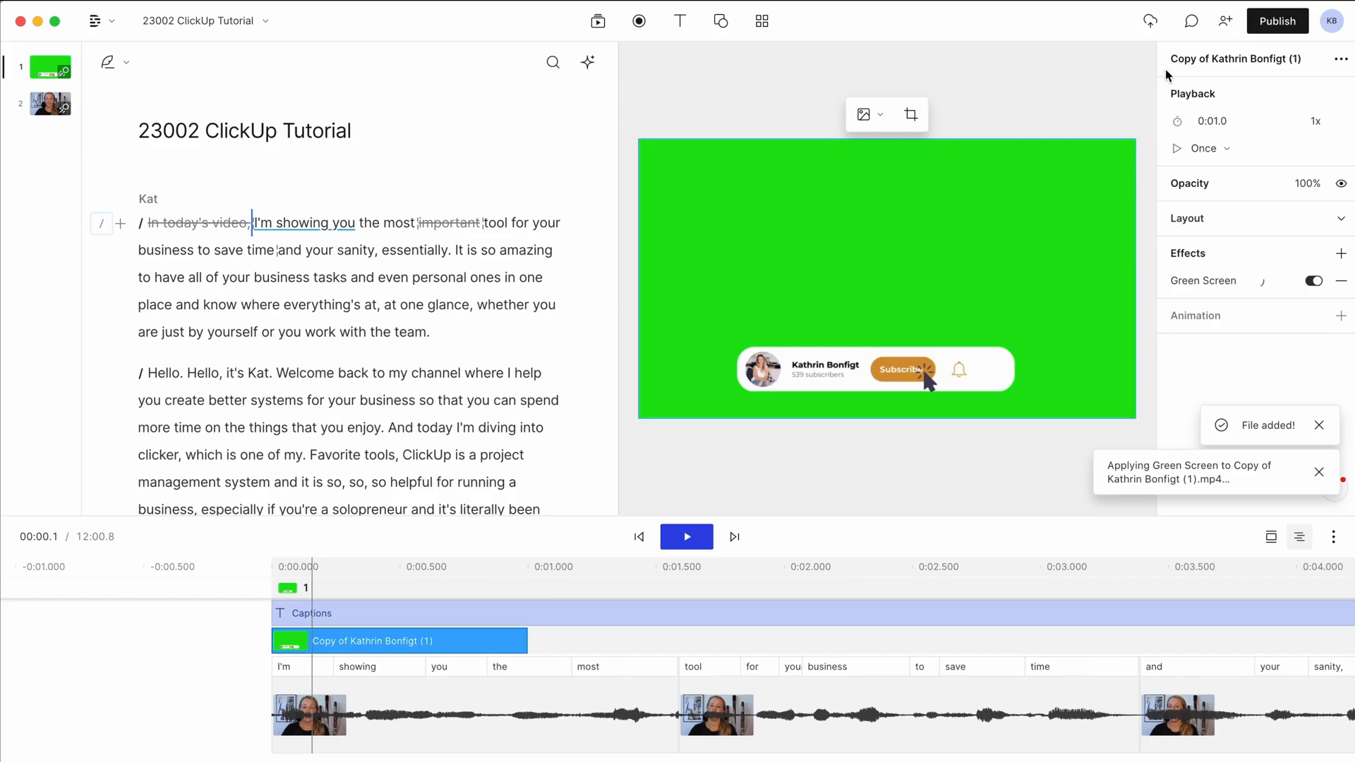
mouse_move(1211, 52)
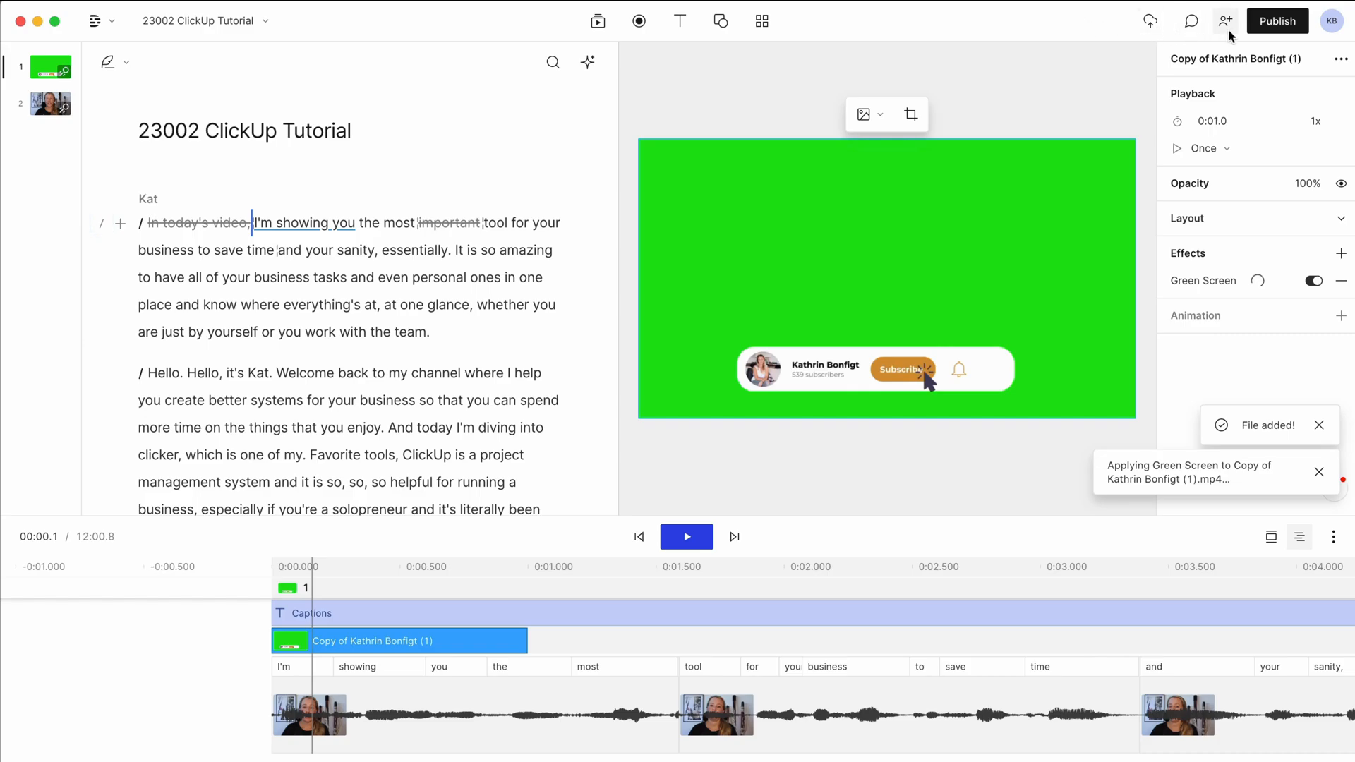
Step: Review Project access sharing settings, then switch to the comments view
click(1223, 20)
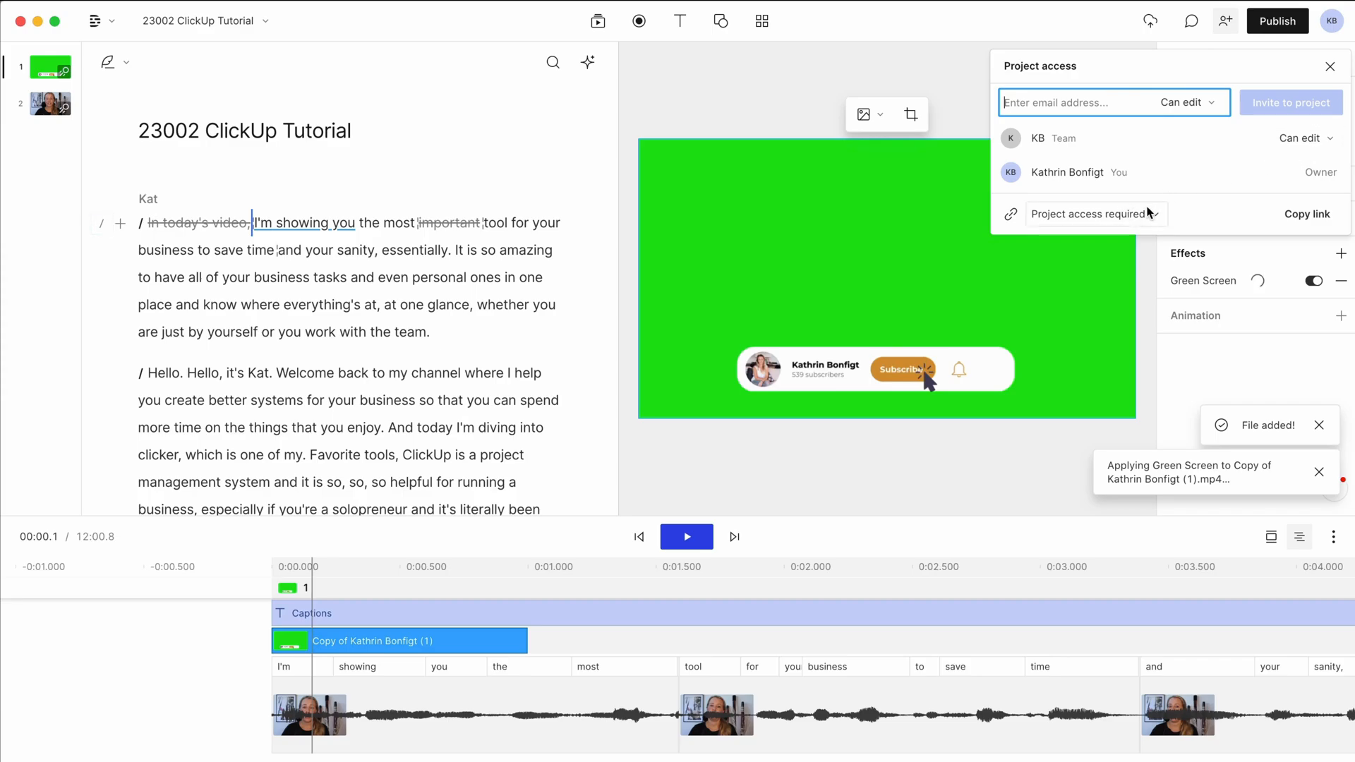
click(1190, 19)
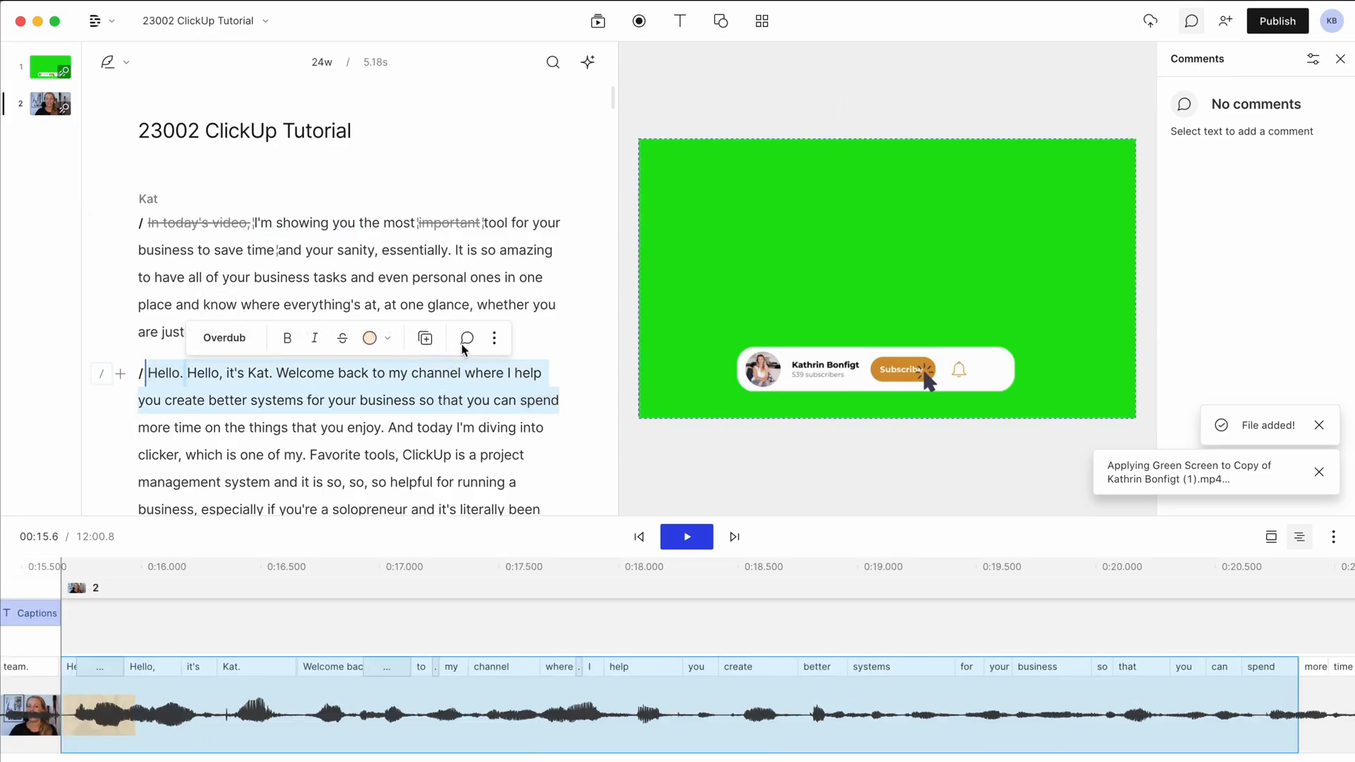
Step: Post a review comment beginning "This needs" on the 'Hello. Hello, it's Kat.' paragraph
click(465, 339)
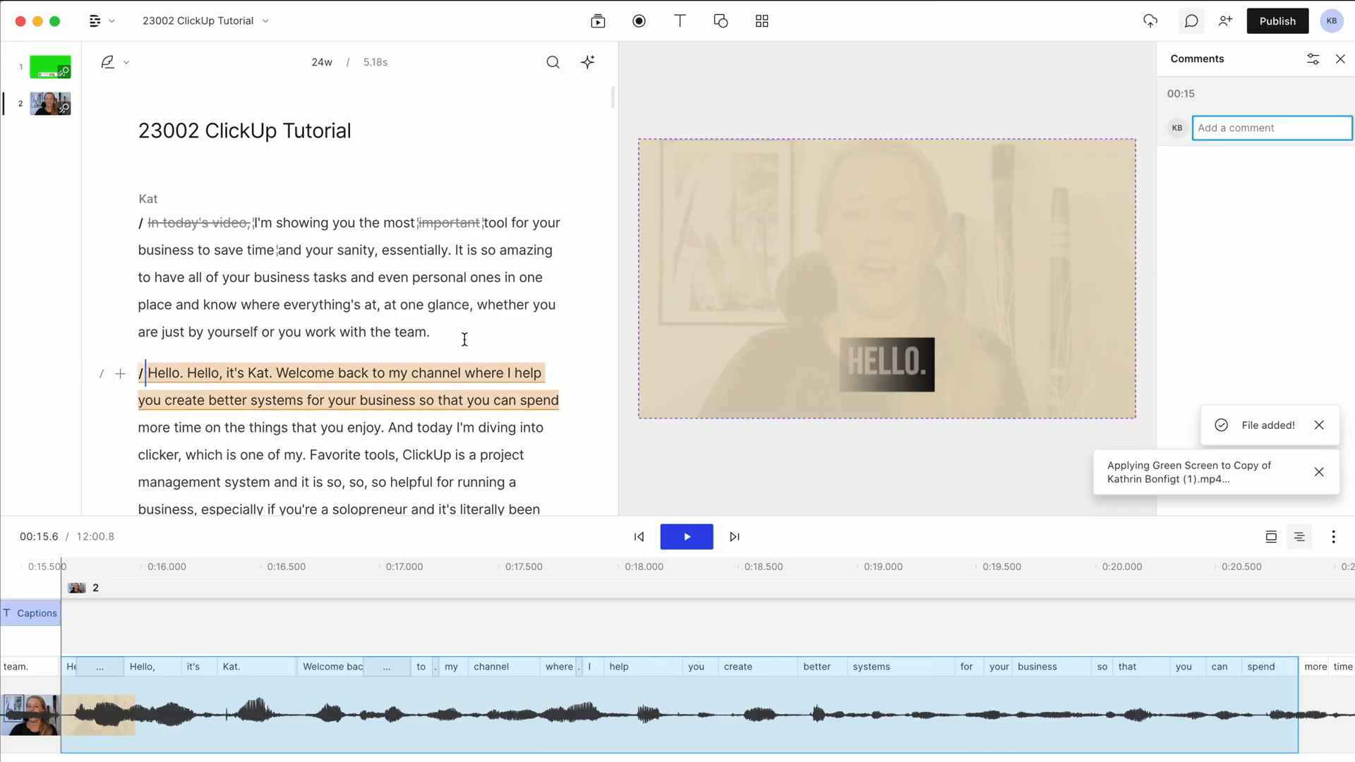
text(This)
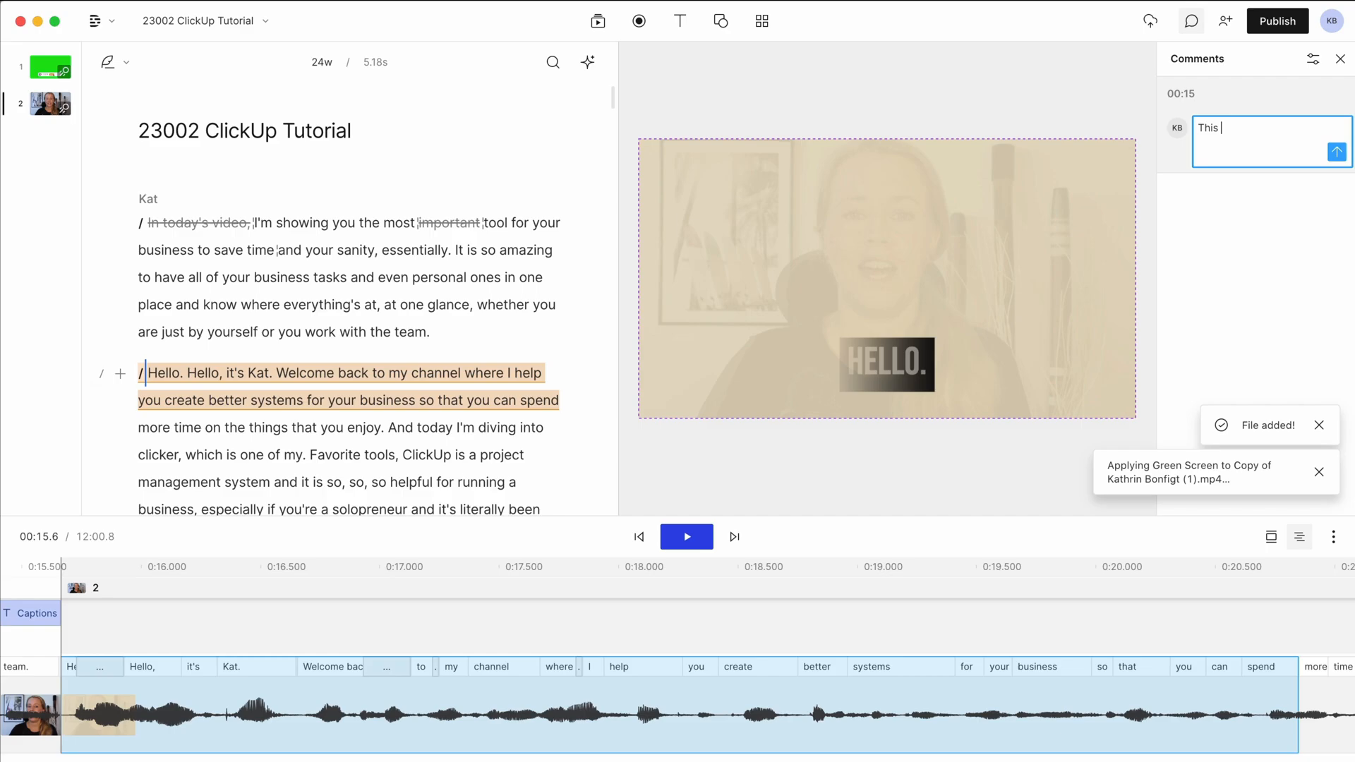
text(needas)
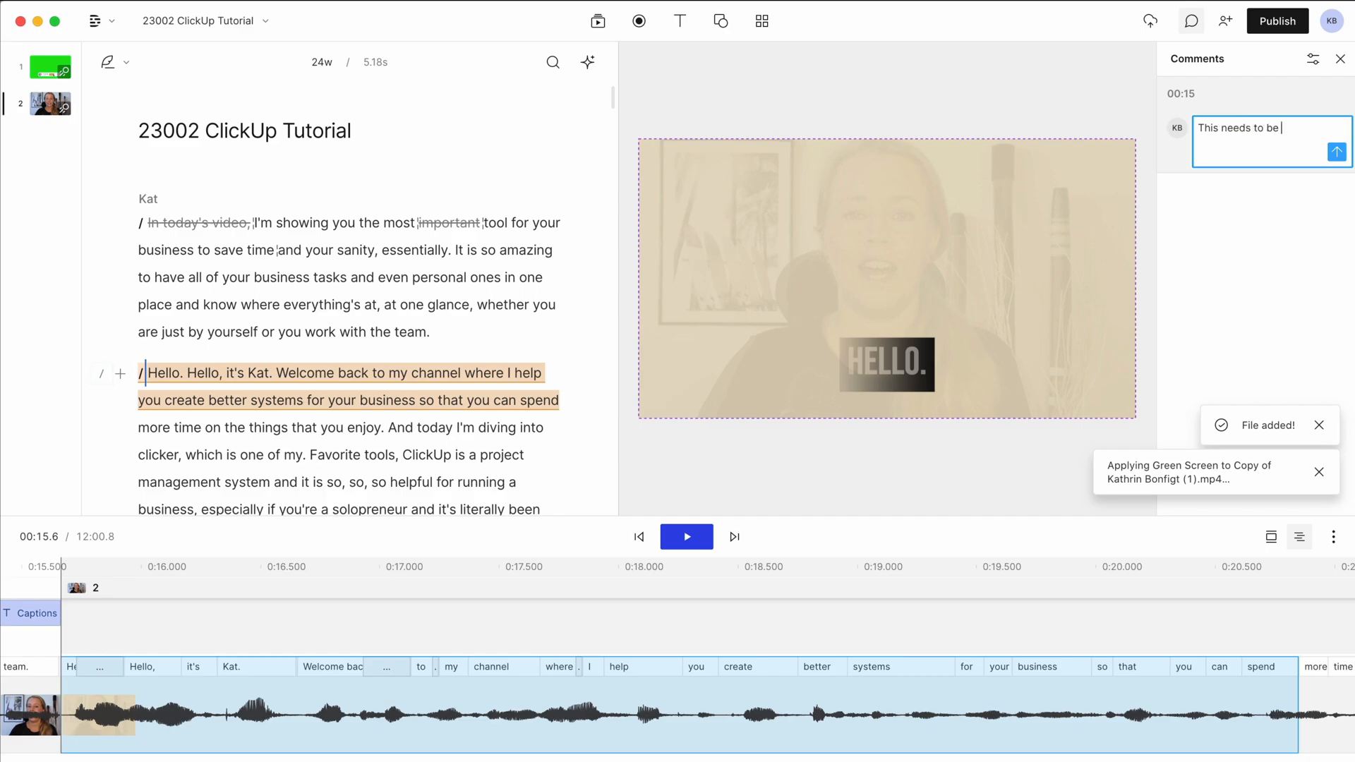
click(1336, 152)
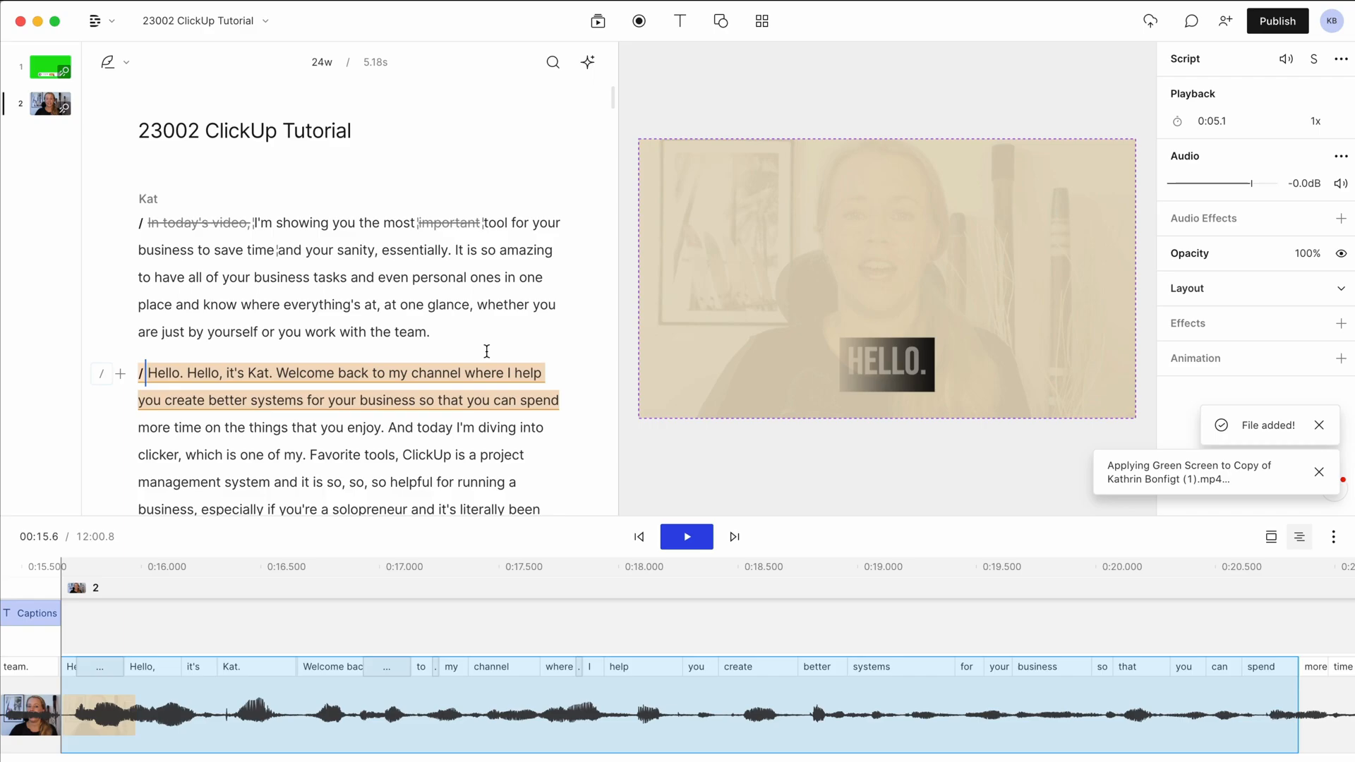
mouse_move(587, 63)
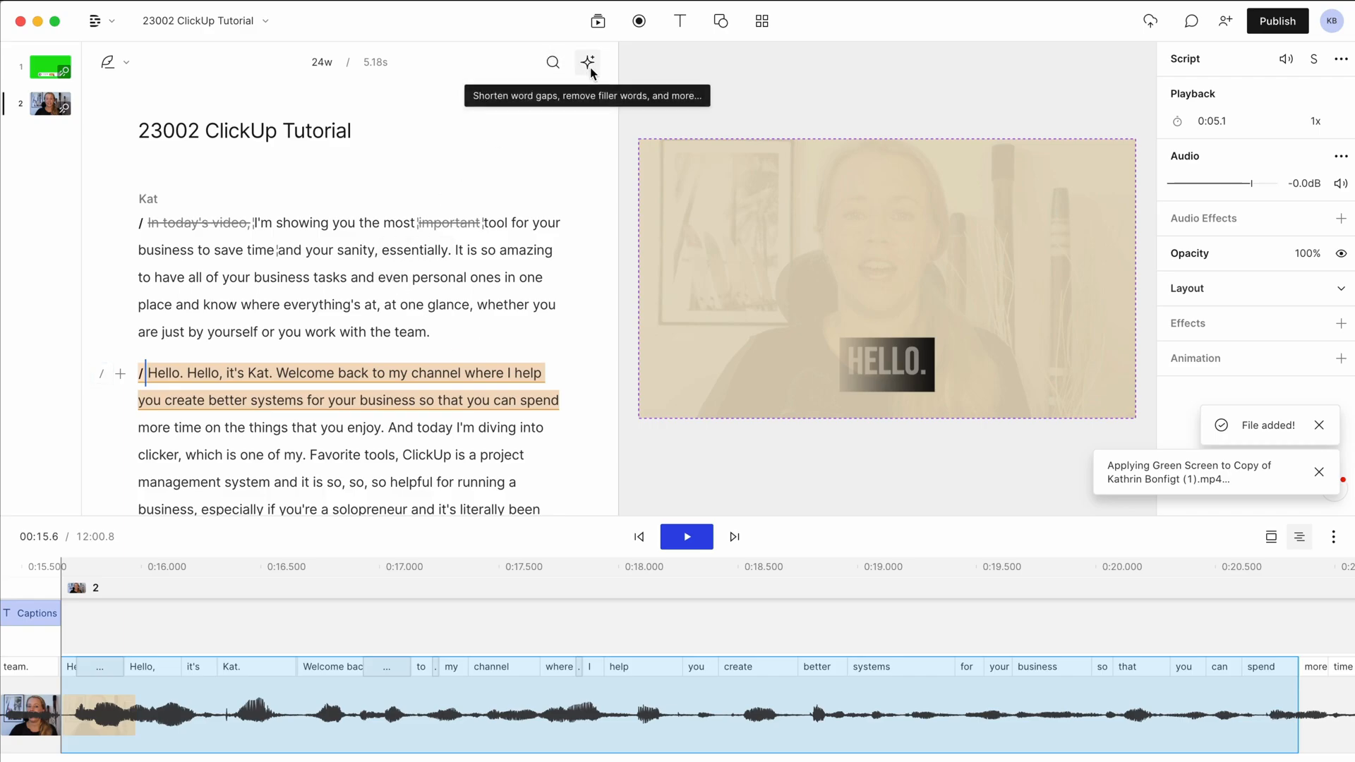
Step: Use the magic-wand cleanup to try Remove filler words, then run Shorten word gaps
click(587, 62)
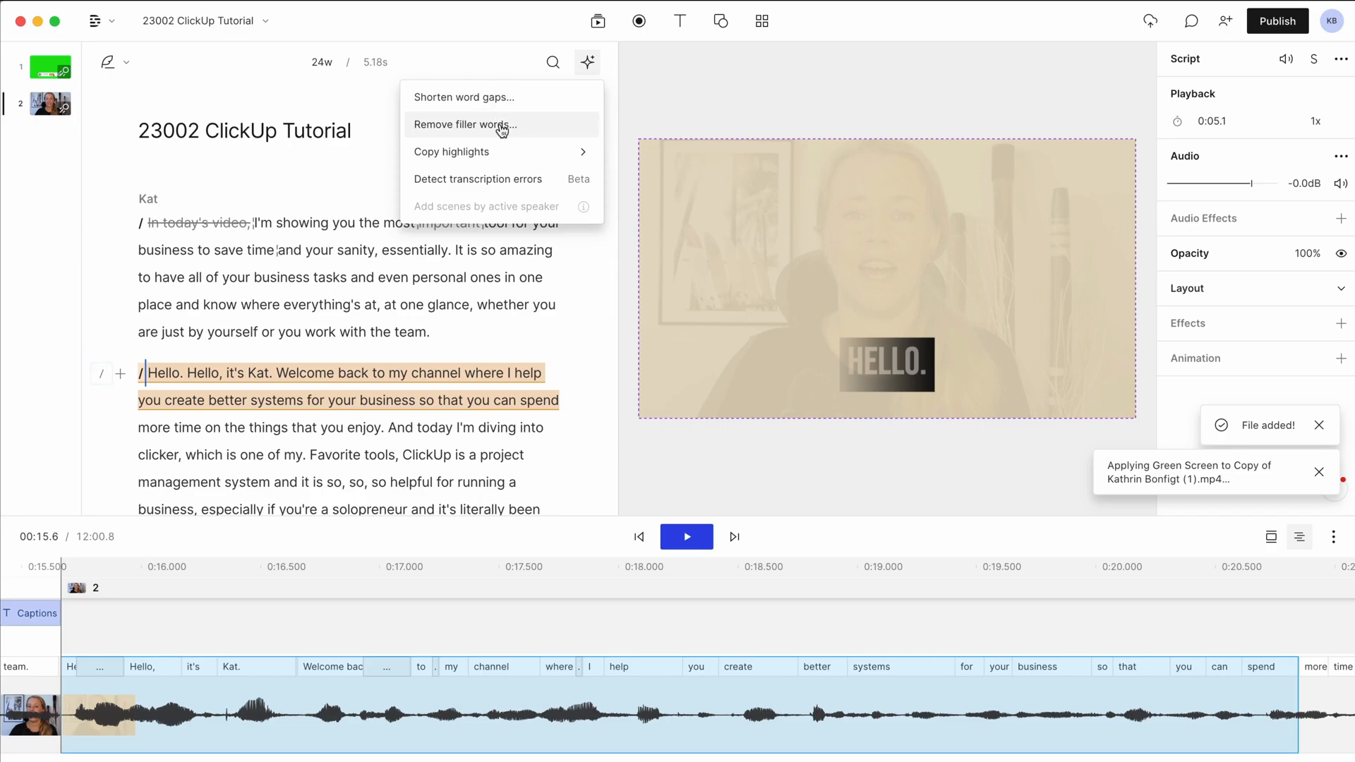
click(464, 124)
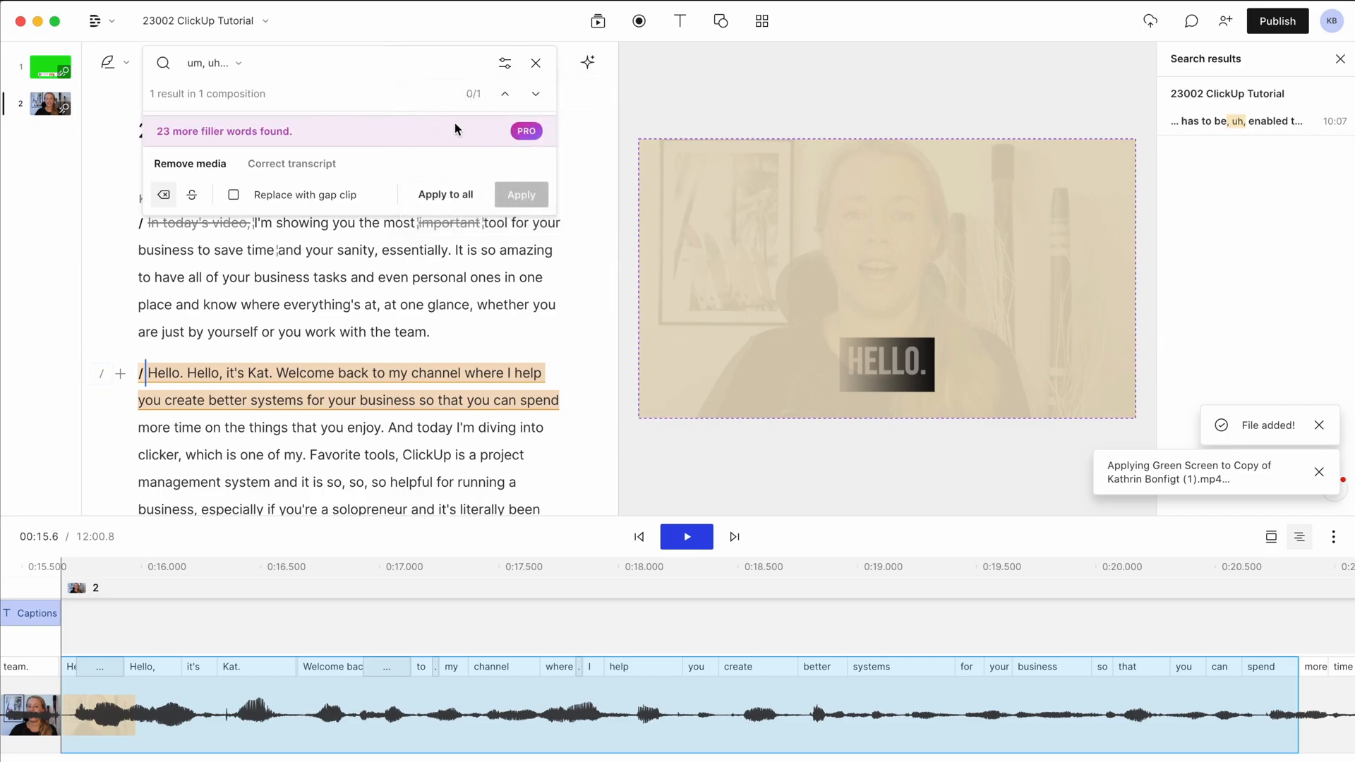
click(521, 193)
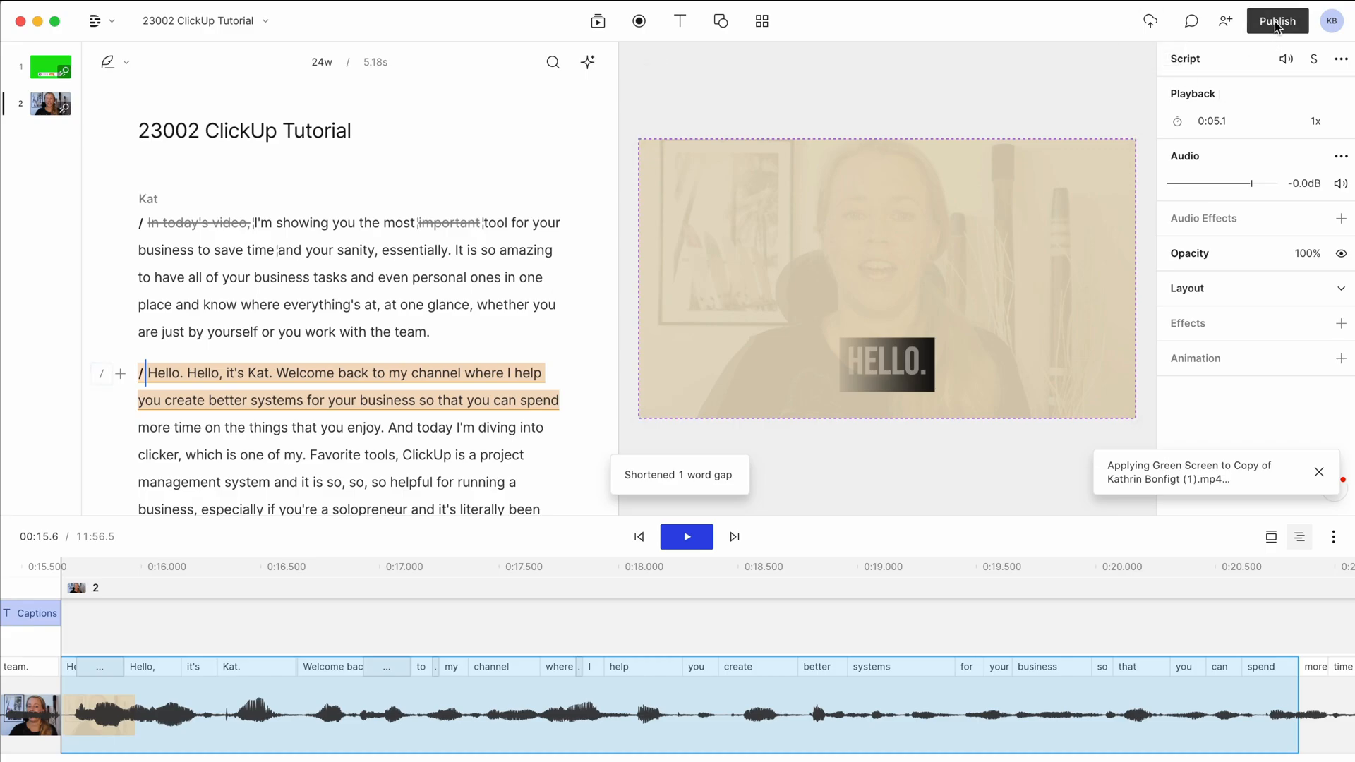
Step: In Publish > Export's Video tab, review scope and resolution choices and set export to Current selection
click(1275, 20)
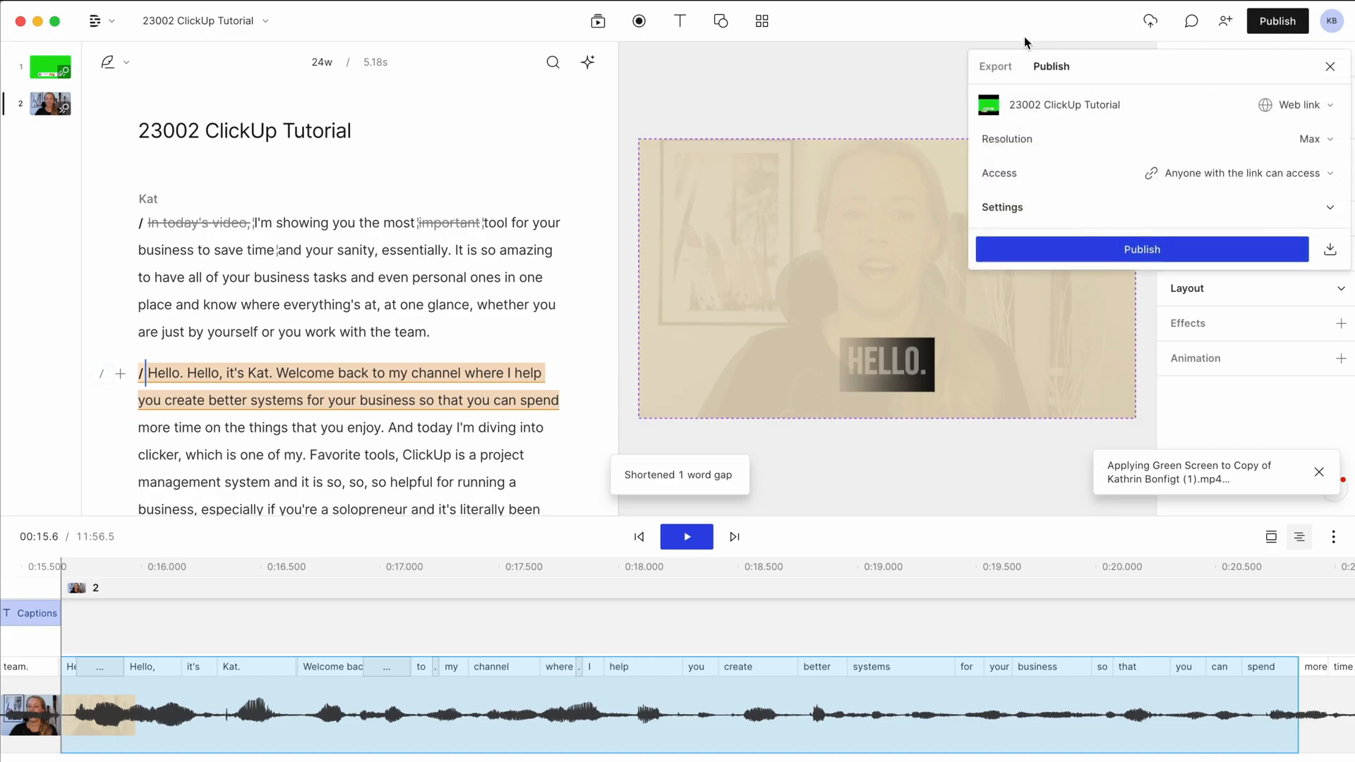
click(995, 67)
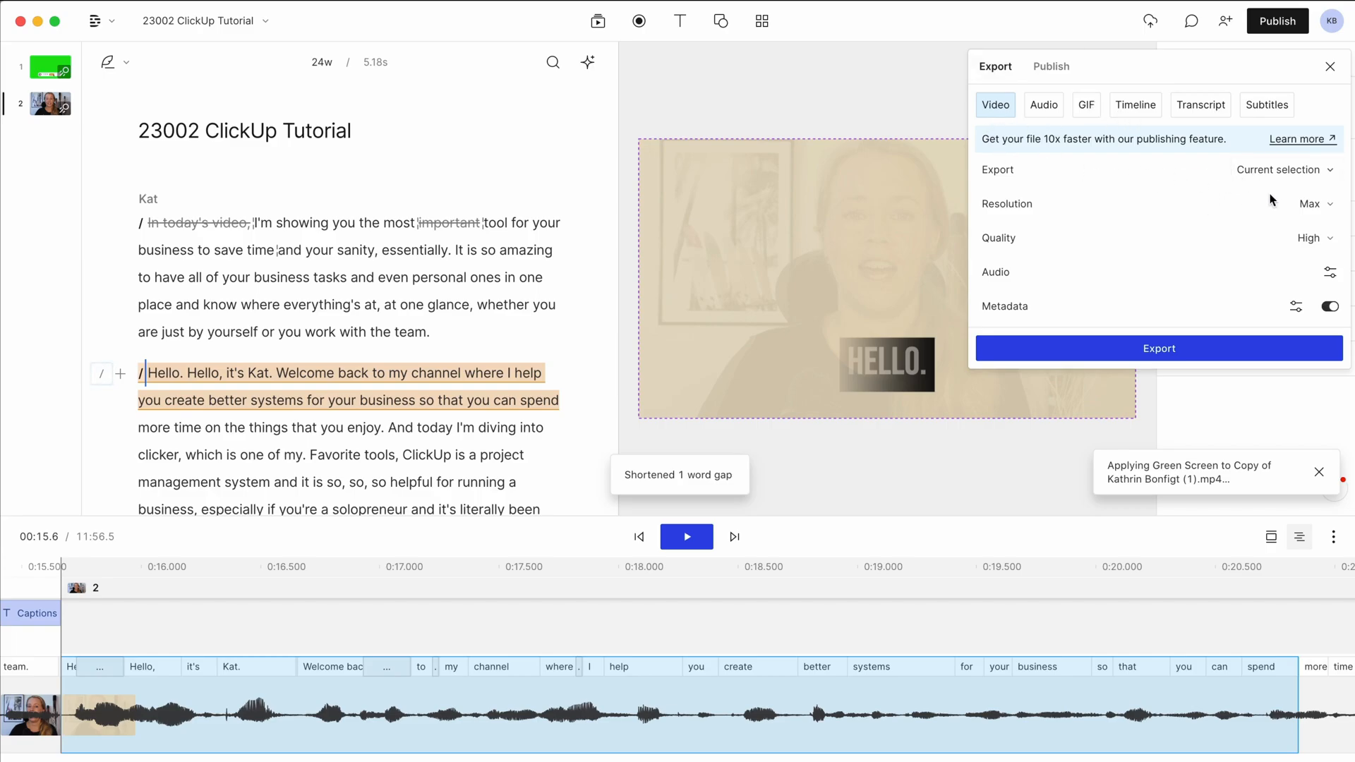
click(1285, 169)
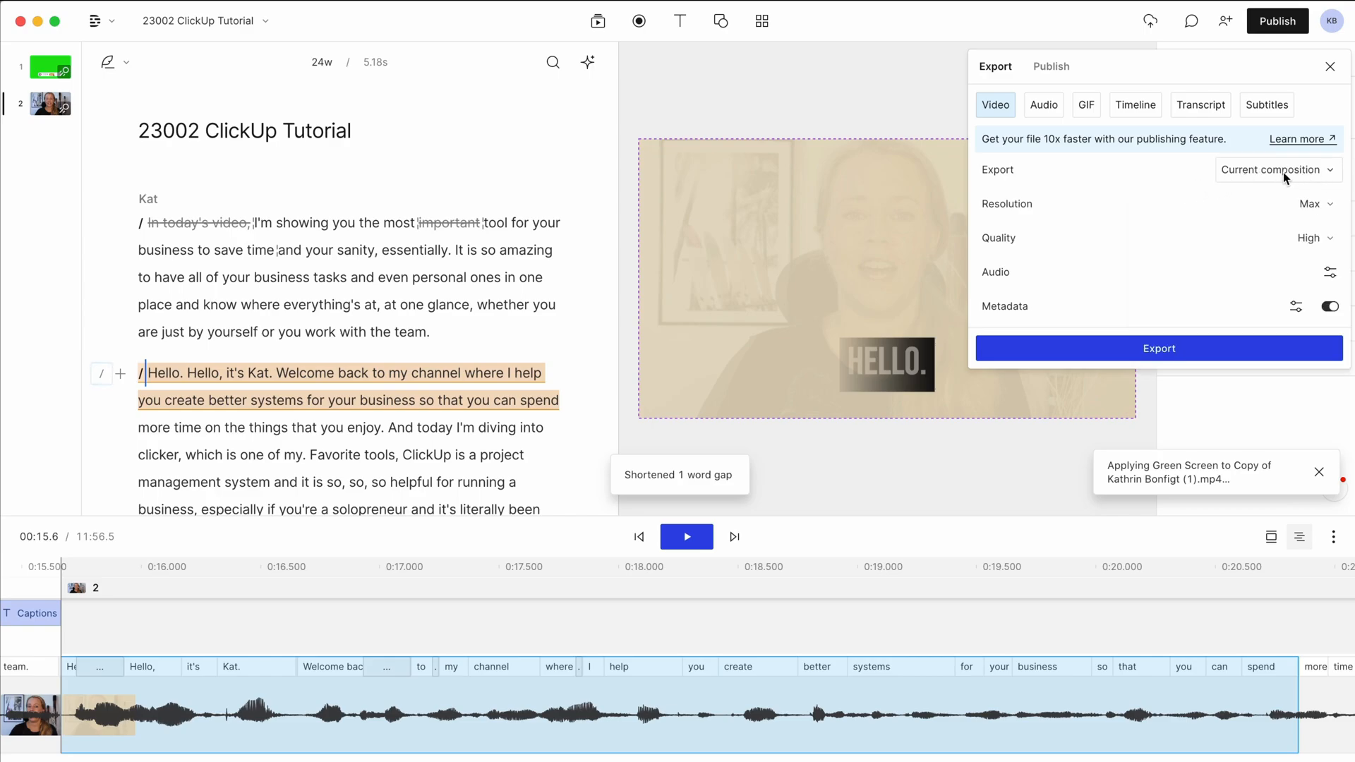
click(1278, 169)
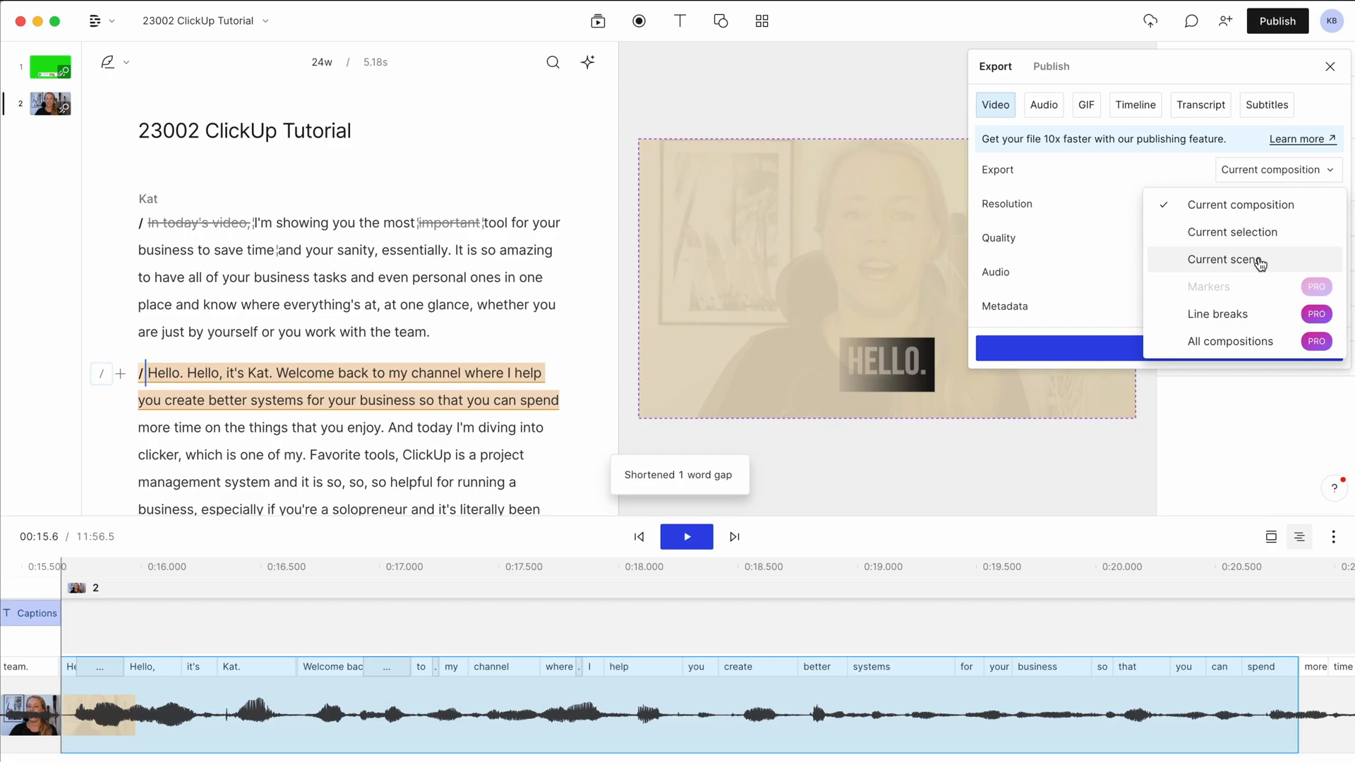
mouse_move(1221, 230)
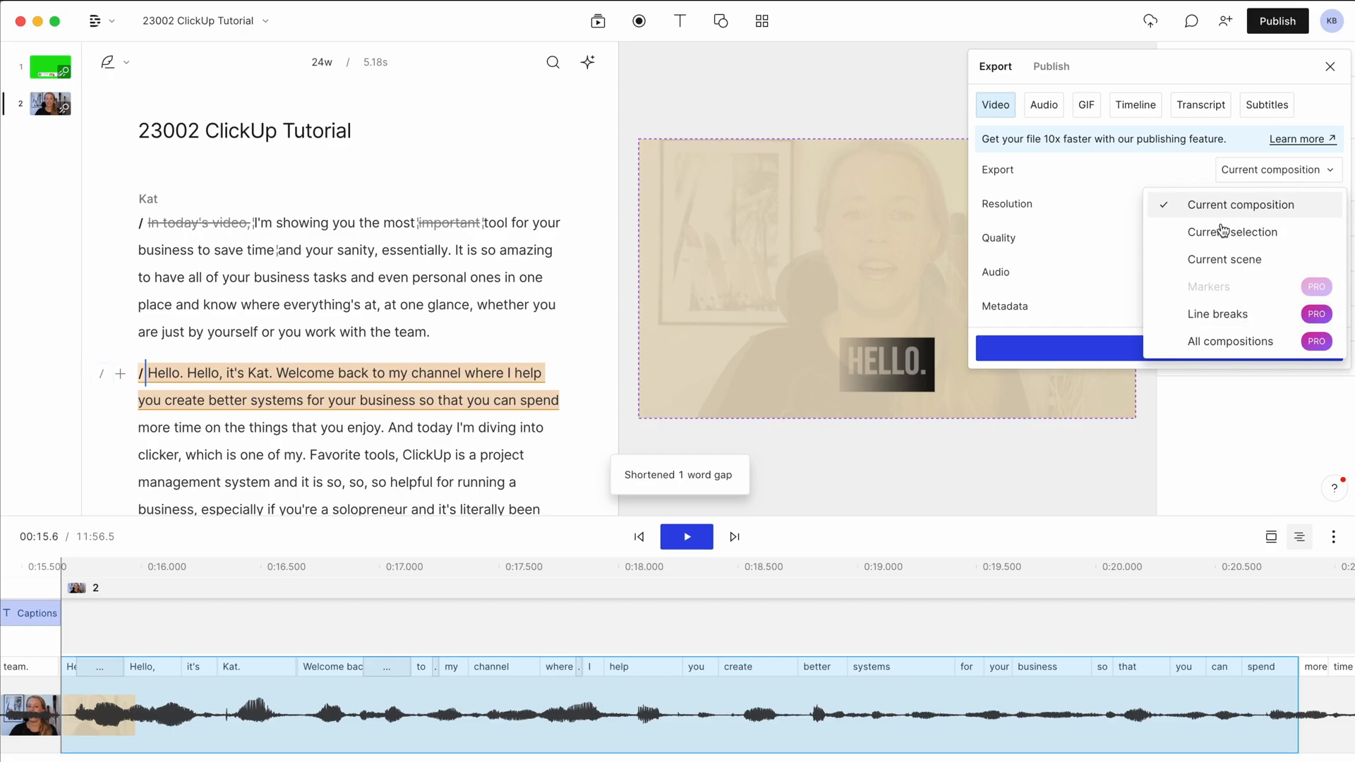
click(1239, 205)
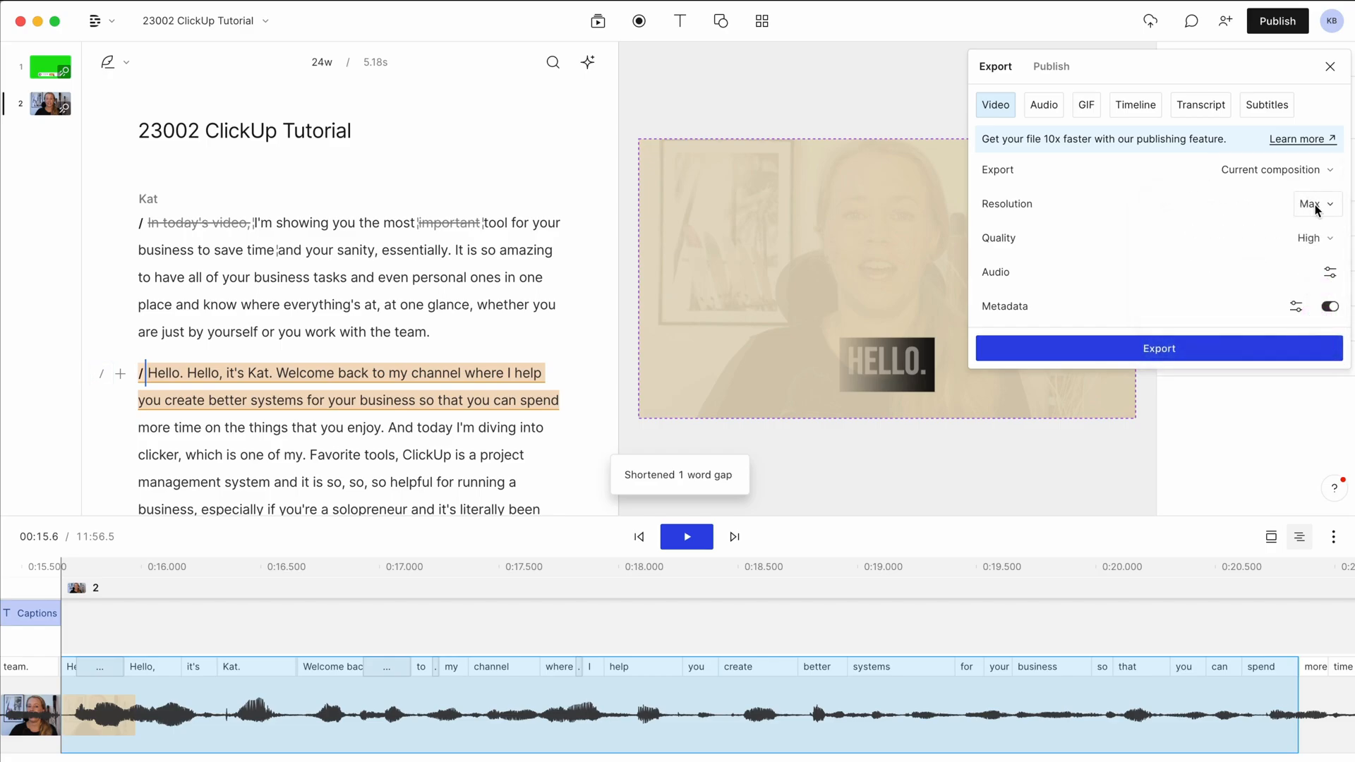
click(1317, 203)
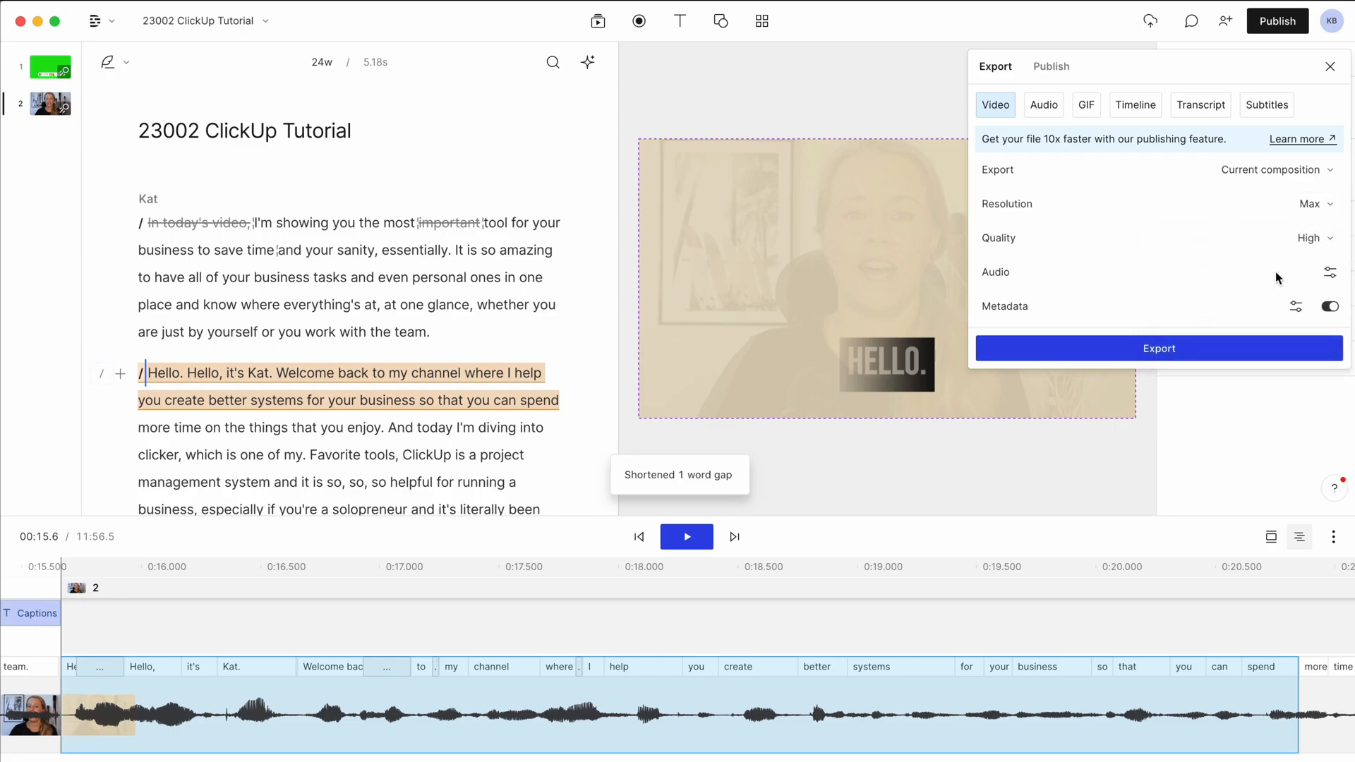
click(1329, 272)
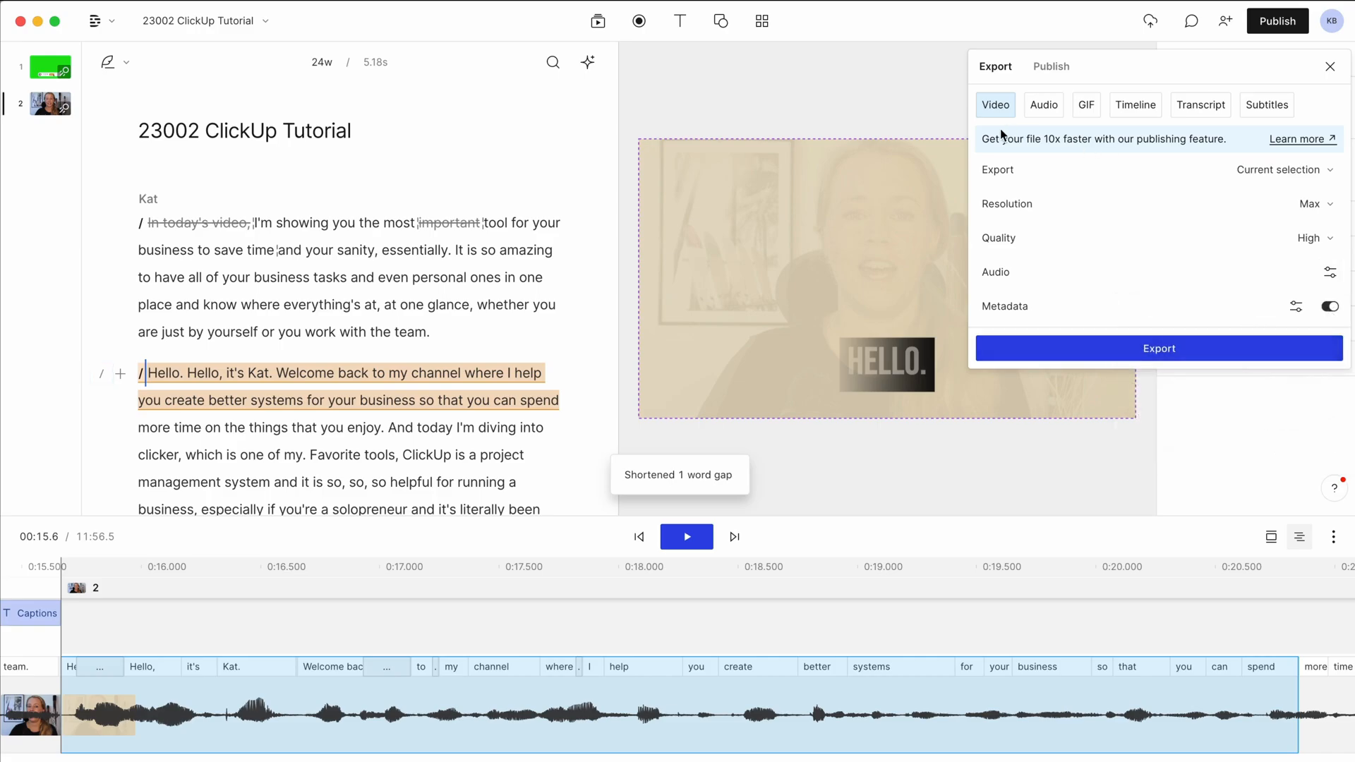
Step: Browse the Audio, Timeline, Transcript and Subtitles export tabs and their format dropdowns
click(1043, 104)
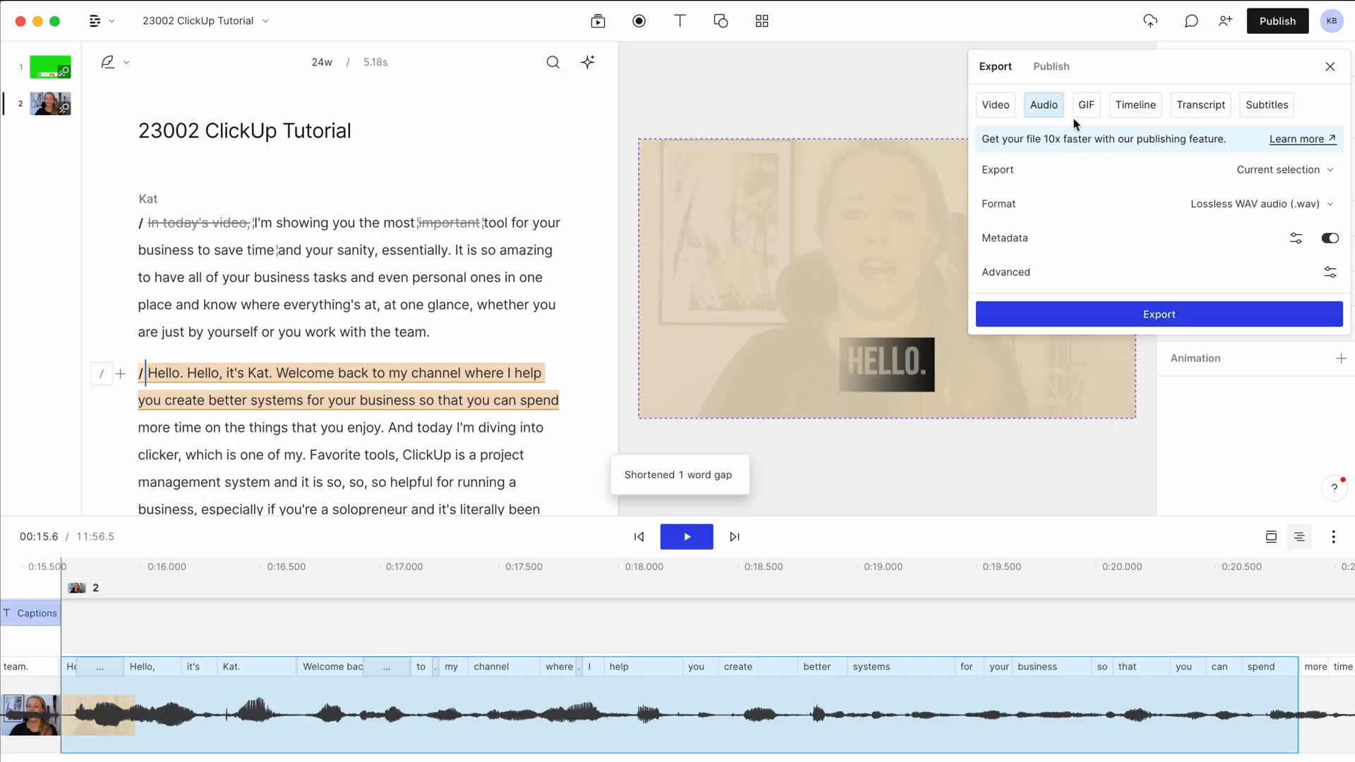
click(1135, 104)
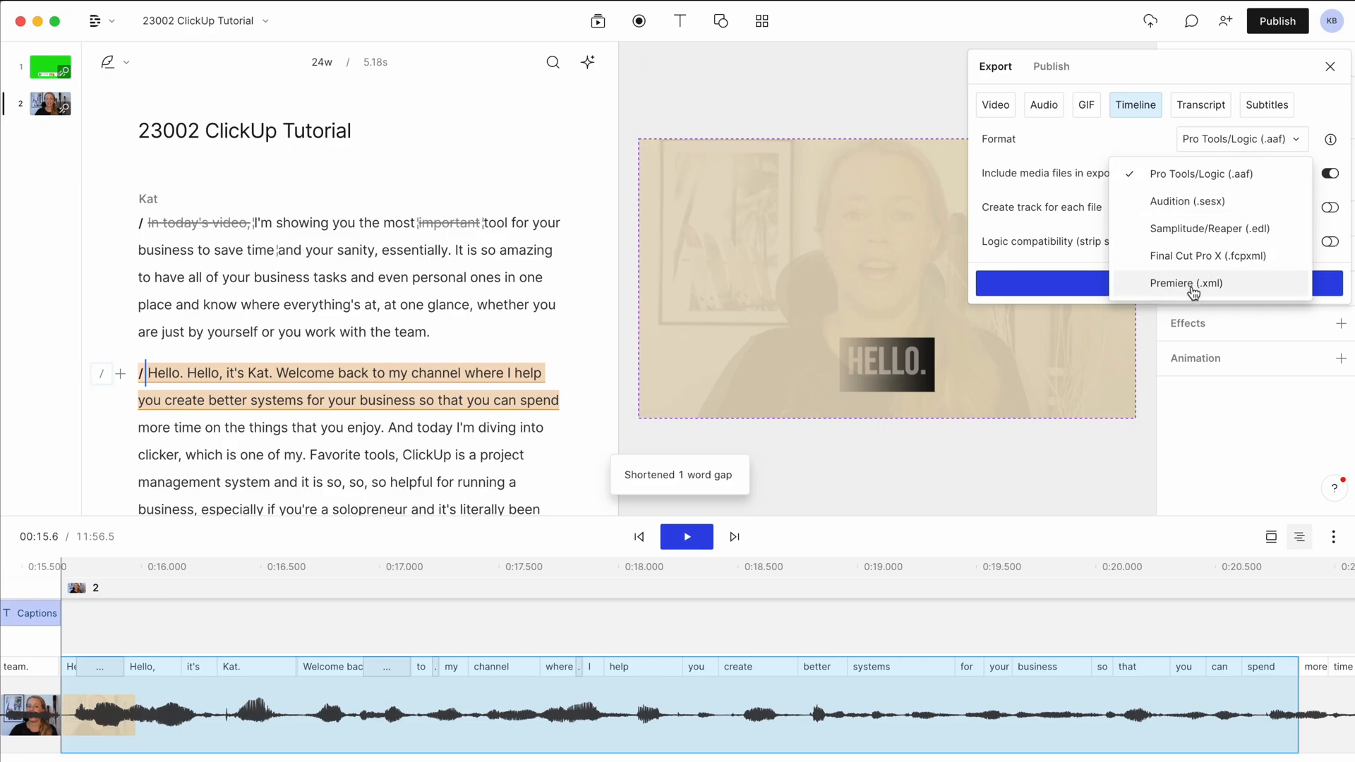
click(1199, 105)
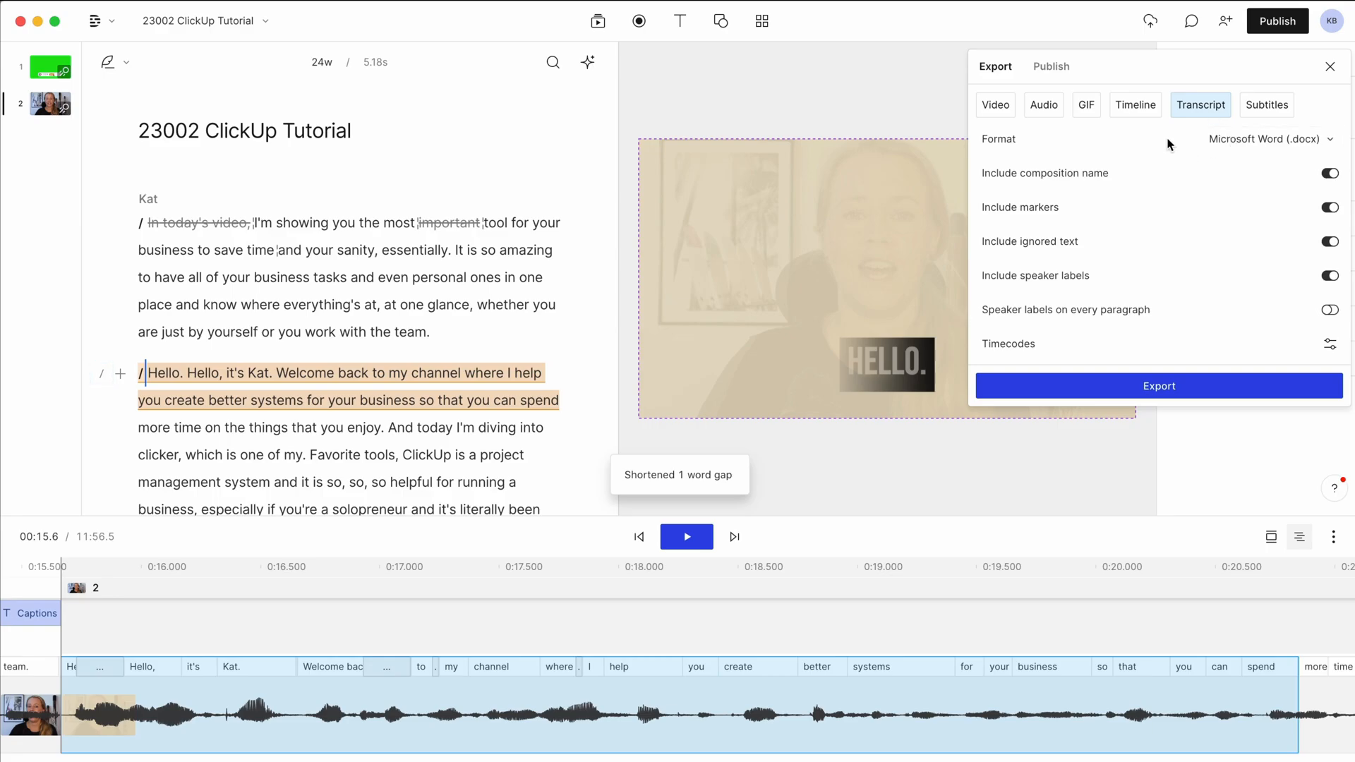
click(1267, 105)
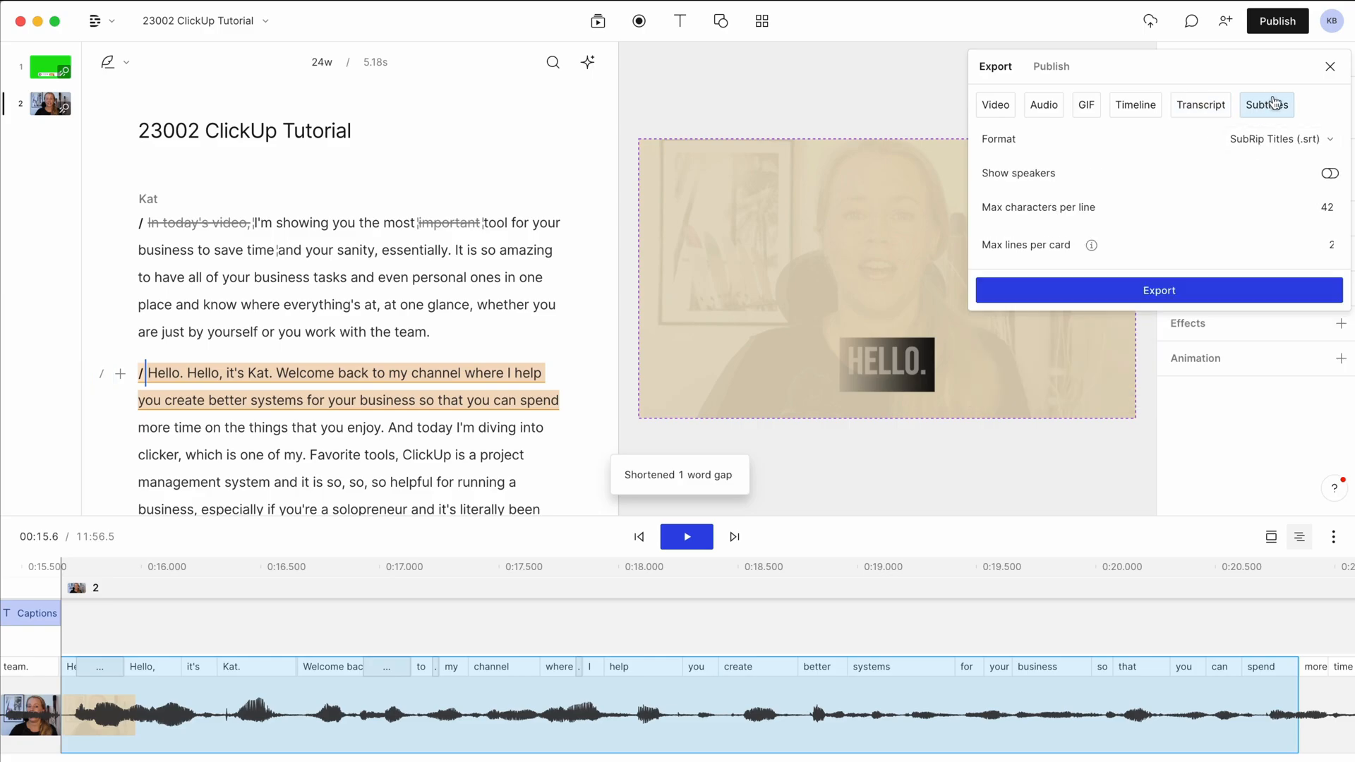
click(1281, 138)
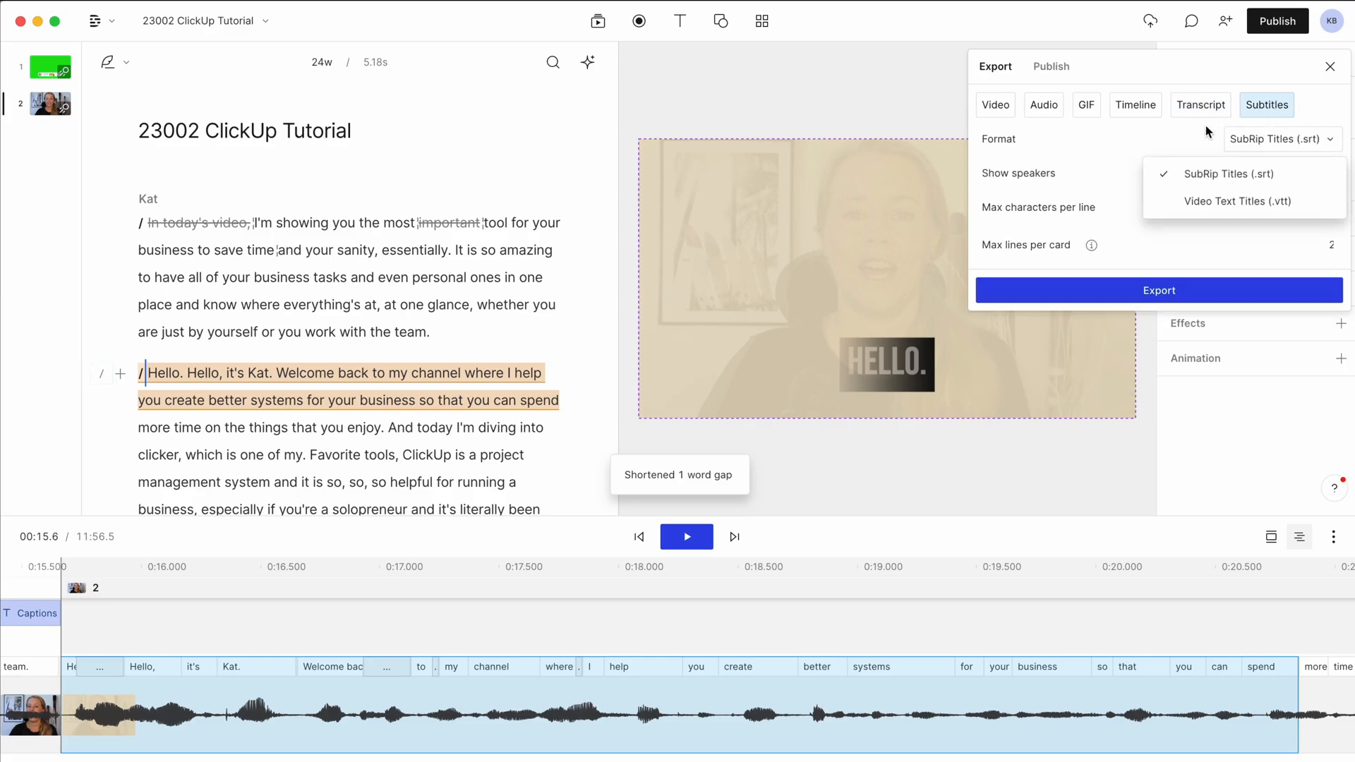
click(995, 104)
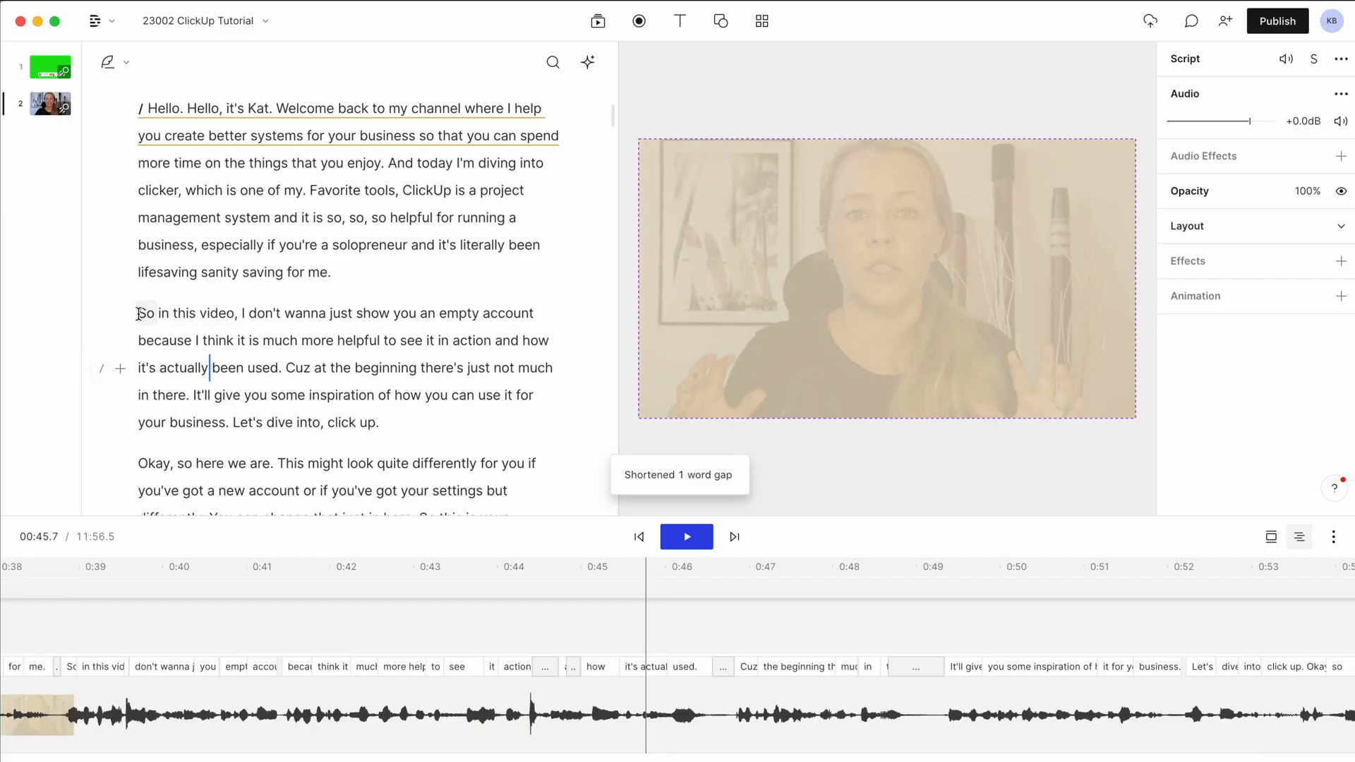
Step: Duplicate the 'So in this video' paragraph into new composition 'Clips from 23002 ClickUp Tutorial' and open it
drag(138, 313, 378, 422)
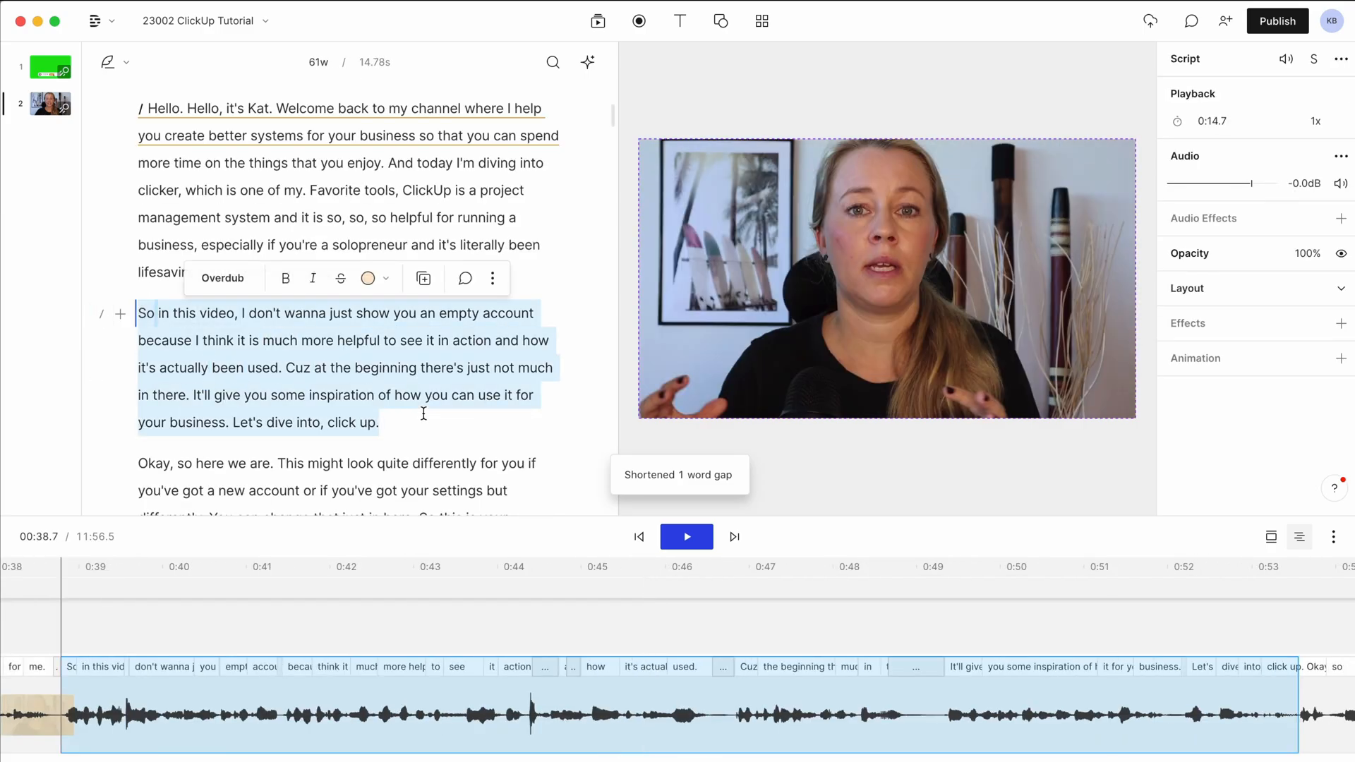
click(493, 278)
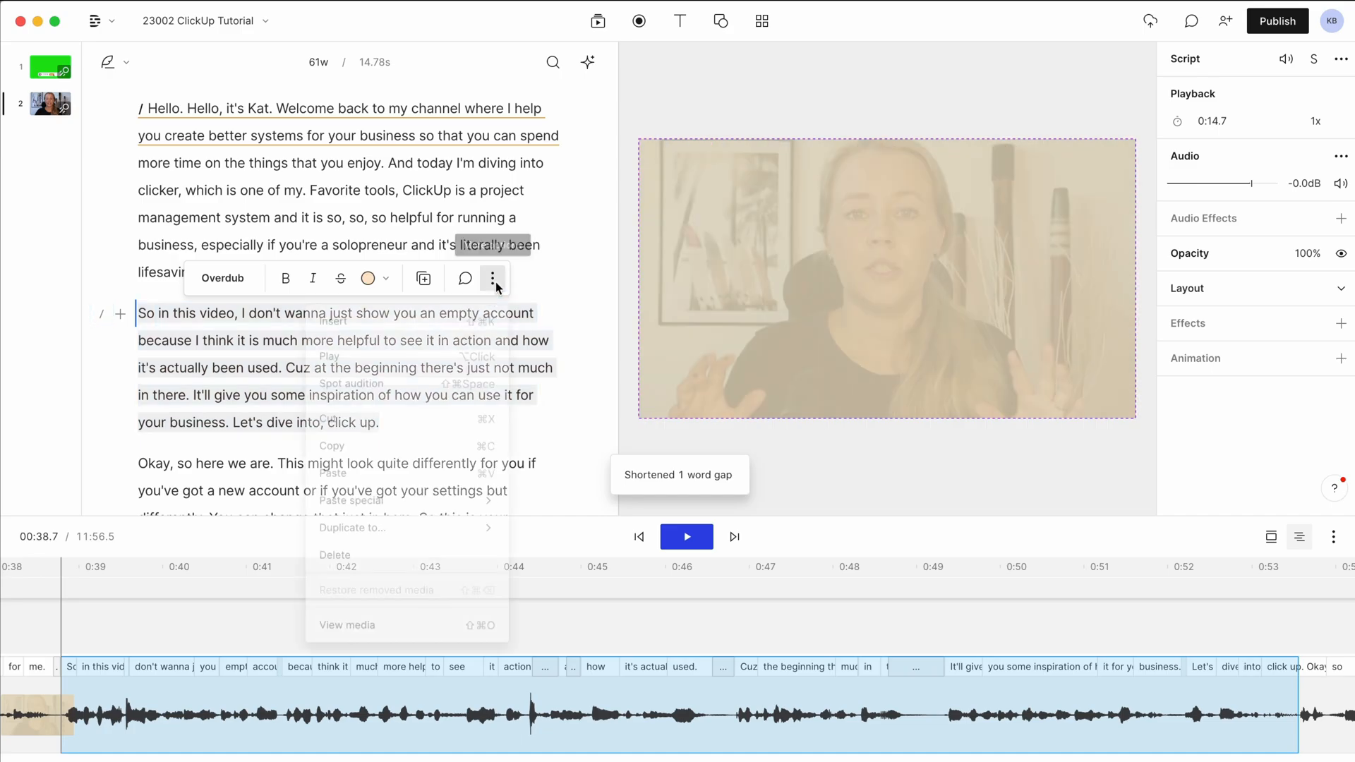
click(492, 278)
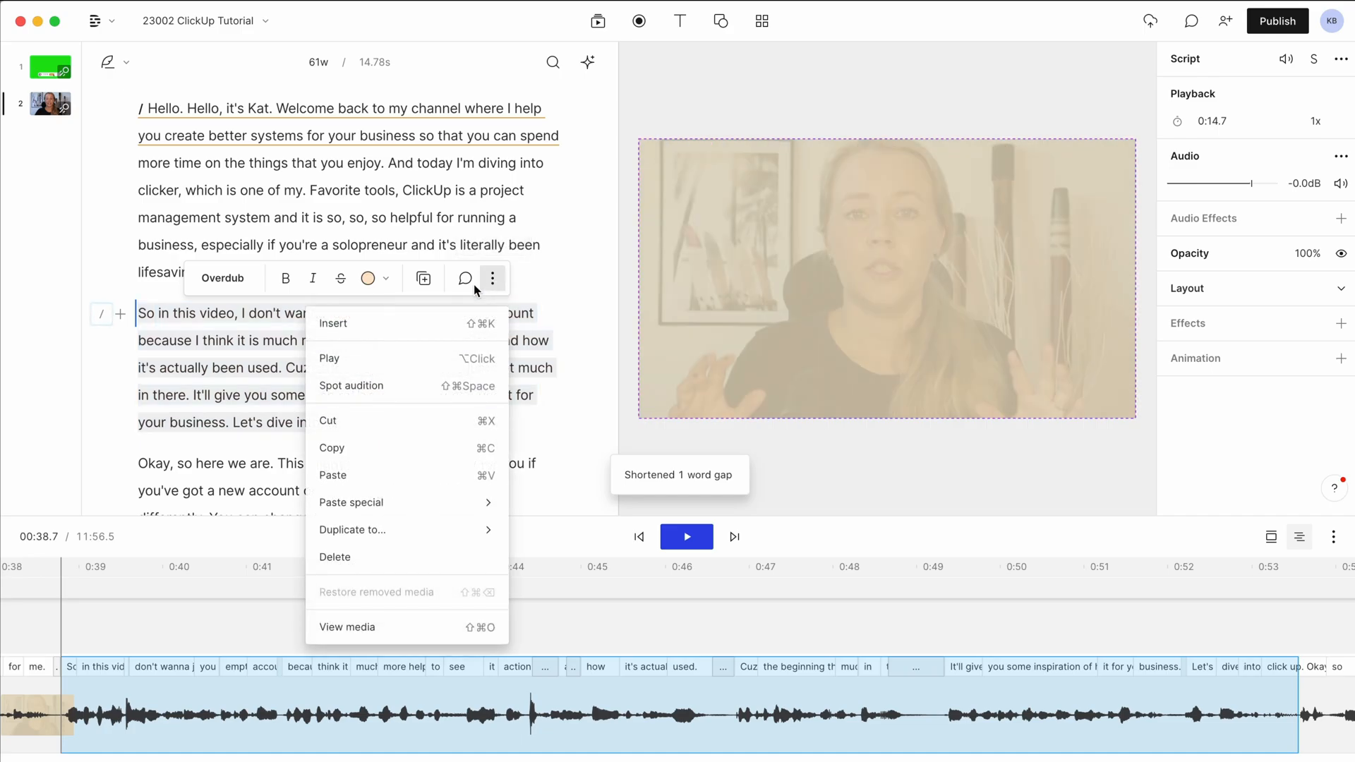
mouse_move(491, 278)
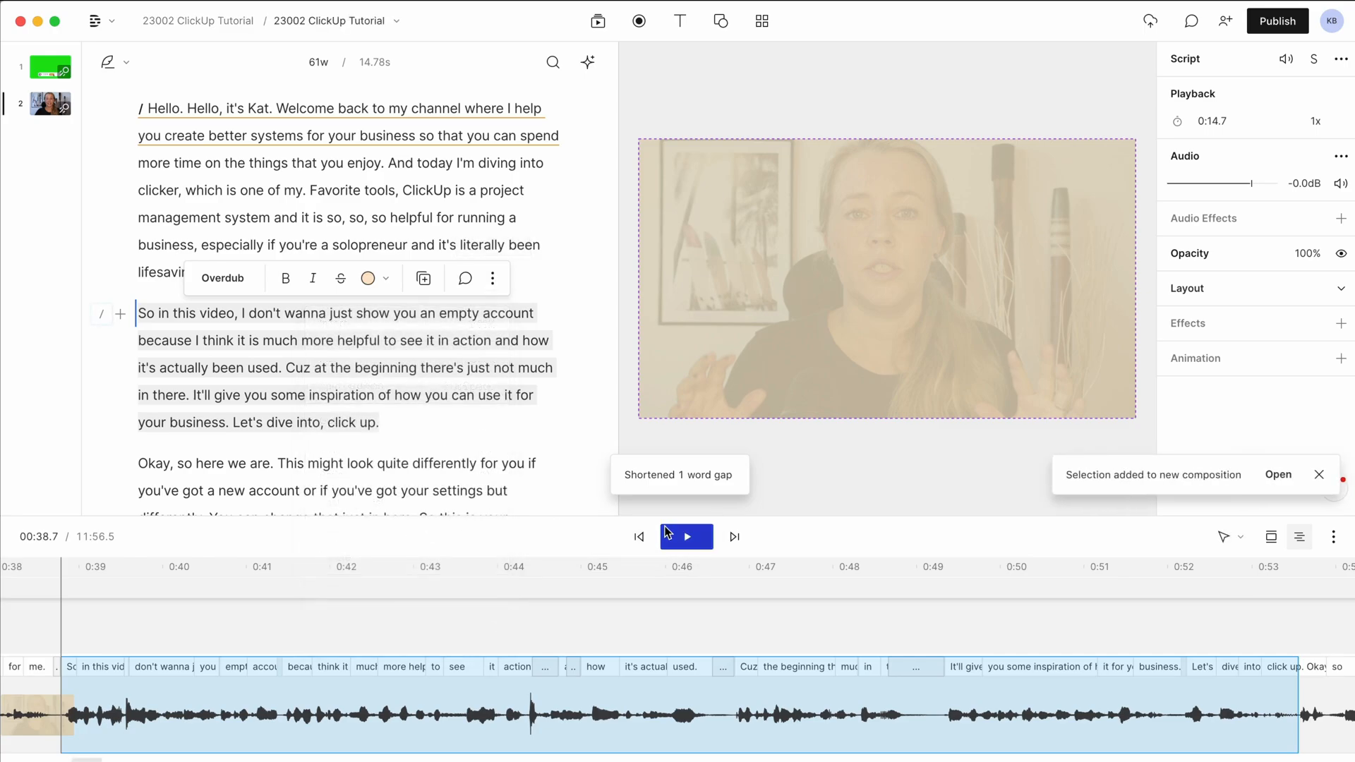
click(1278, 474)
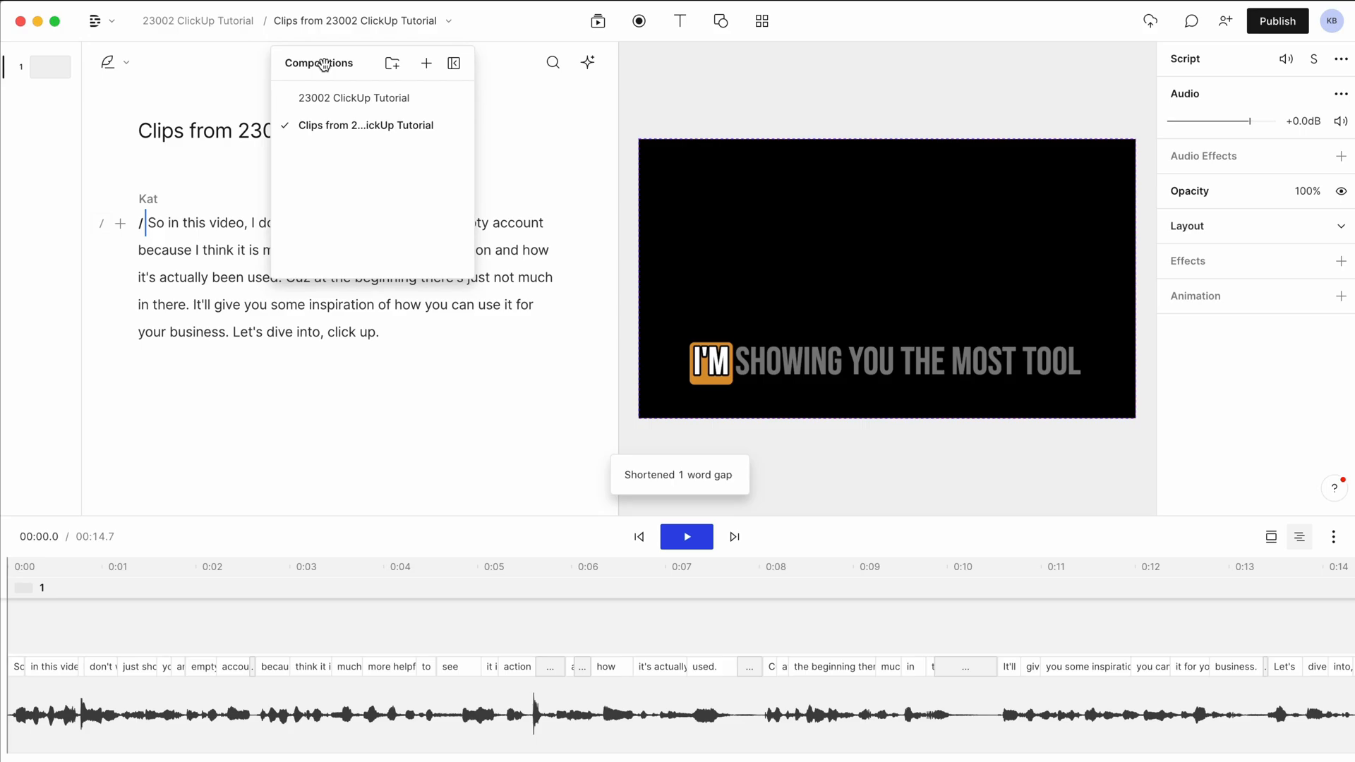
Step: Switch the clip's canvas to 9:16 portrait and shrink the video to fit the tall frame
click(364, 125)
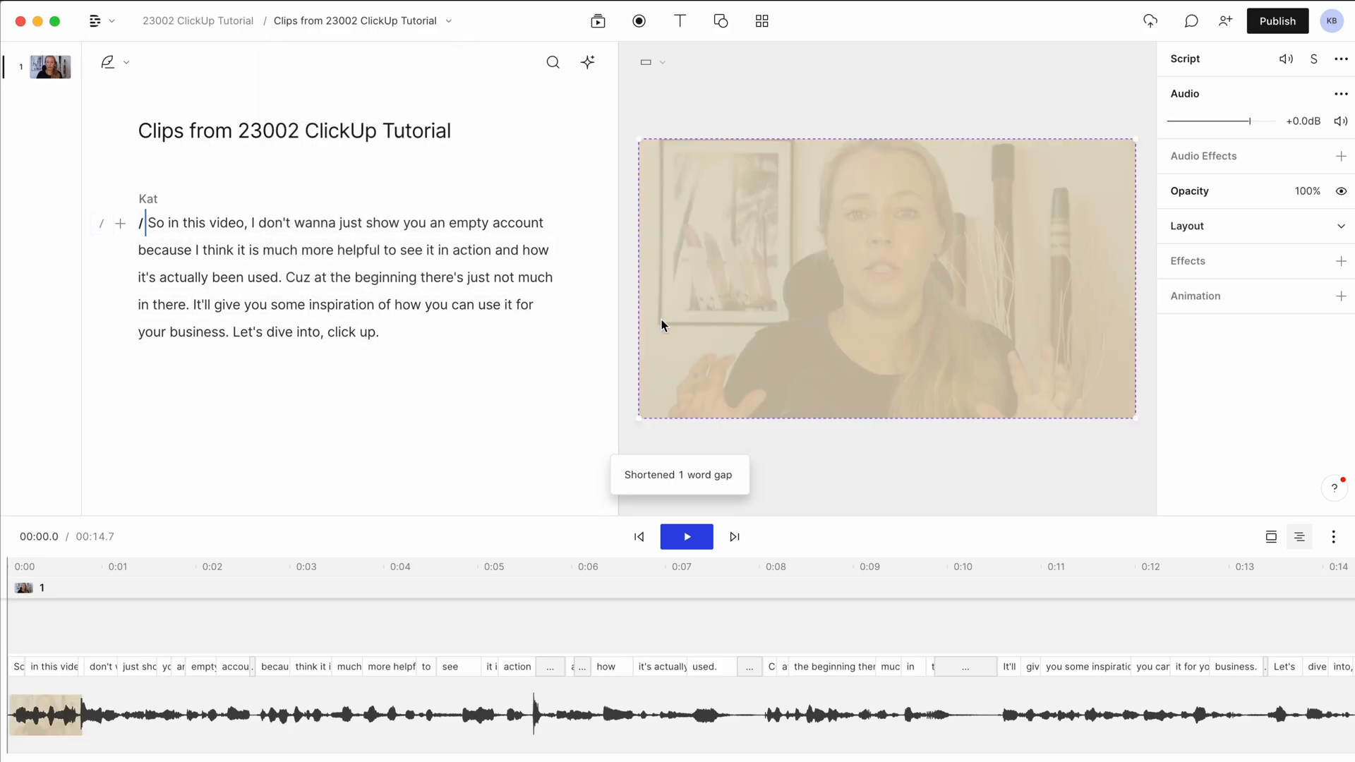
click(646, 62)
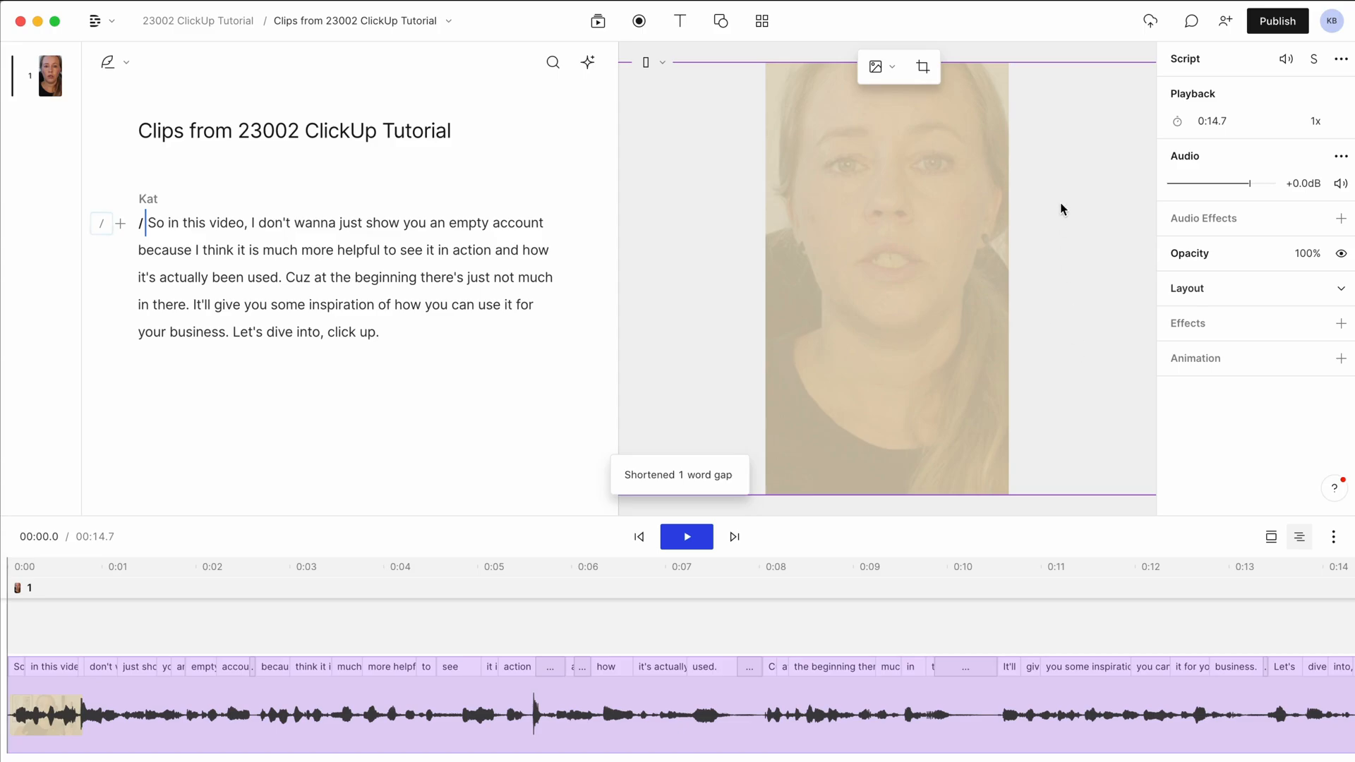
click(686, 536)
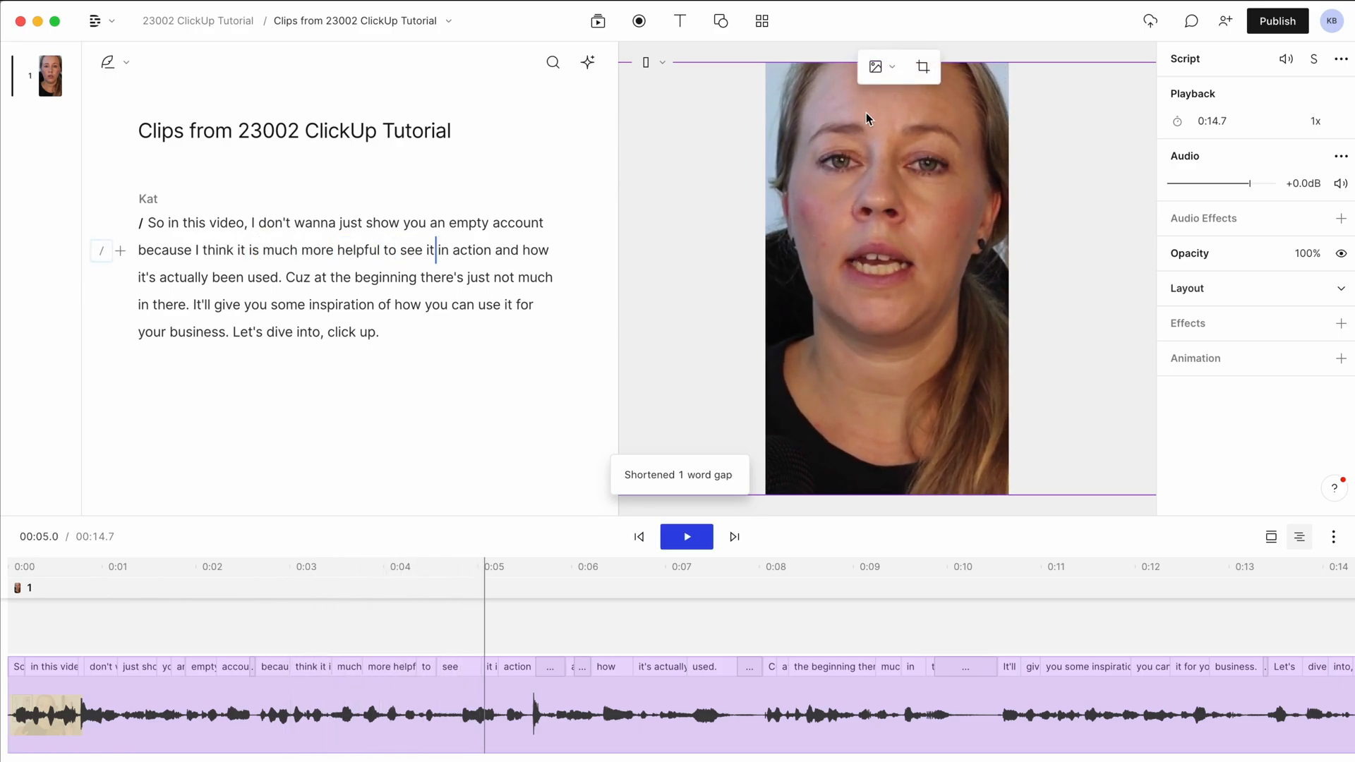
mouse_move(923, 66)
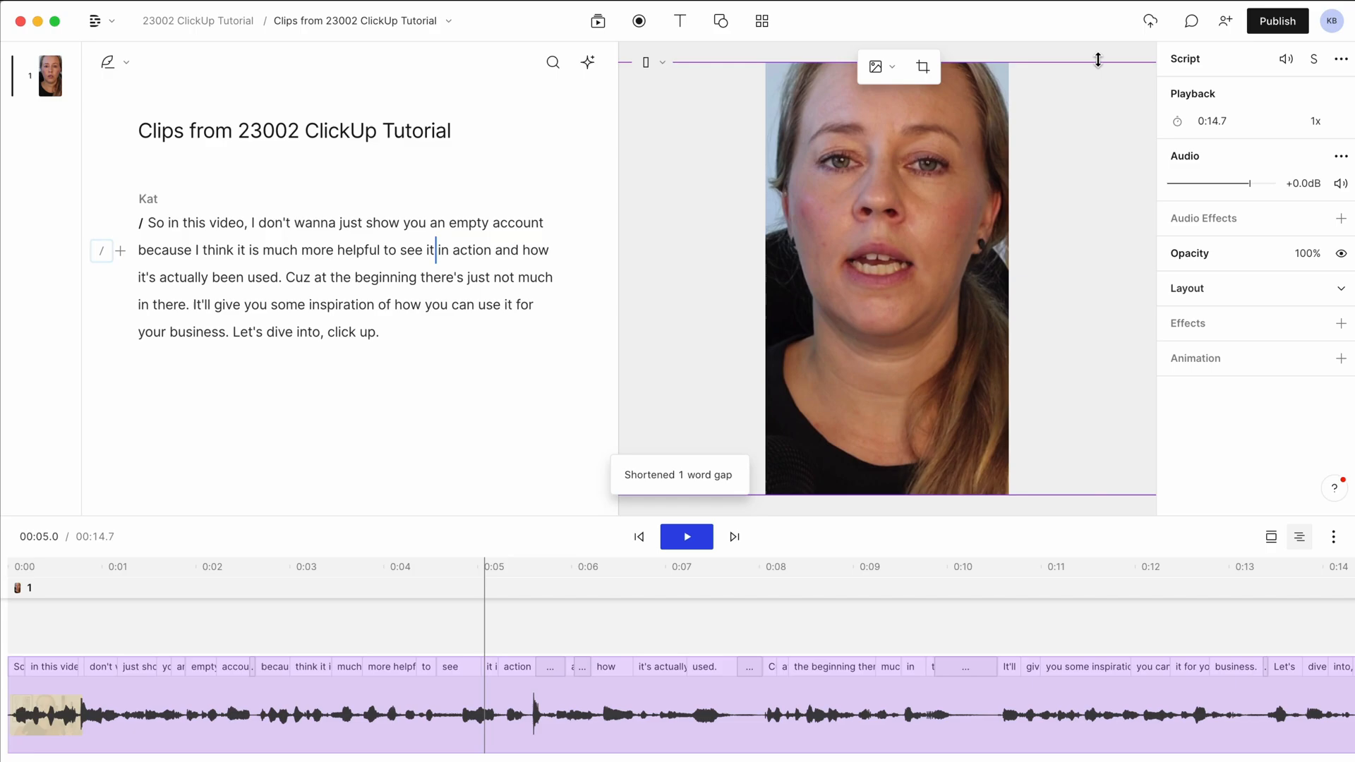
drag(1098, 61, 1062, 103)
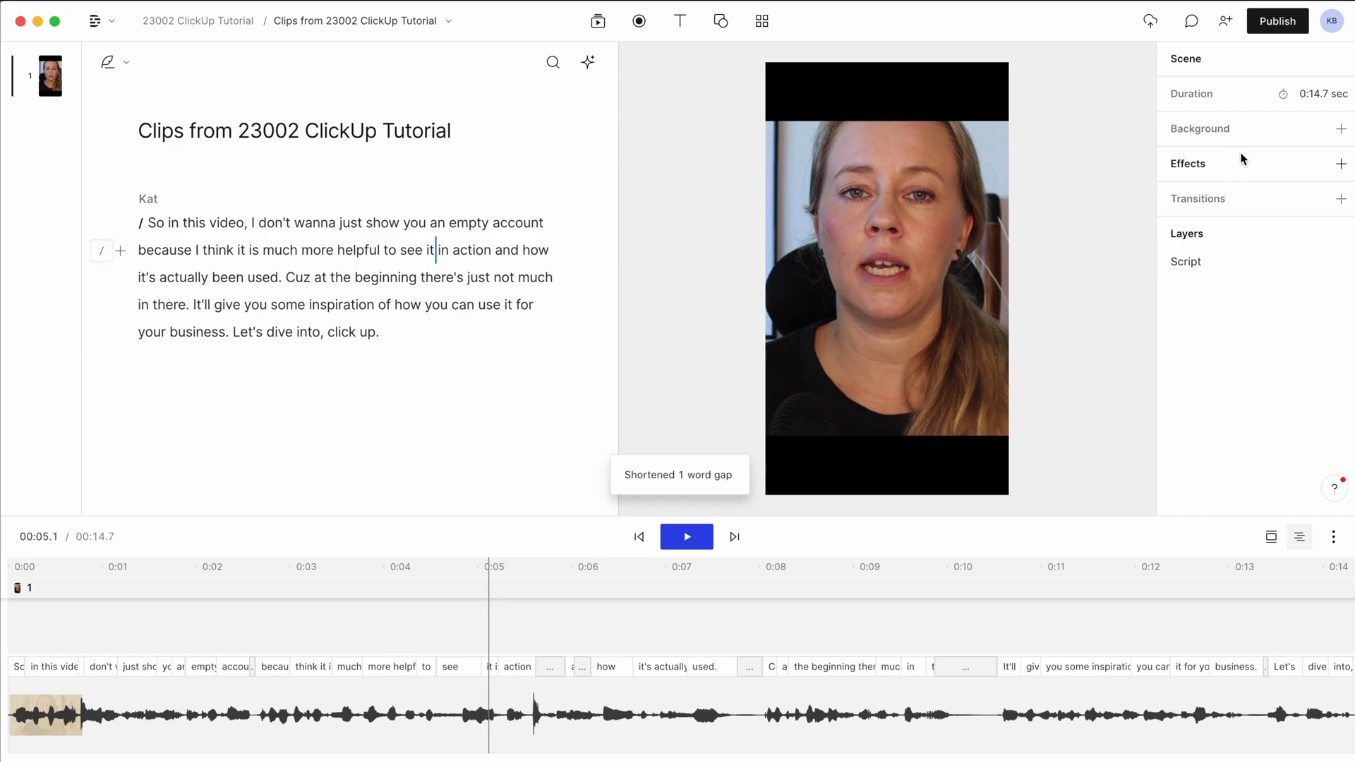
Step: Add a Captions layer over the portrait clip
click(669, 138)
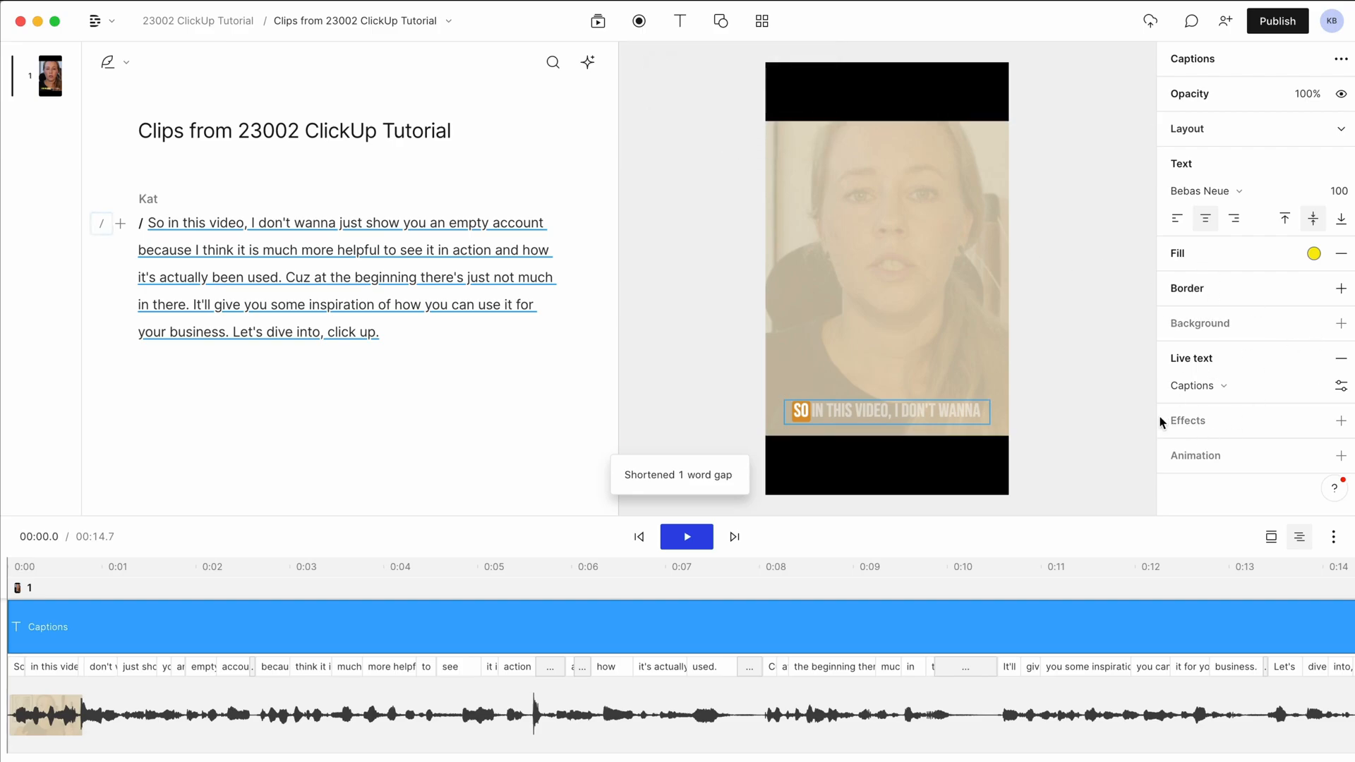
click(686, 536)
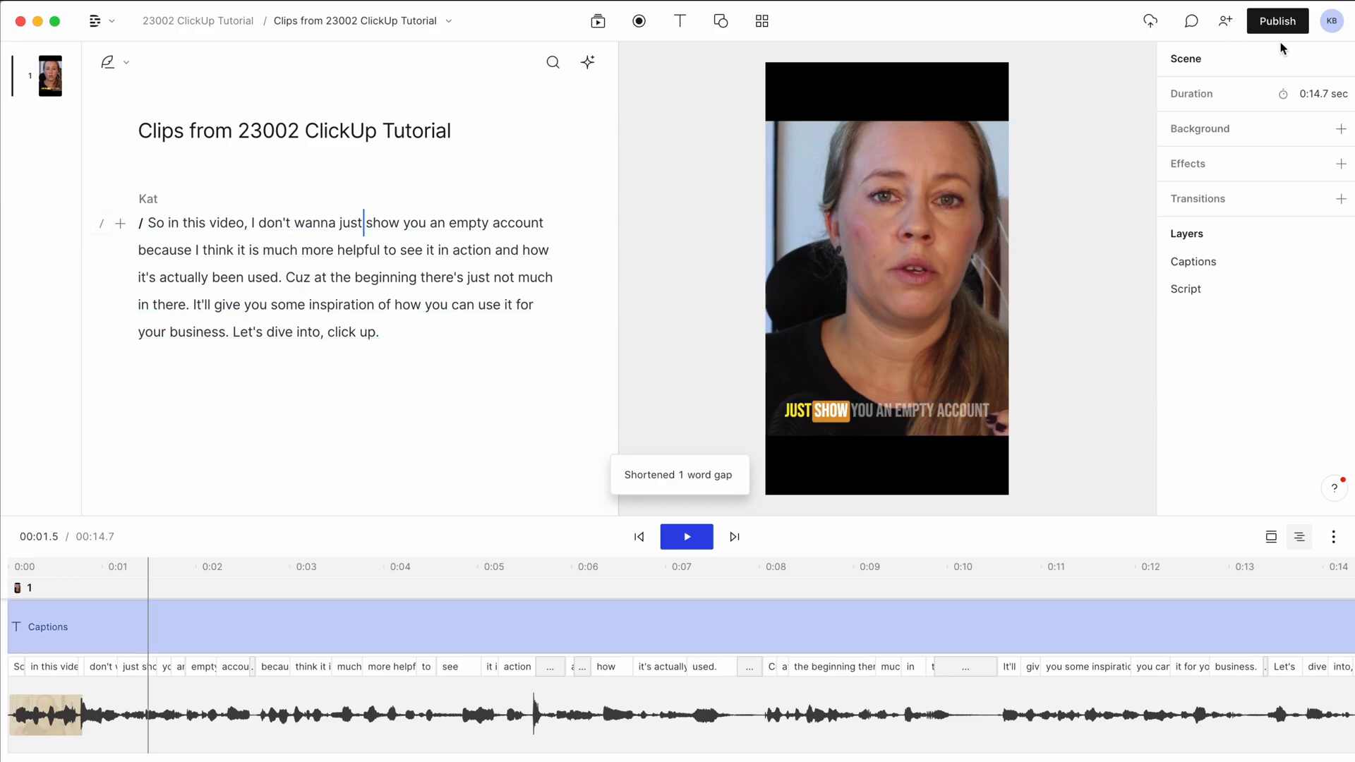
click(1149, 20)
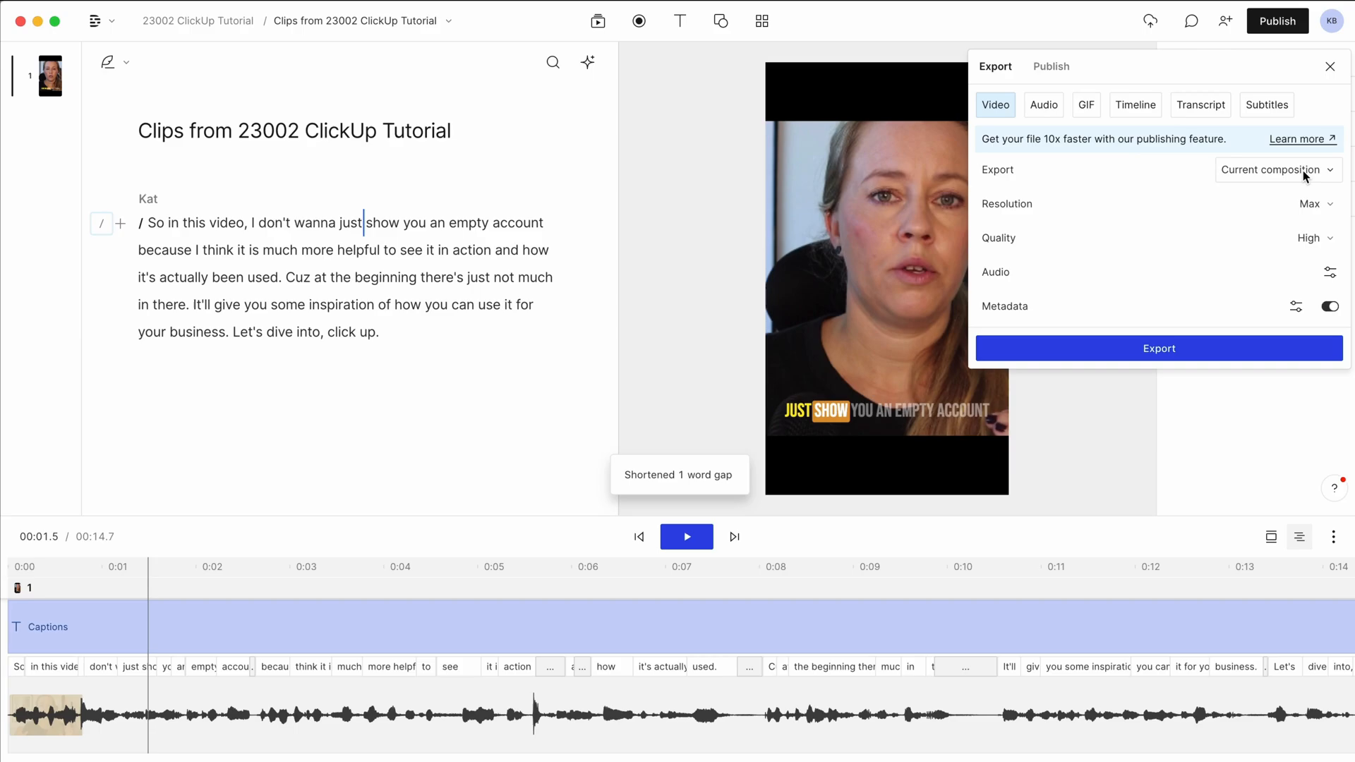
mouse_move(1284, 215)
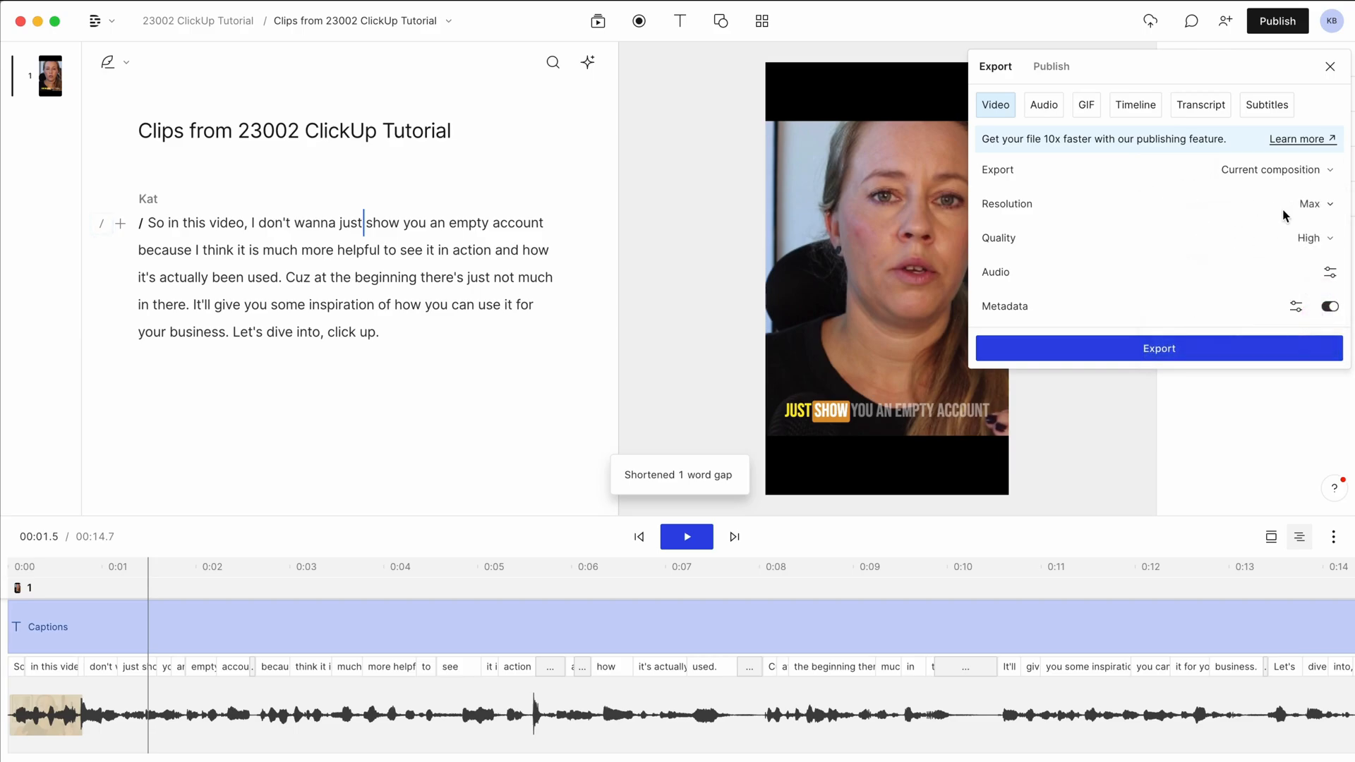
Step: Export the portrait clip as a Current-composition video at Max resolution, High quality, then return to the main tutorial
click(1315, 203)
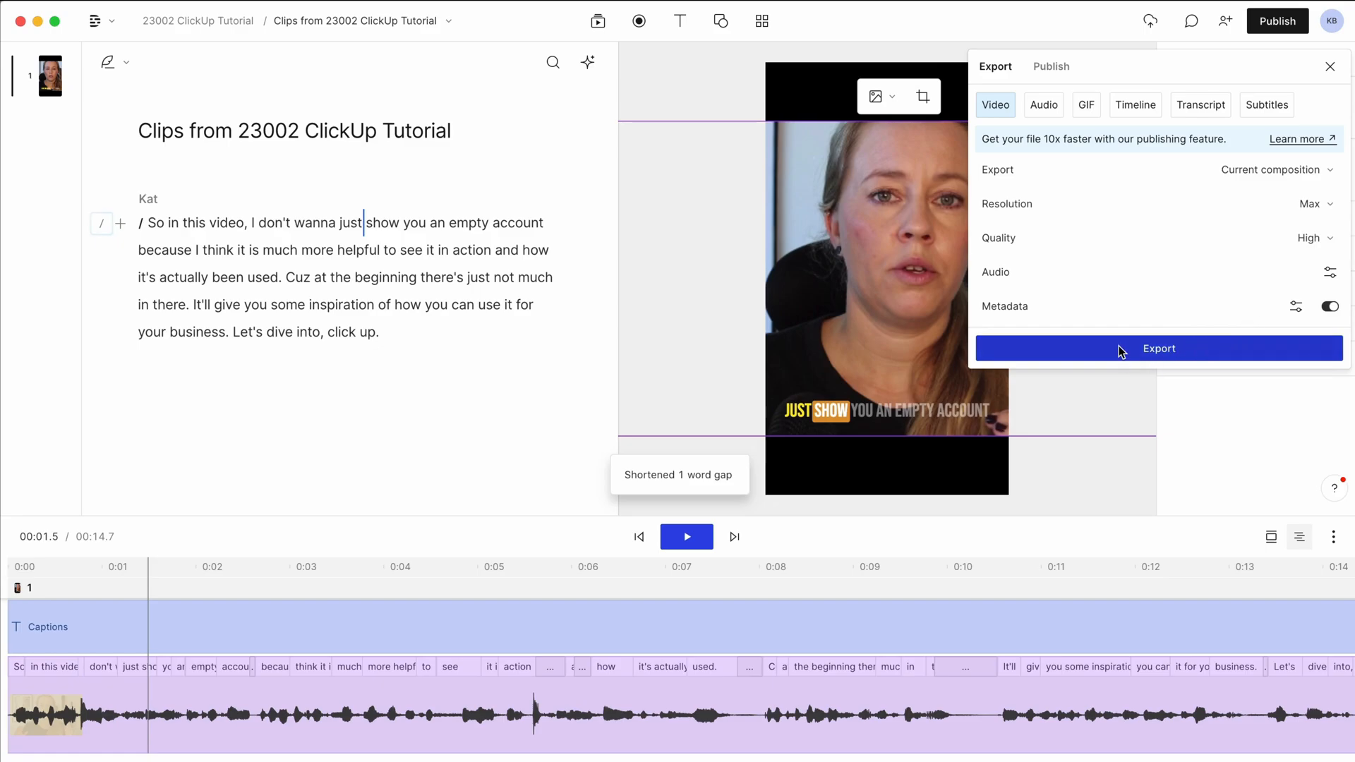
click(1329, 65)
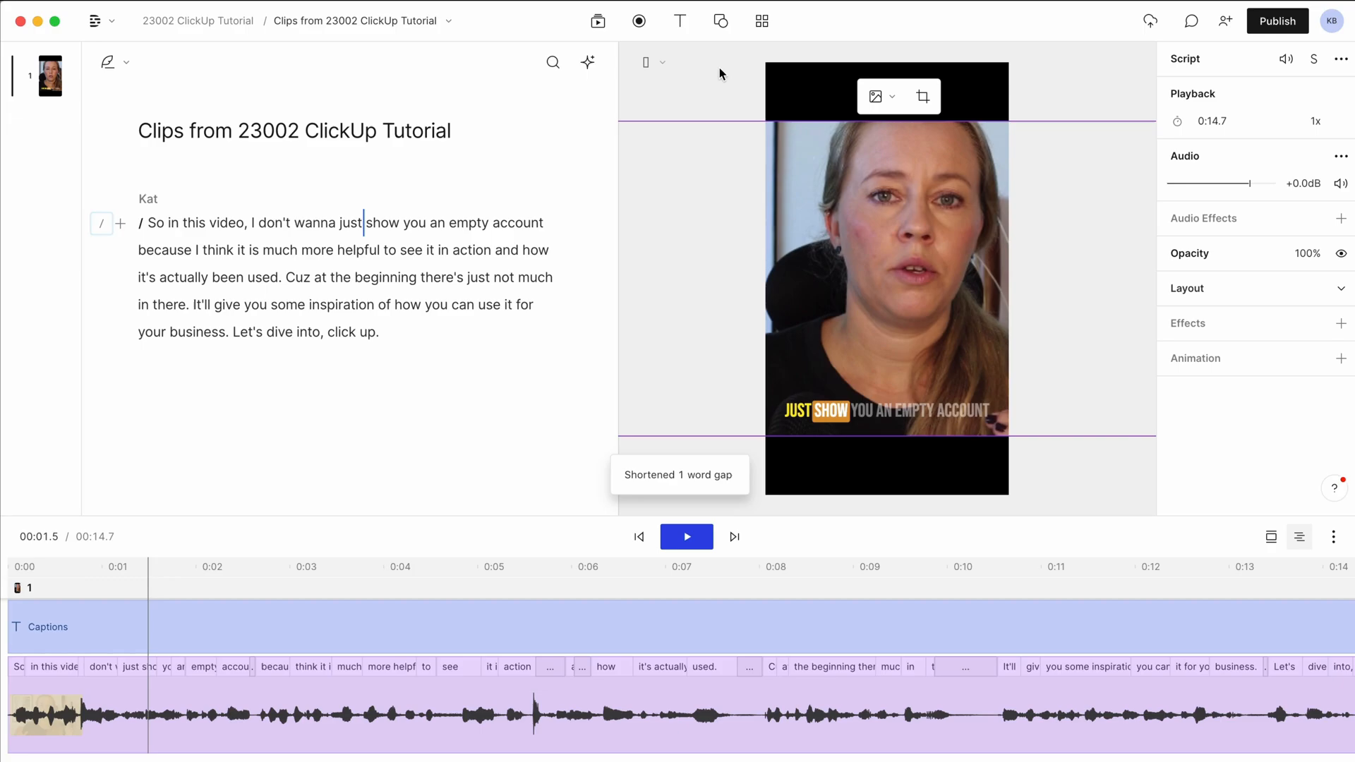
click(201, 20)
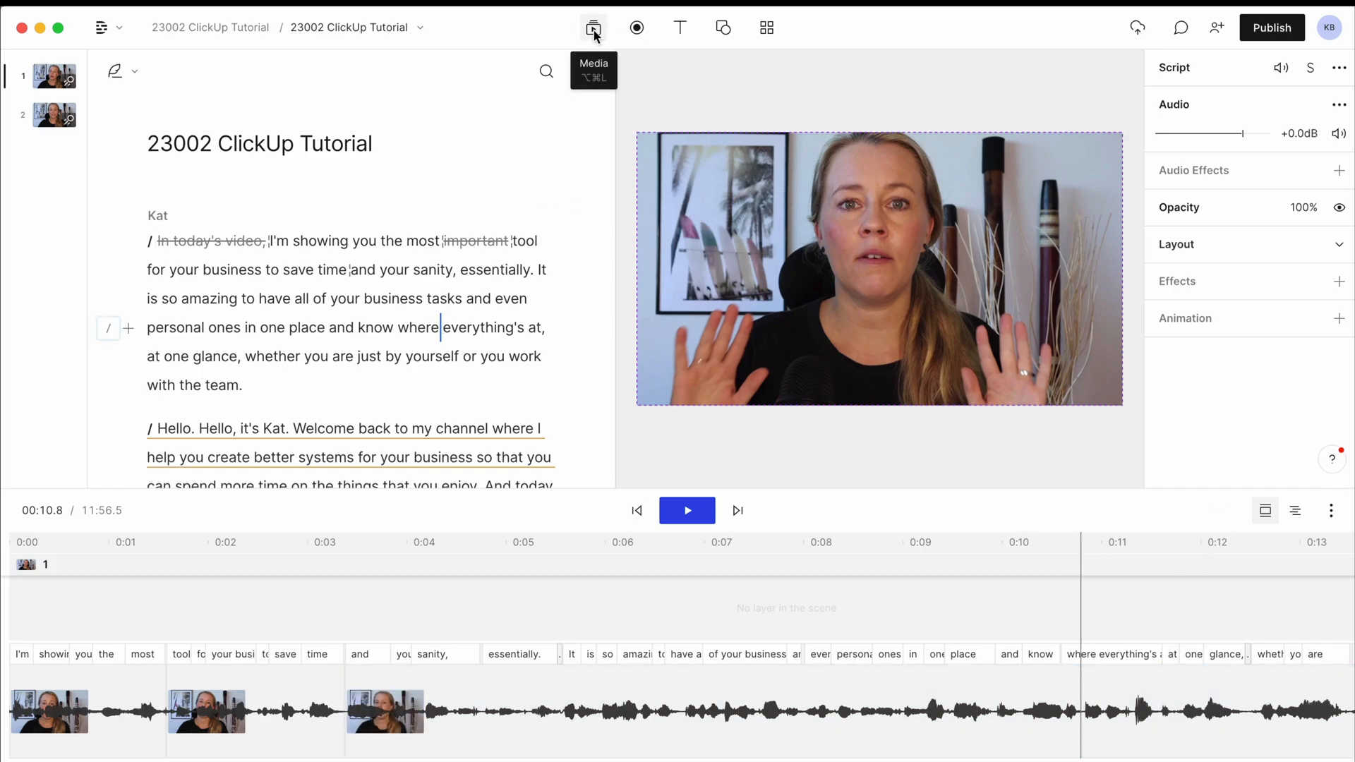
Step: In Canva, choose Share > Download for the green subscribe animation as MP4 with quality slid to 720p
click(593, 27)
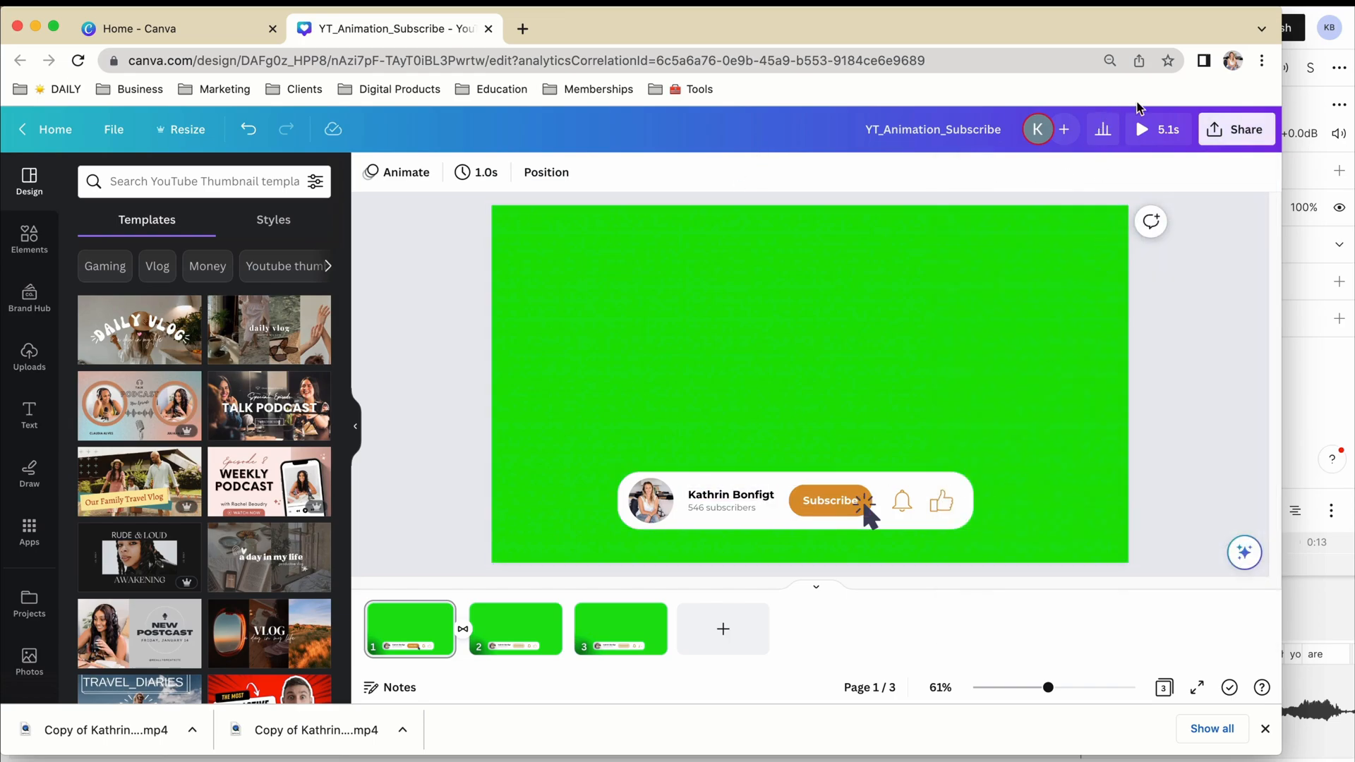
click(1143, 128)
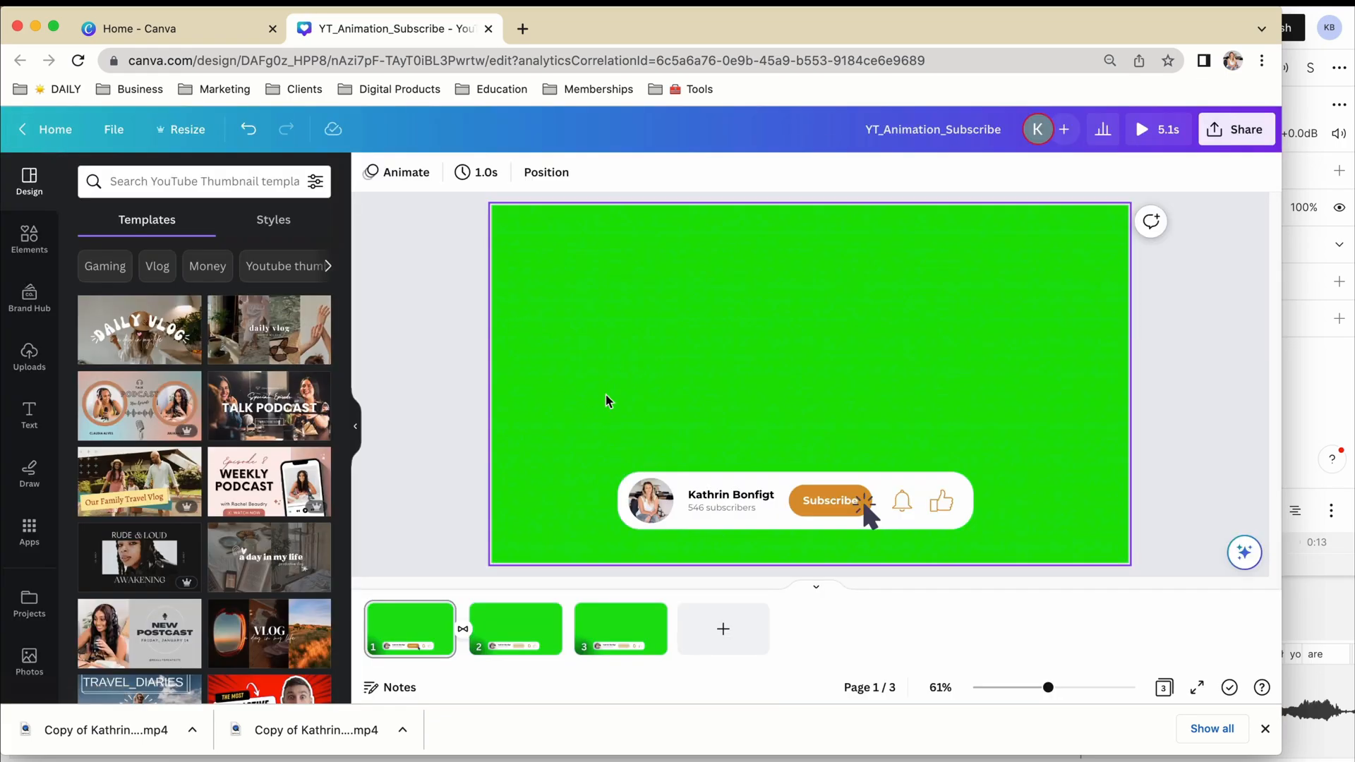
mouse_move(627, 406)
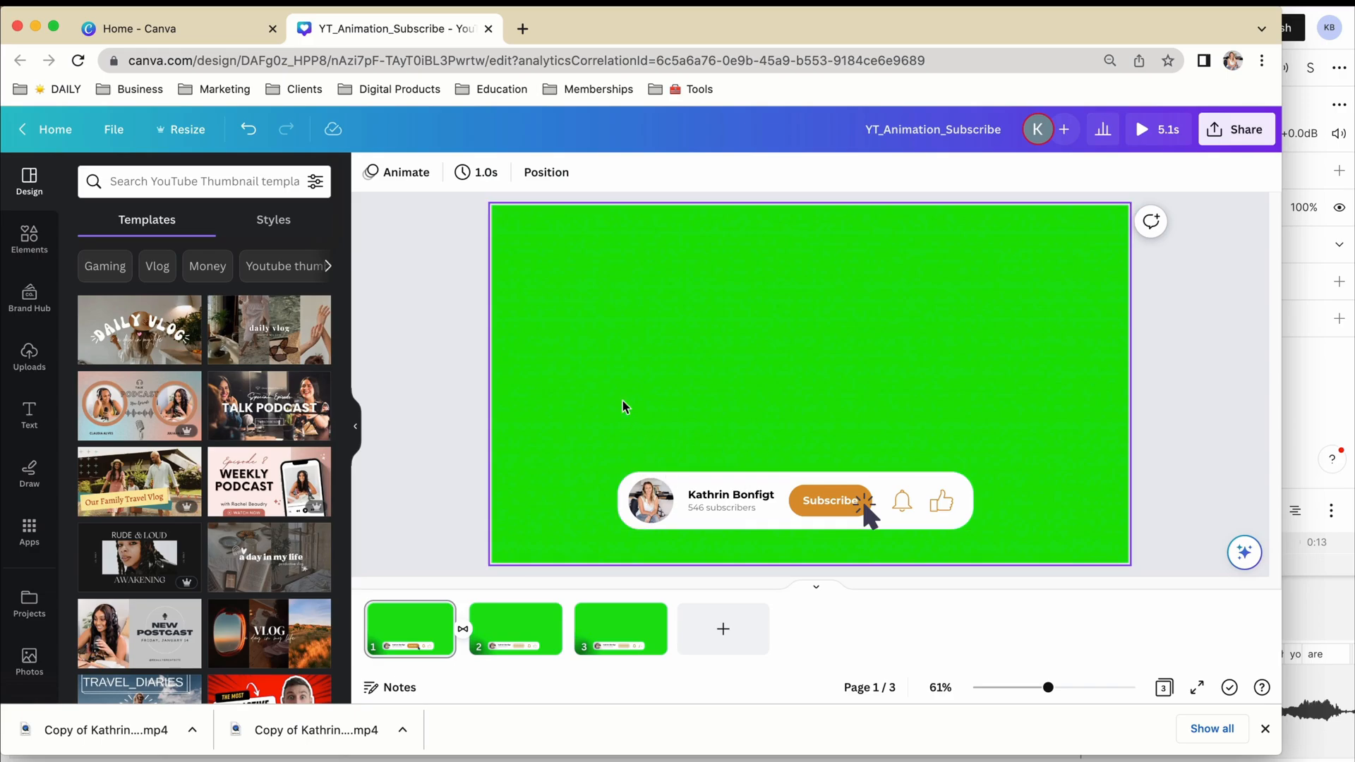
mouse_move(821, 341)
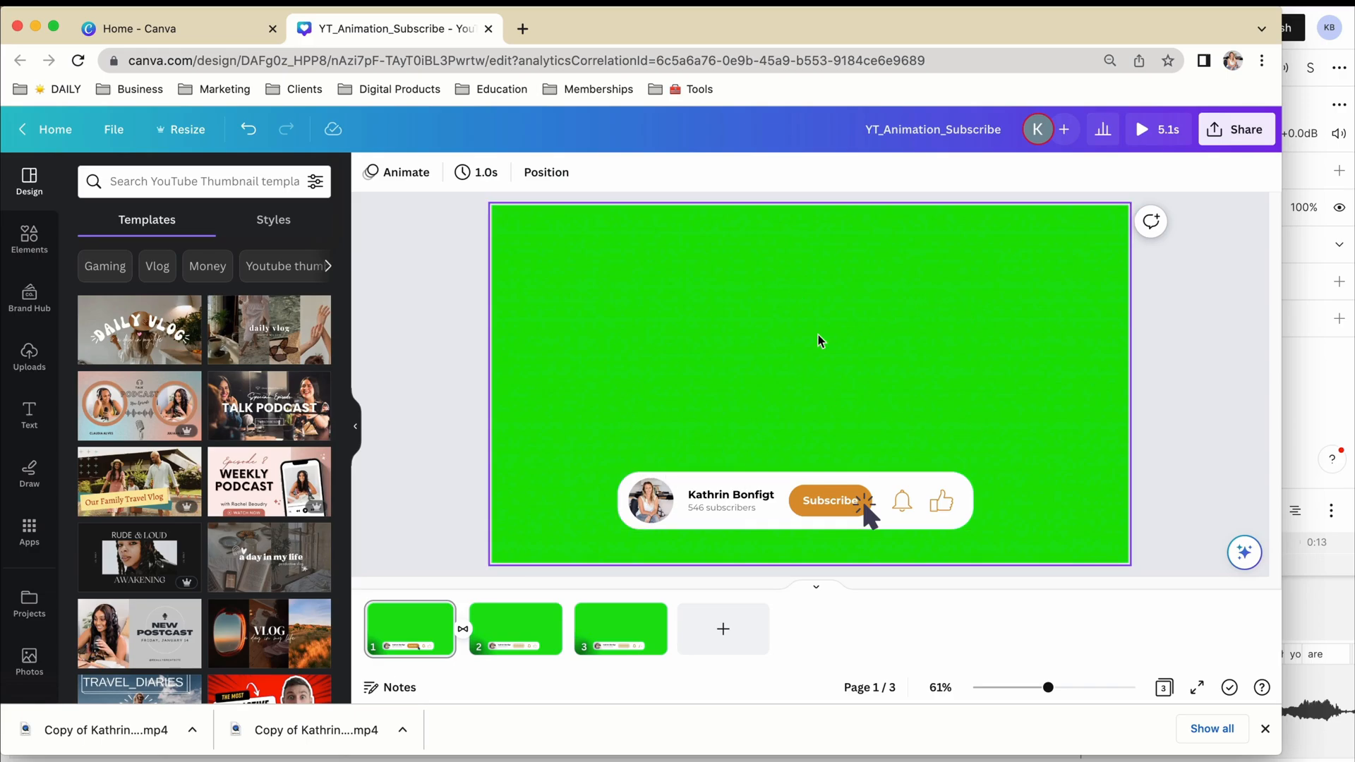
click(1236, 128)
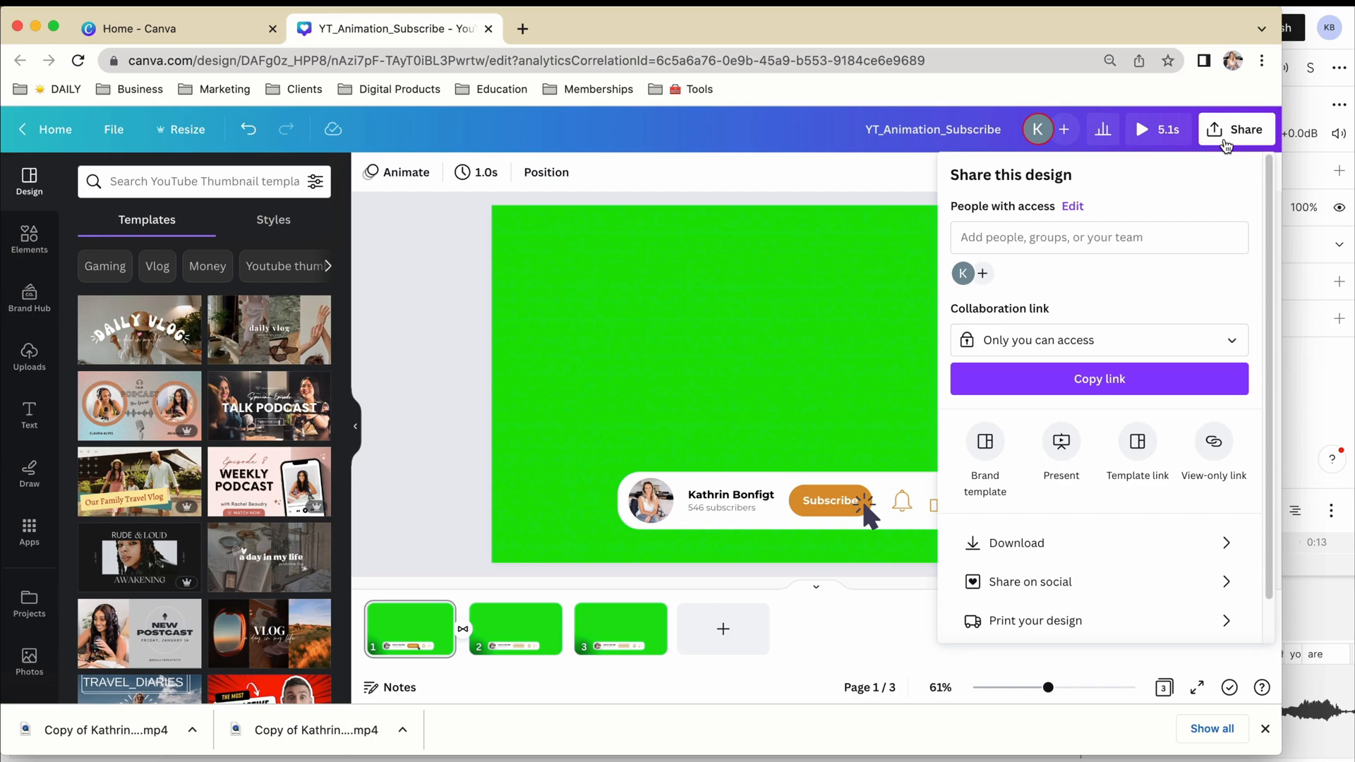
click(1016, 542)
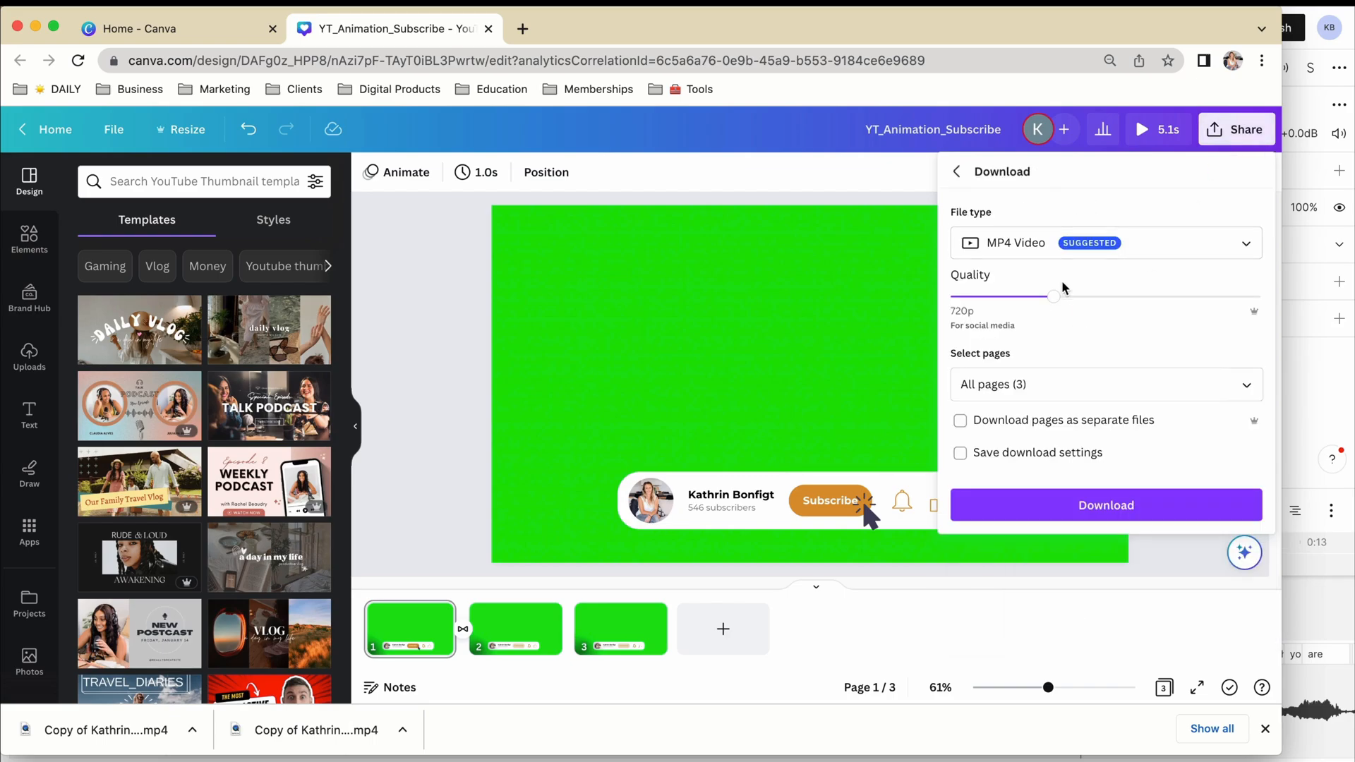
mouse_move(1213, 309)
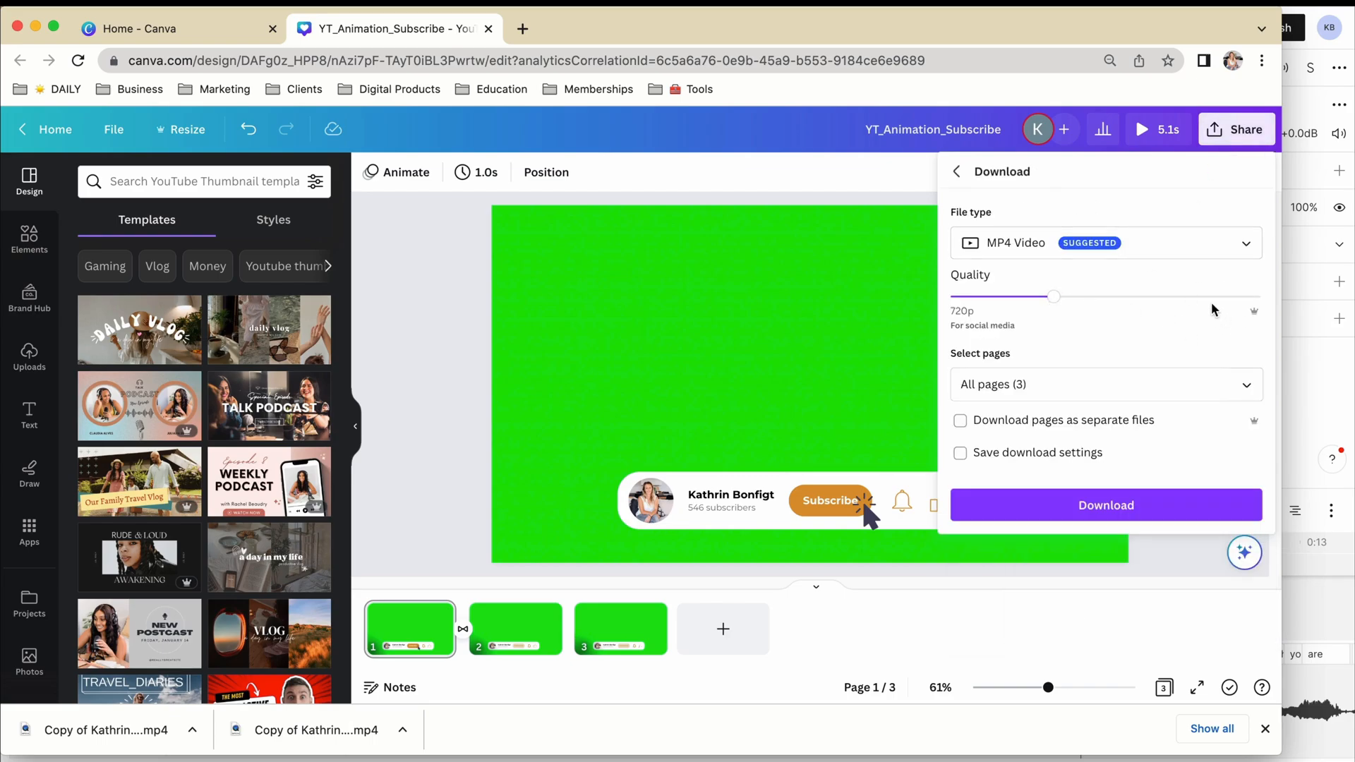
drag(1054, 296, 1260, 296)
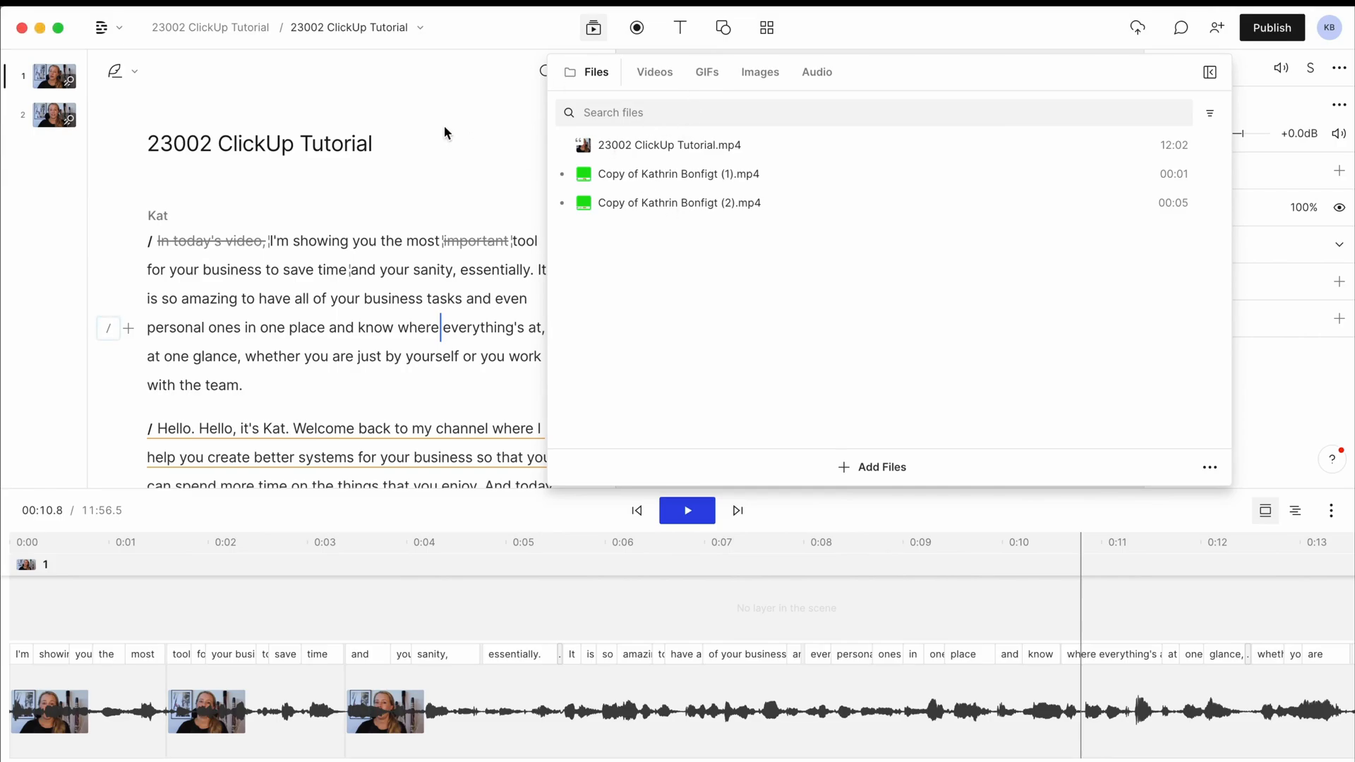
mouse_move(726, 324)
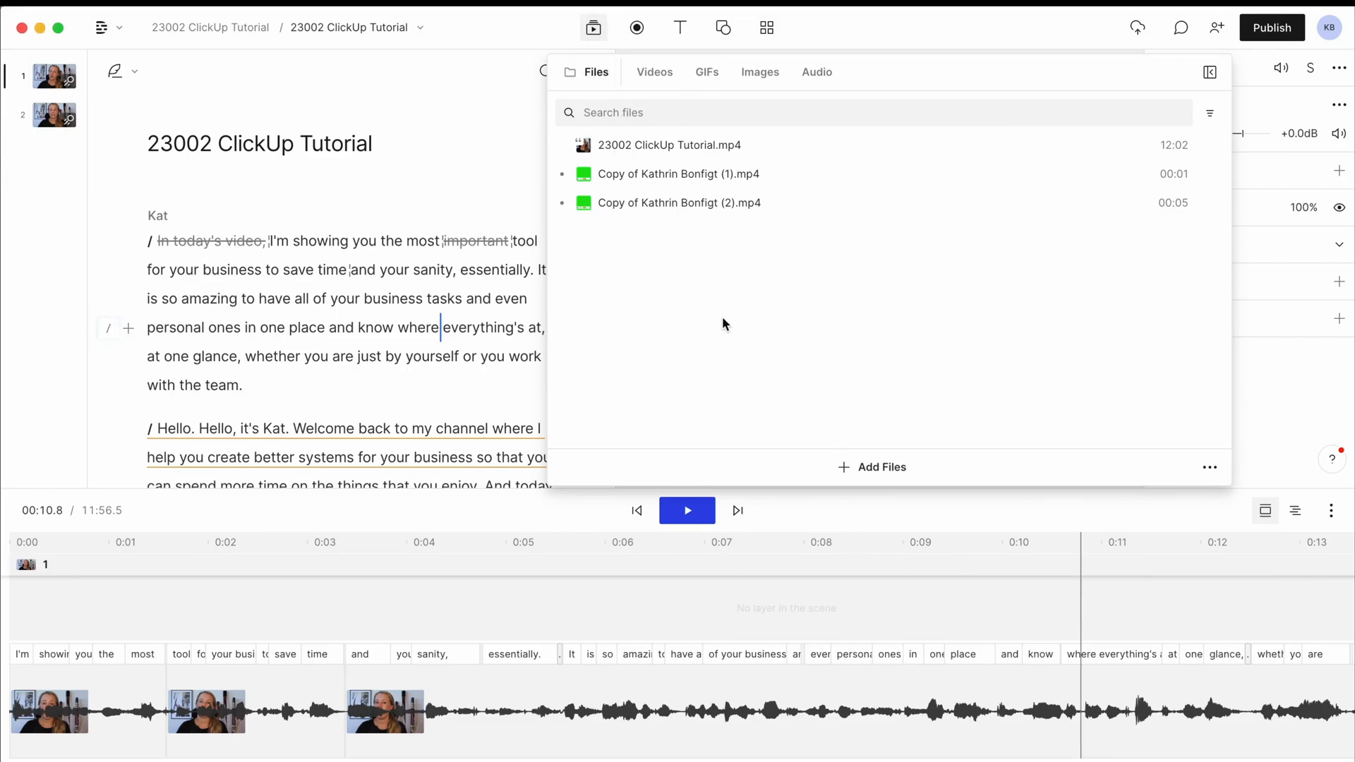
mouse_move(778, 213)
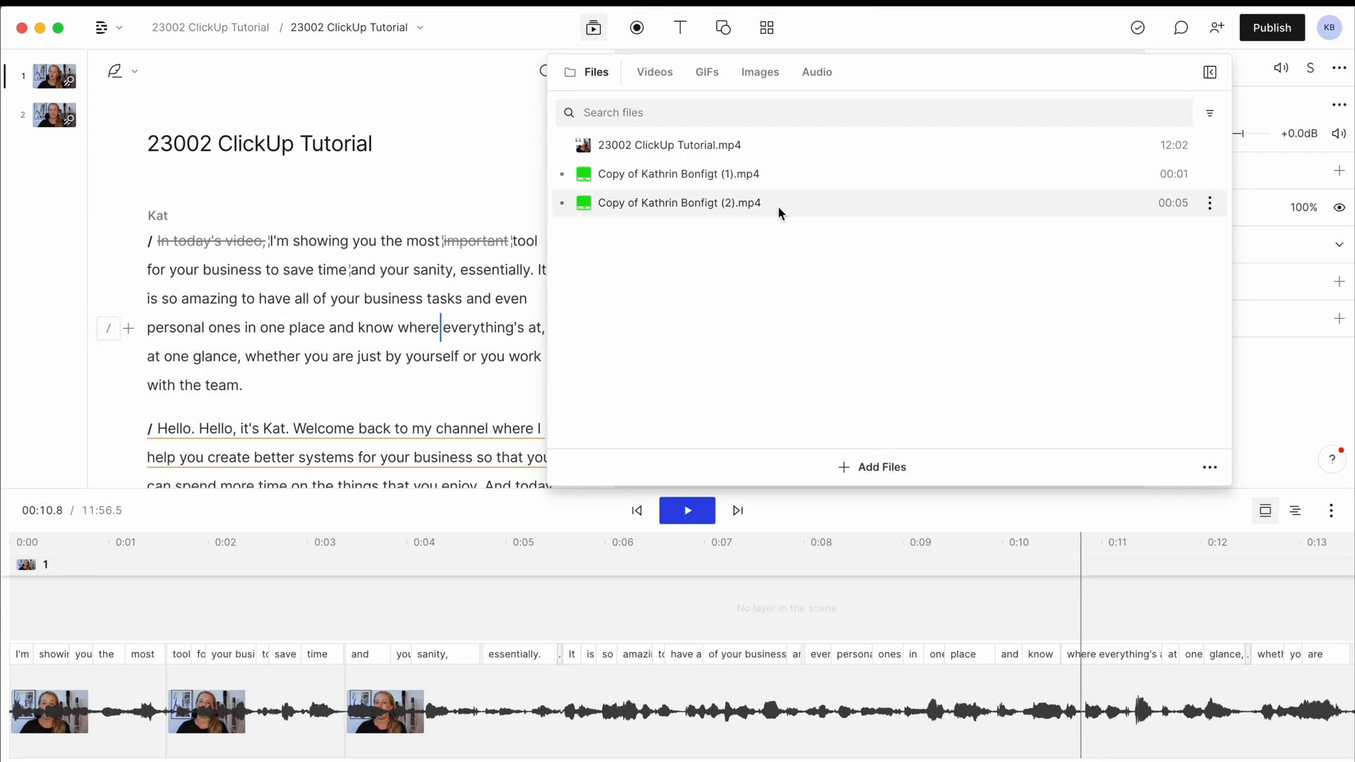
Step: Insert the second Canva subscribe clip as a new layer and apply the Chroma key effect
click(679, 203)
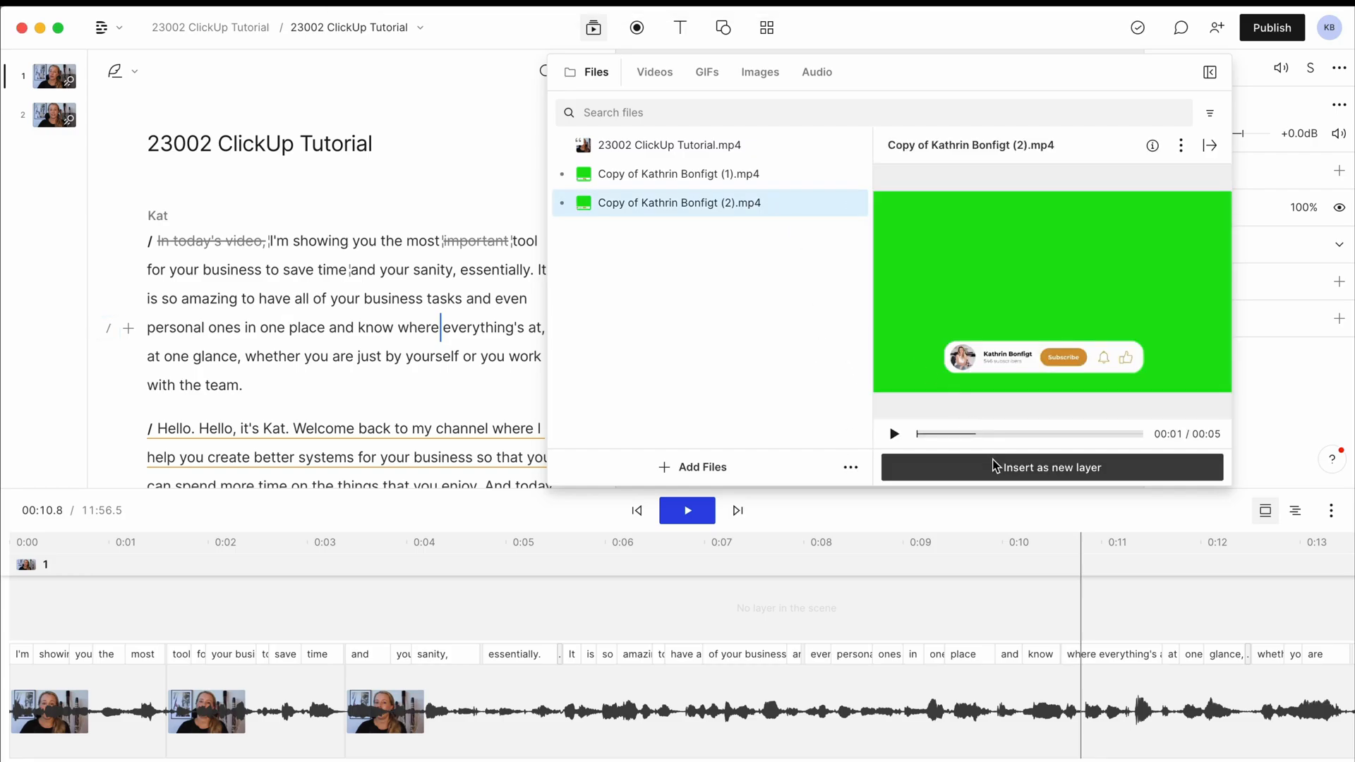
click(1051, 467)
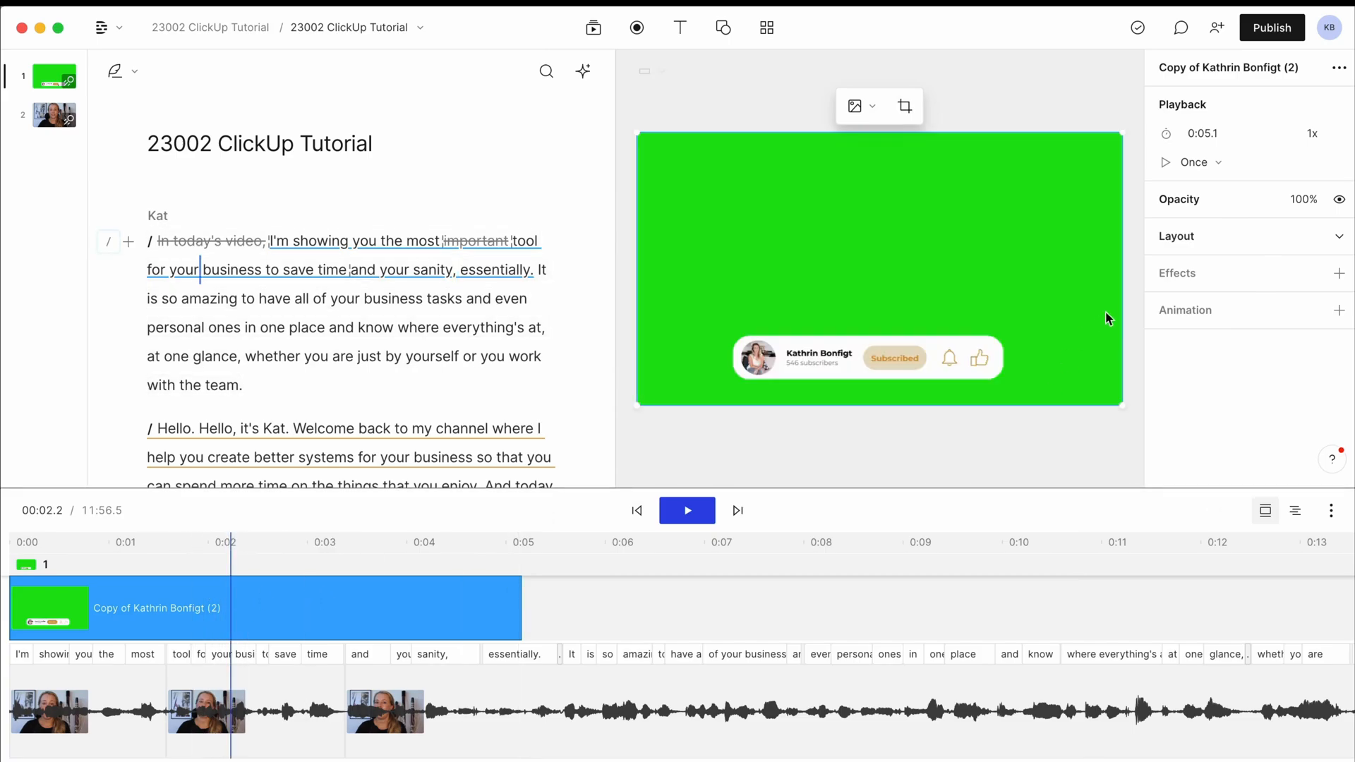
click(1338, 273)
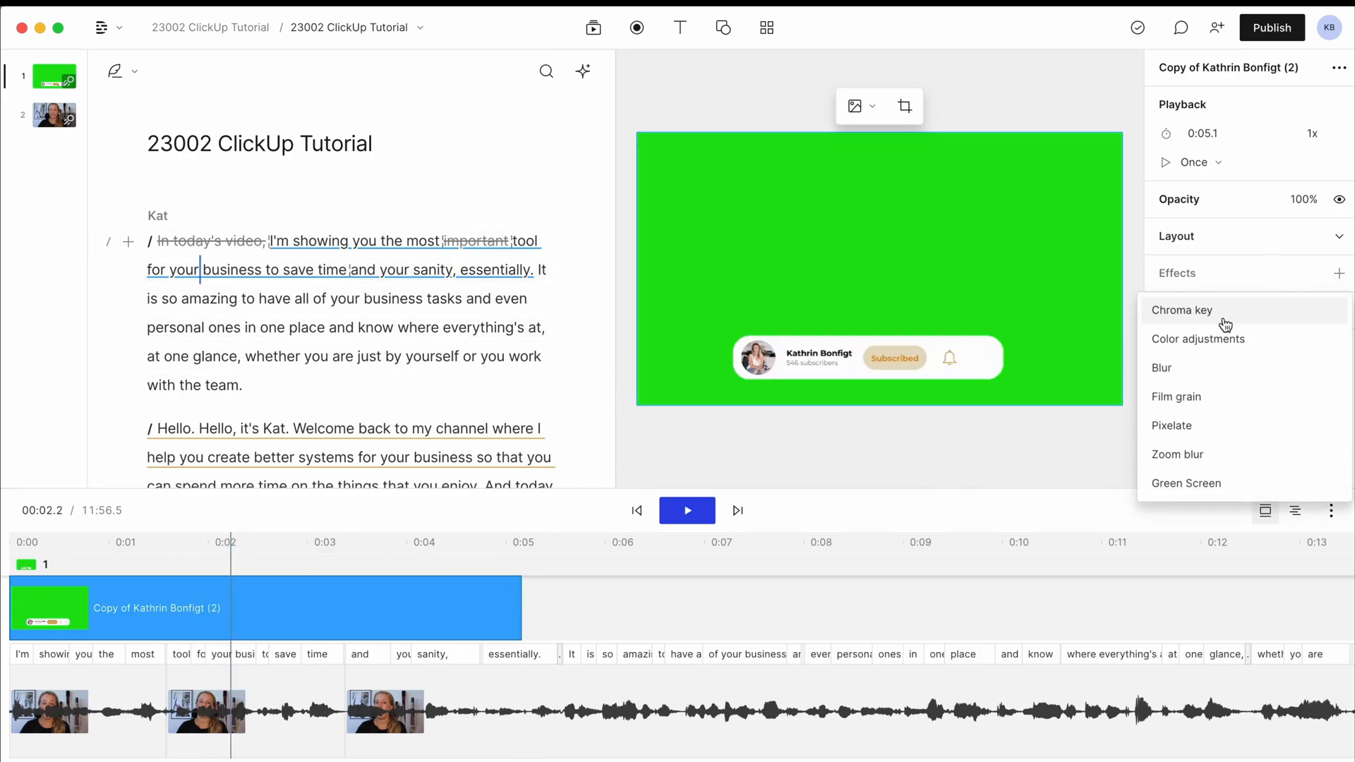
click(1182, 311)
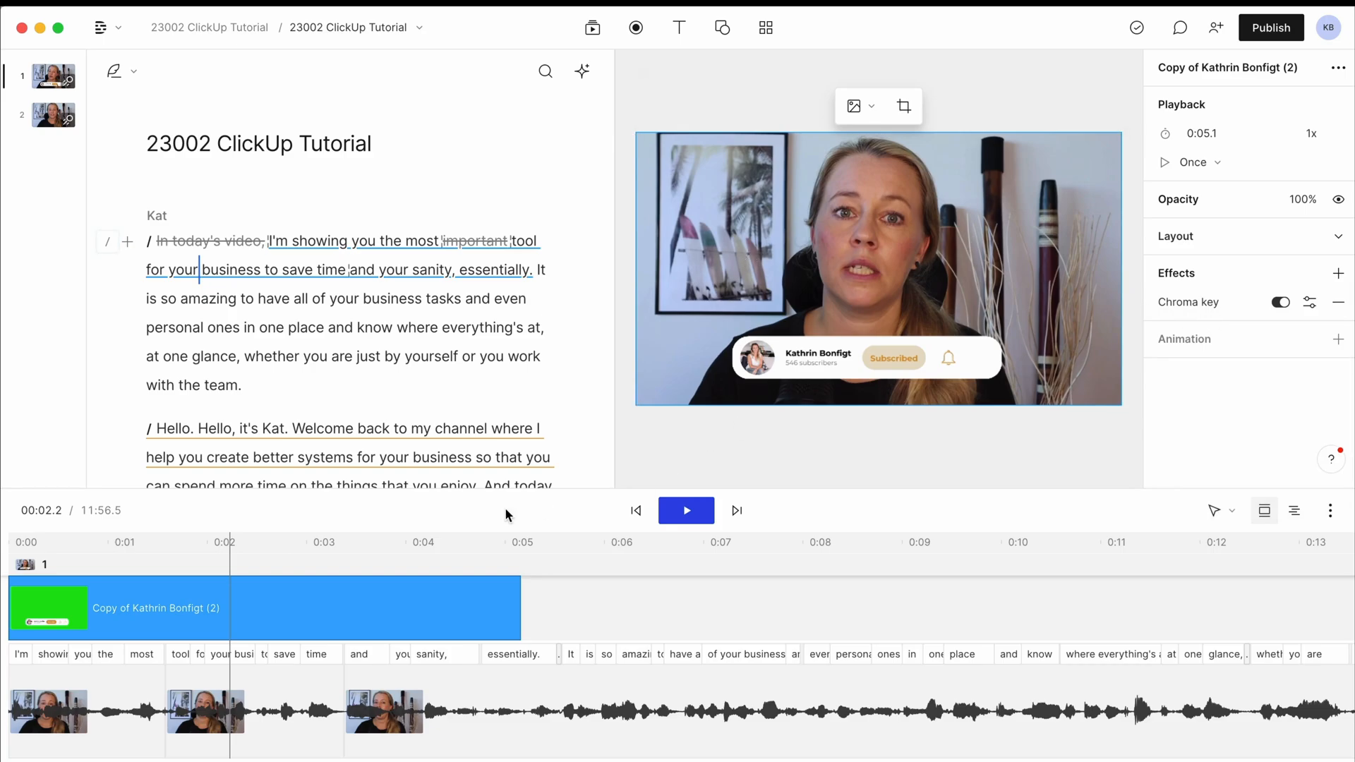
Step: Play the opening to check the keyed overlay shows the speaker behind it
click(686, 511)
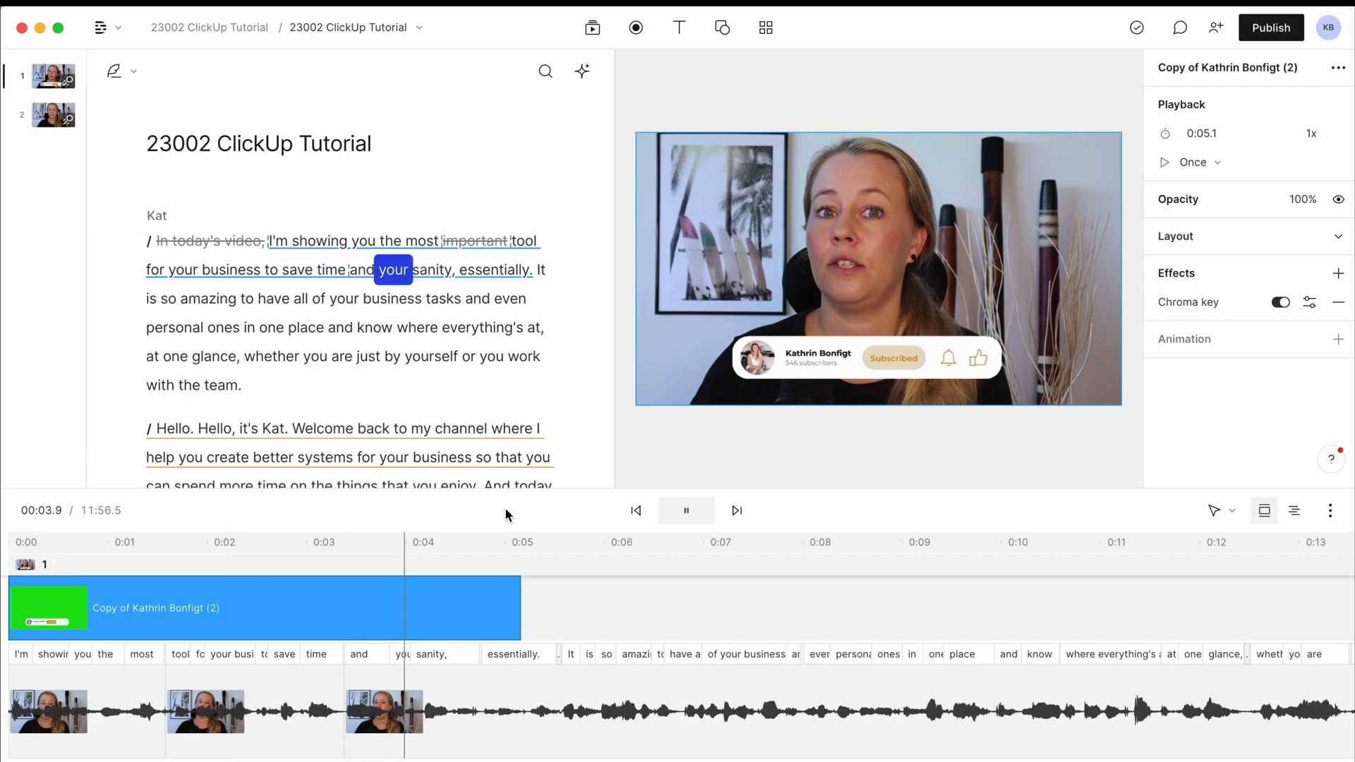
click(686, 511)
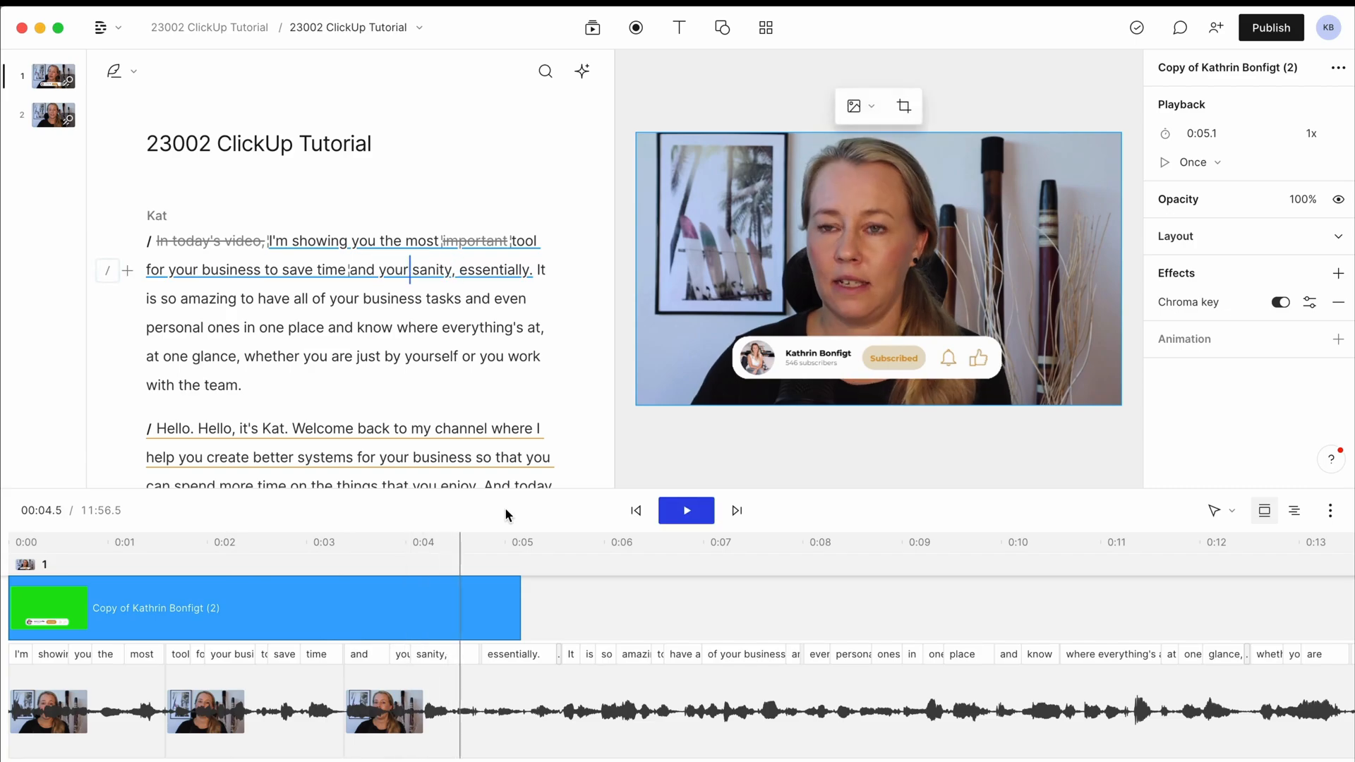
mouse_move(450, 501)
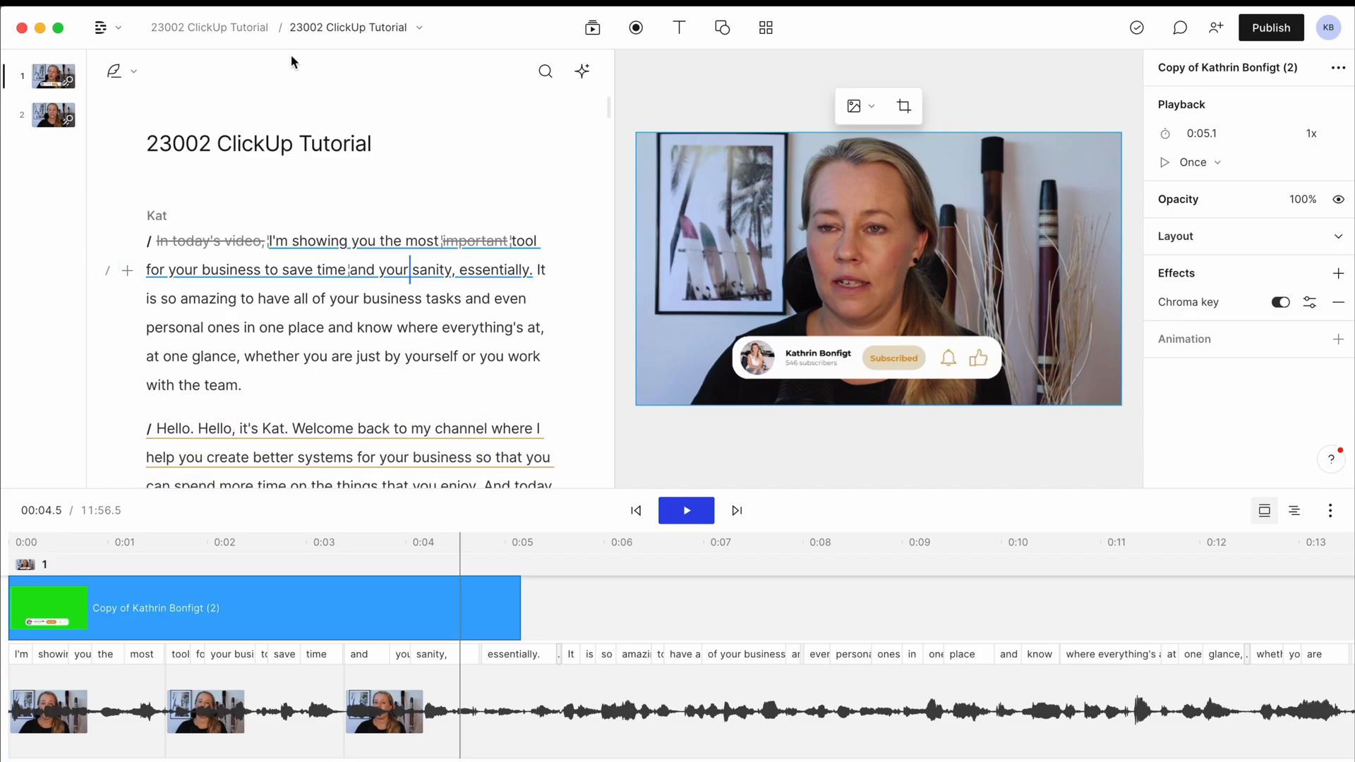
click(98, 27)
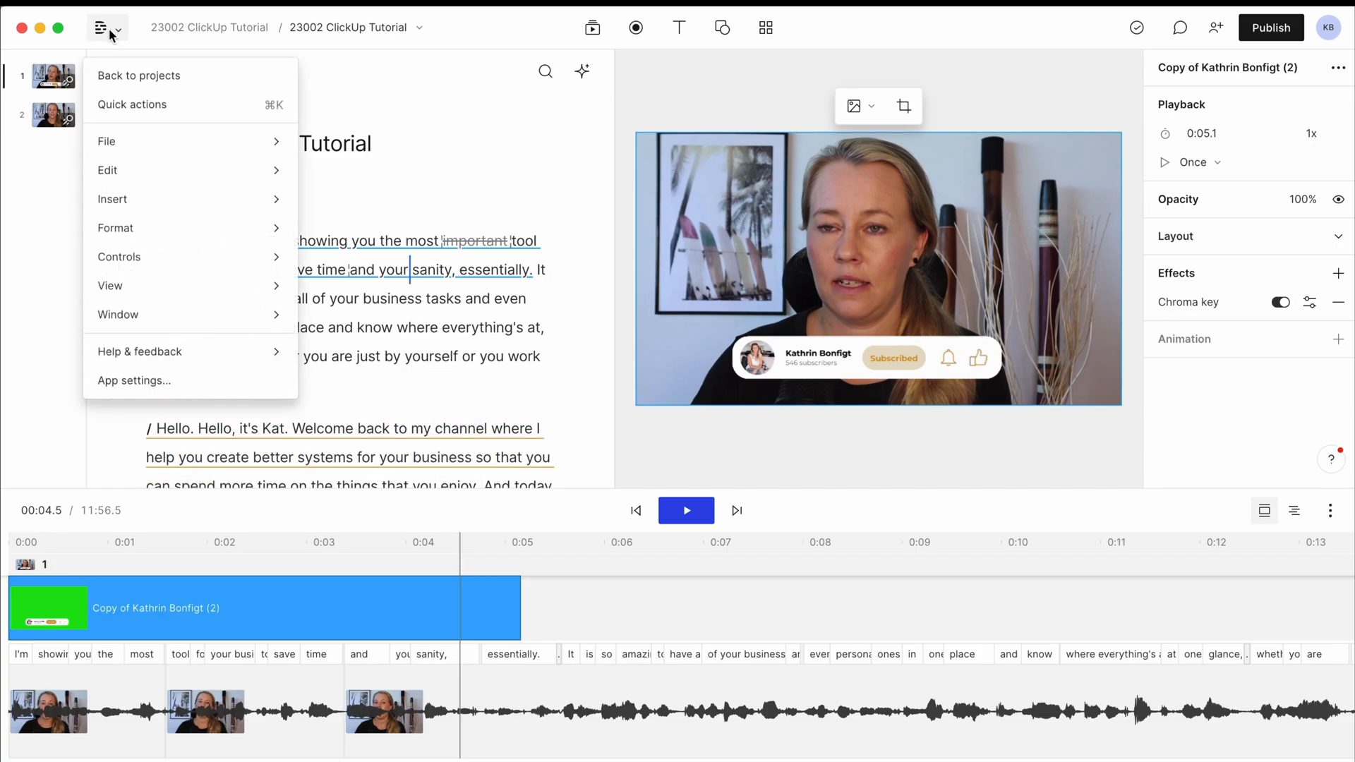
mouse_move(121, 76)
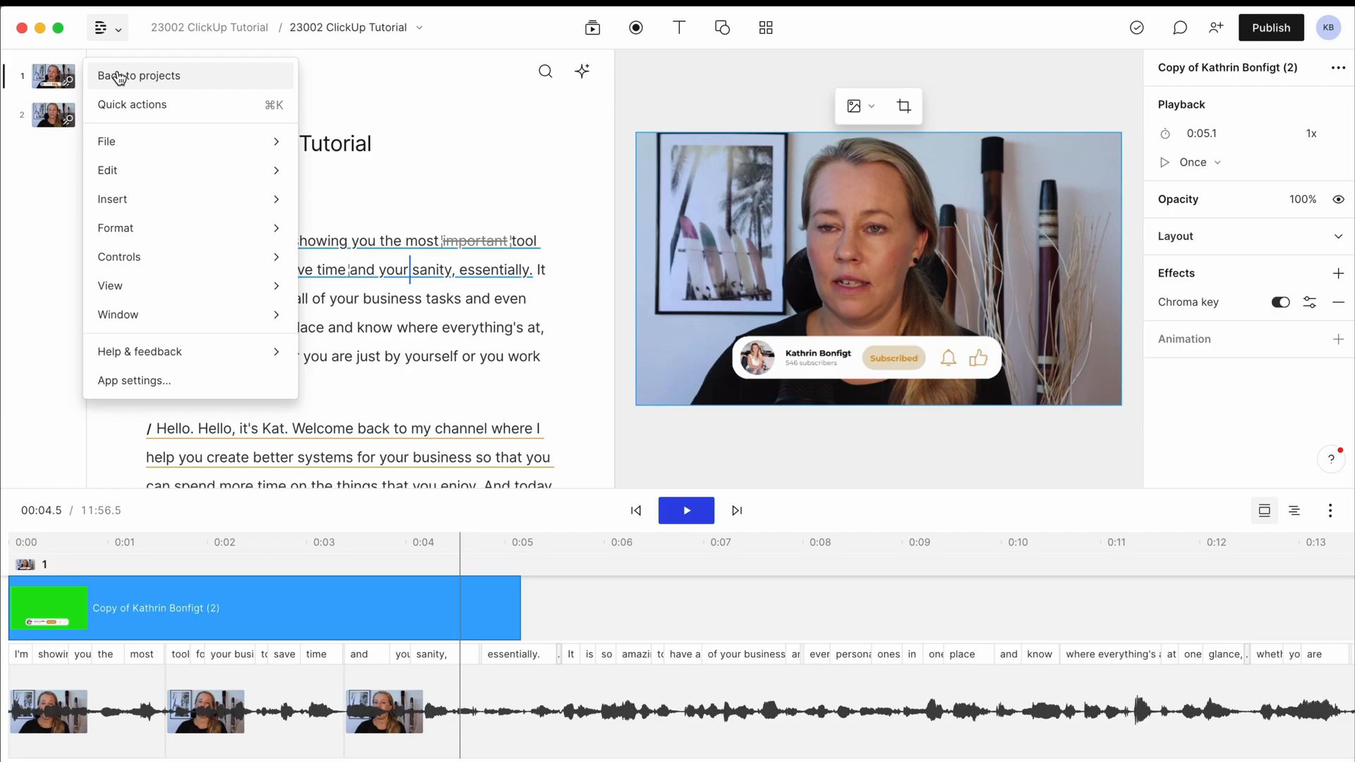
Step: Go back to projects, show Templates, and open the Untitled Template draft
click(141, 75)
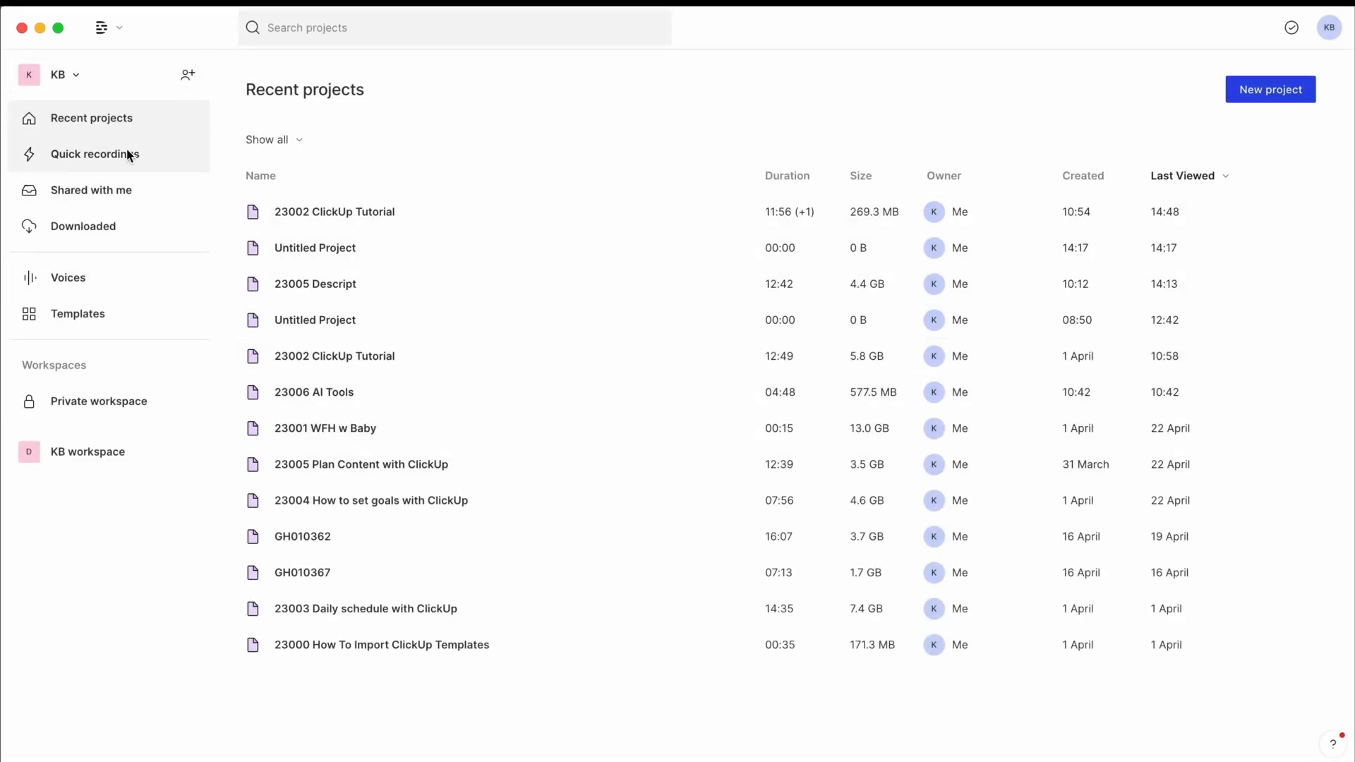
mouse_move(96, 233)
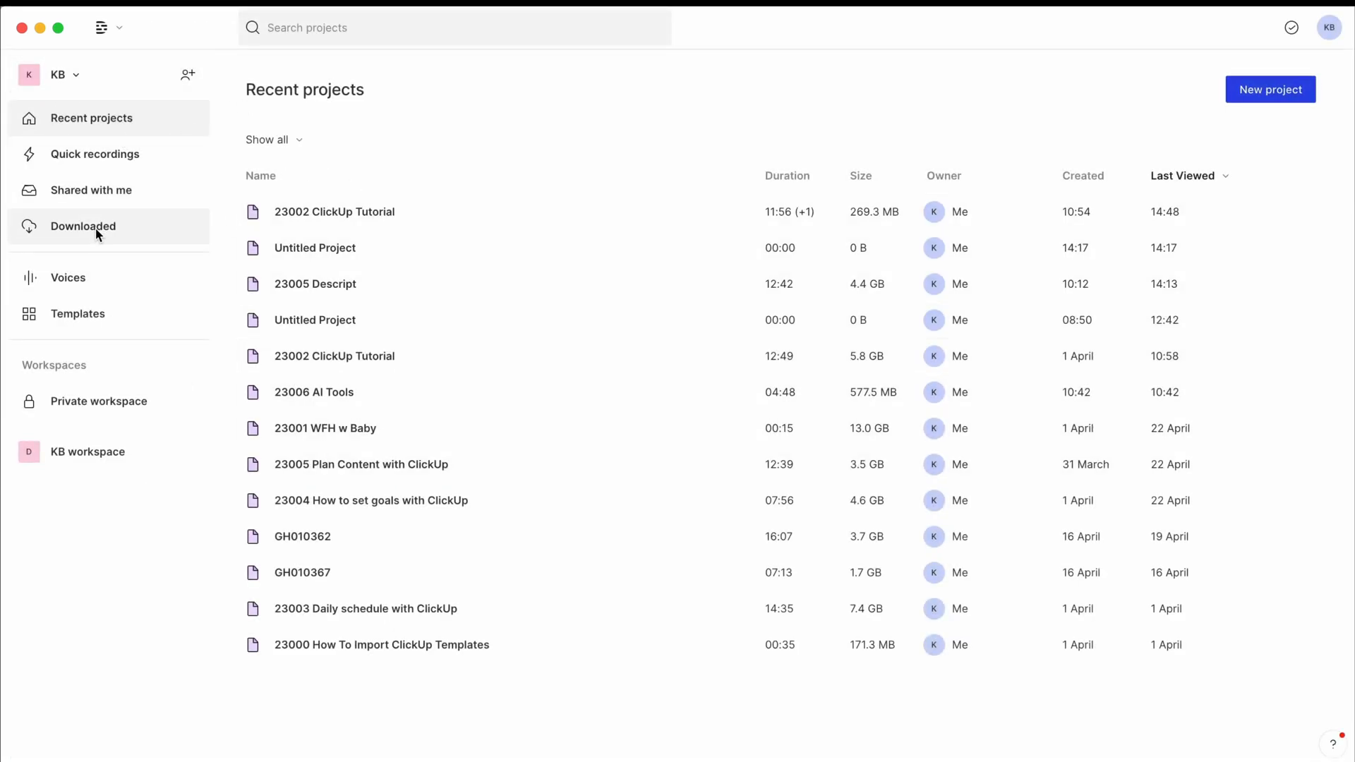
mouse_move(87, 320)
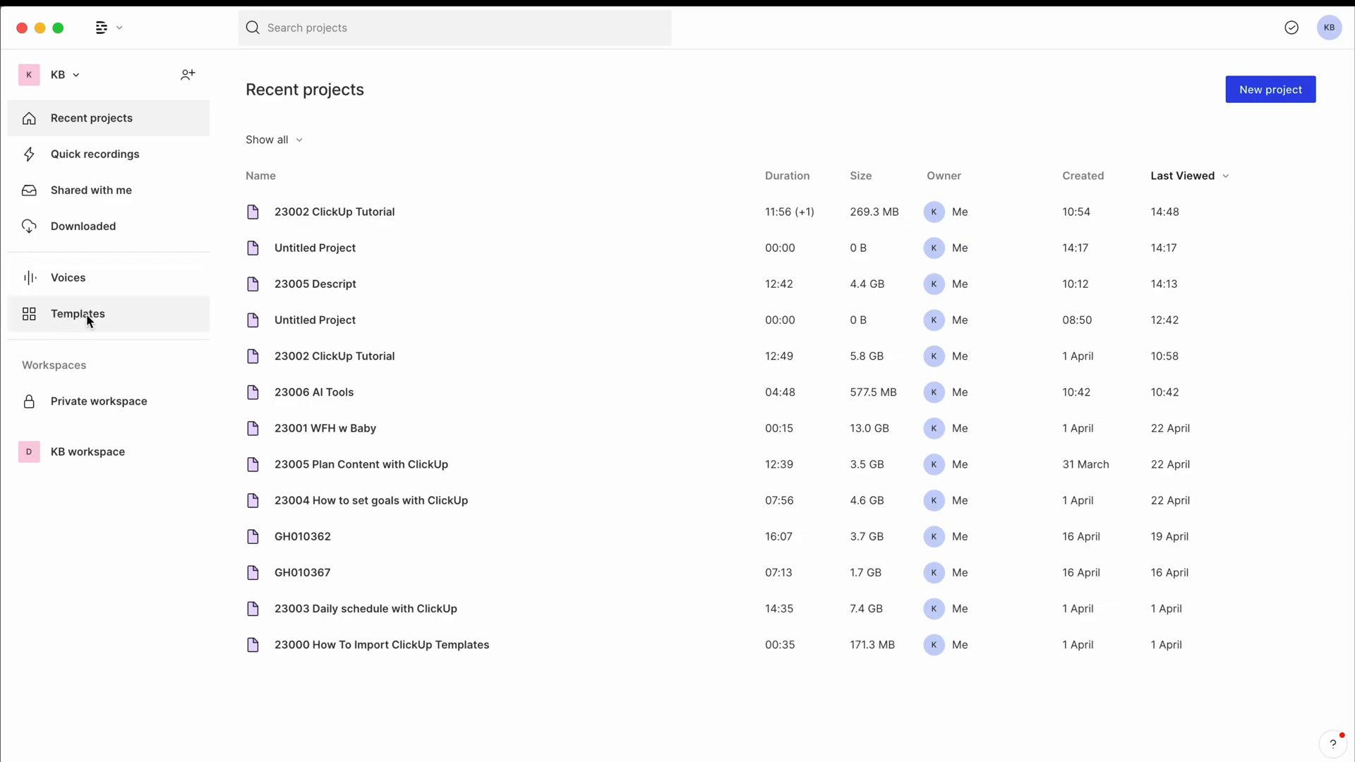
click(77, 314)
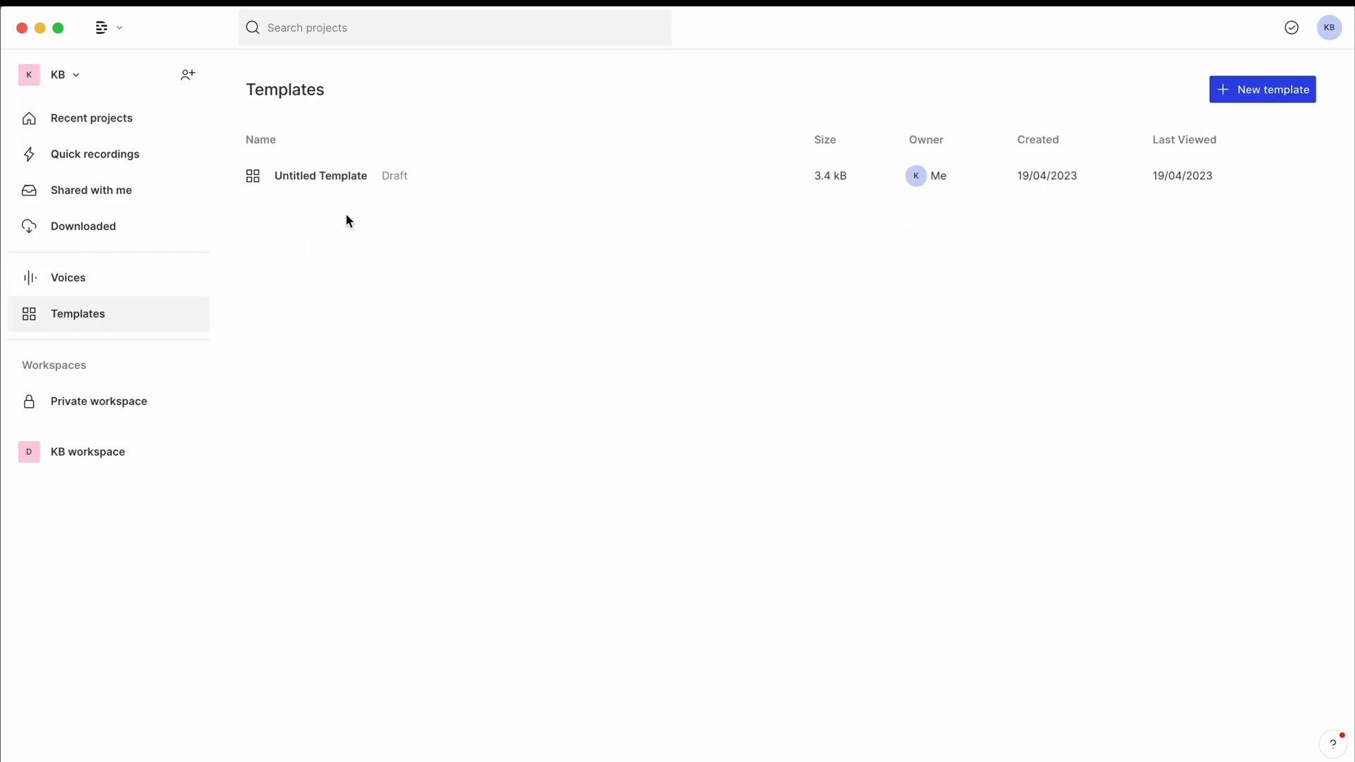
click(321, 175)
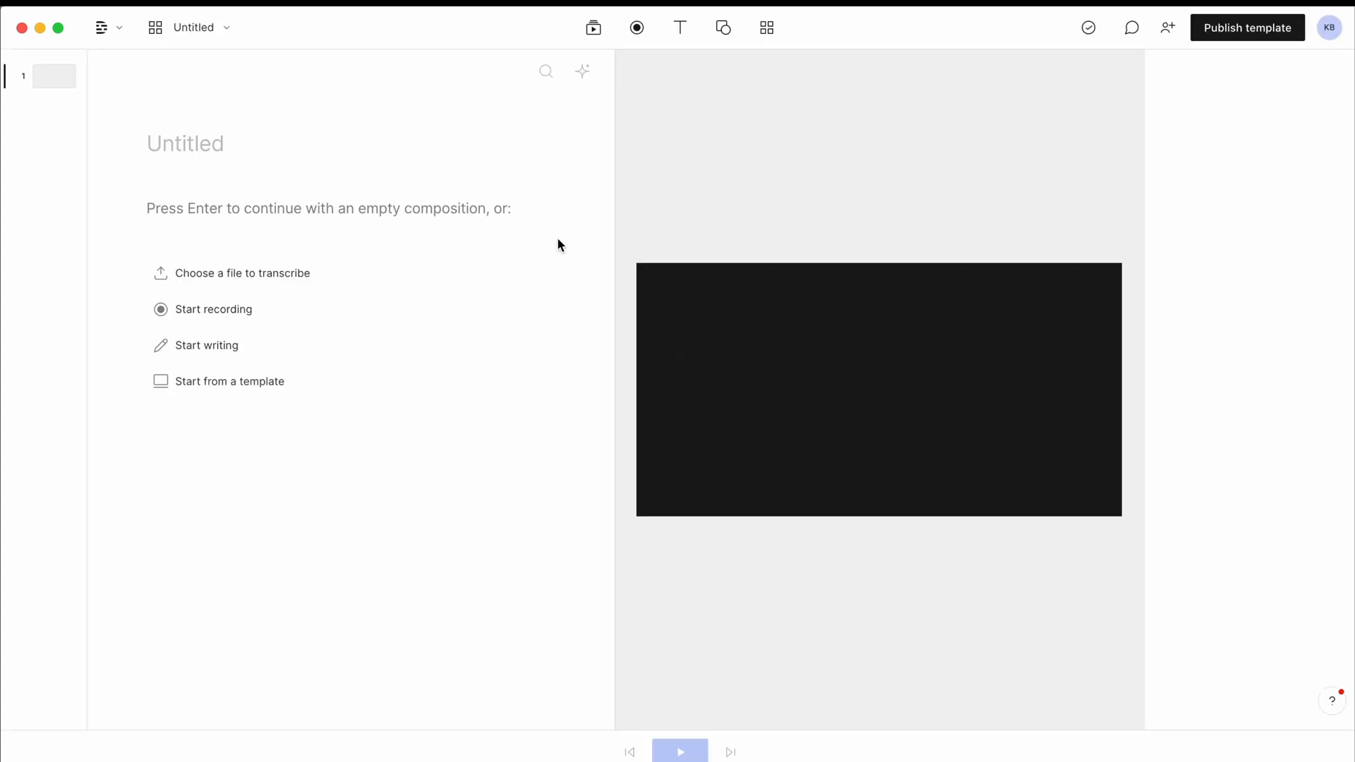
mouse_move(485, 180)
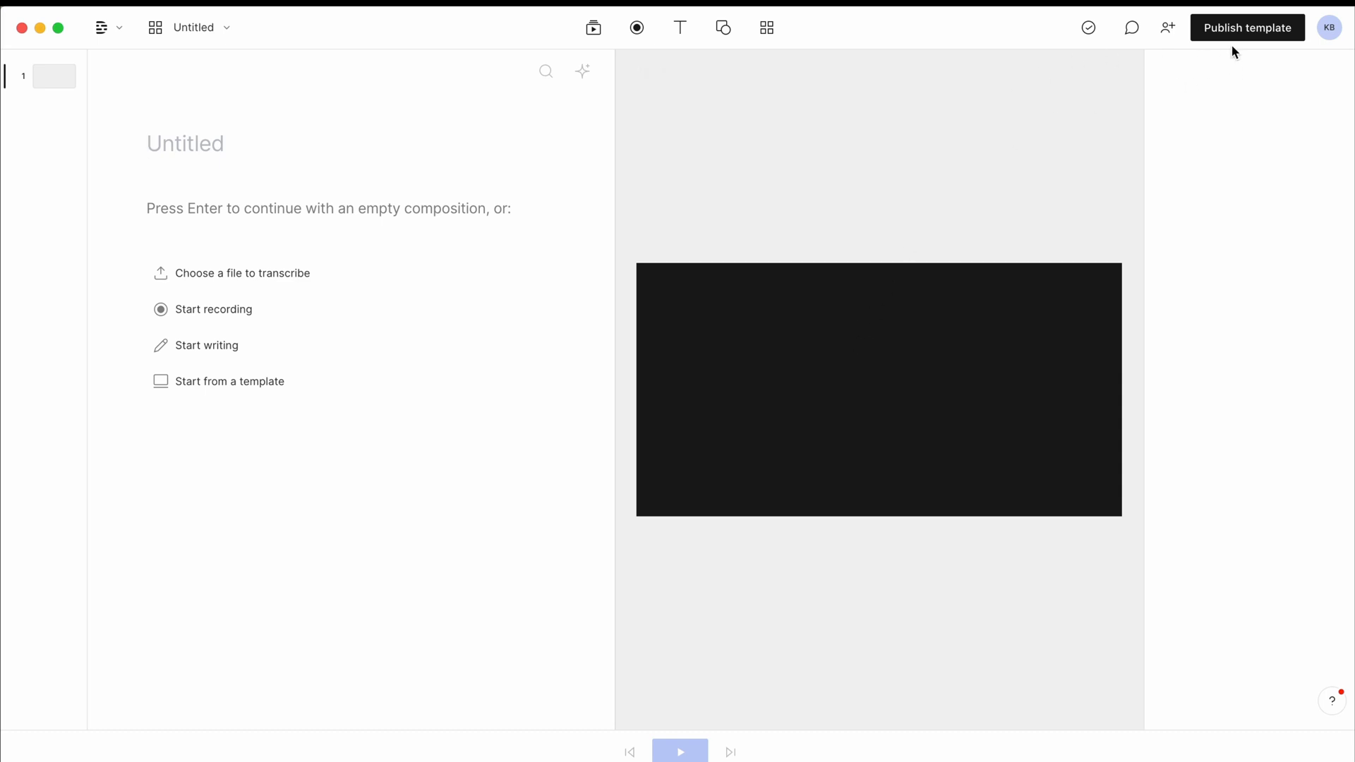
Step: Publish the template privately with scene name 'YouTube Video', then start from a template to see it under My Templates
click(1247, 27)
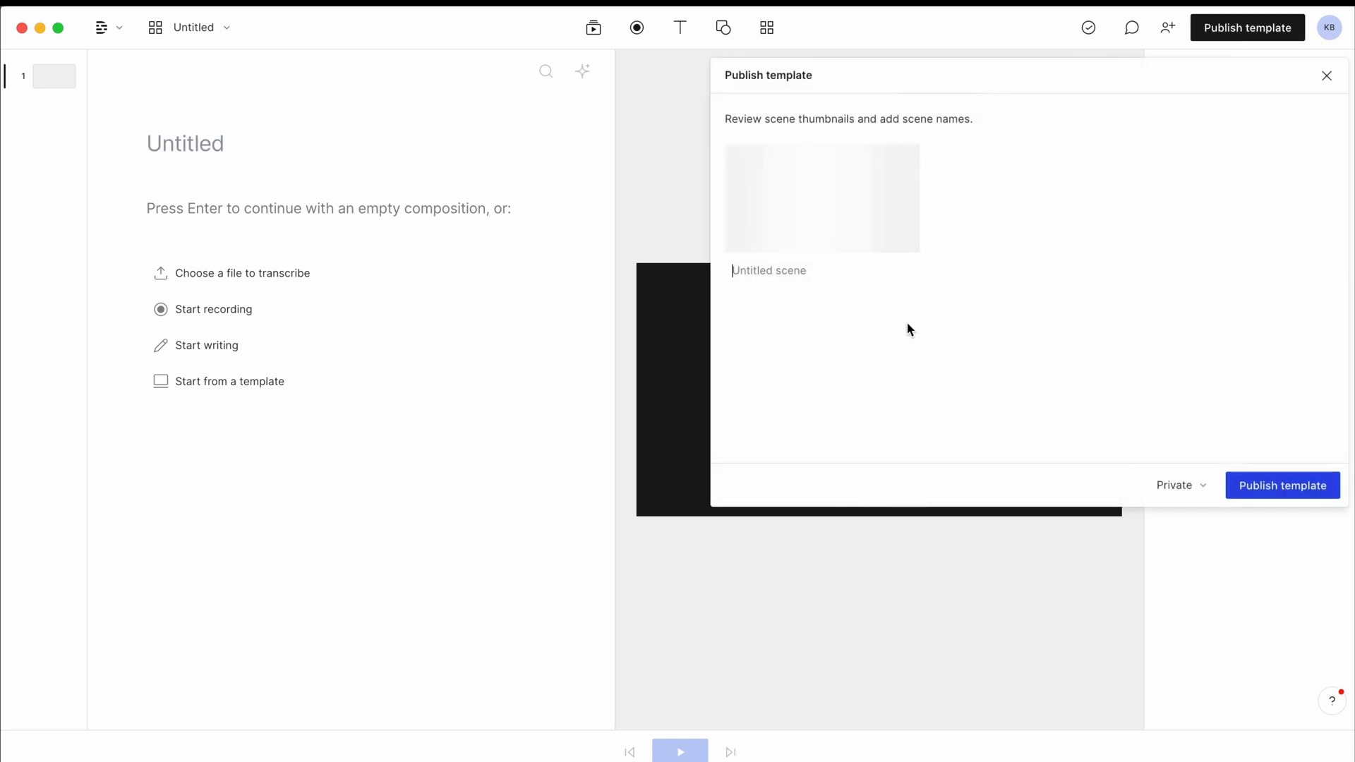
text(Y)
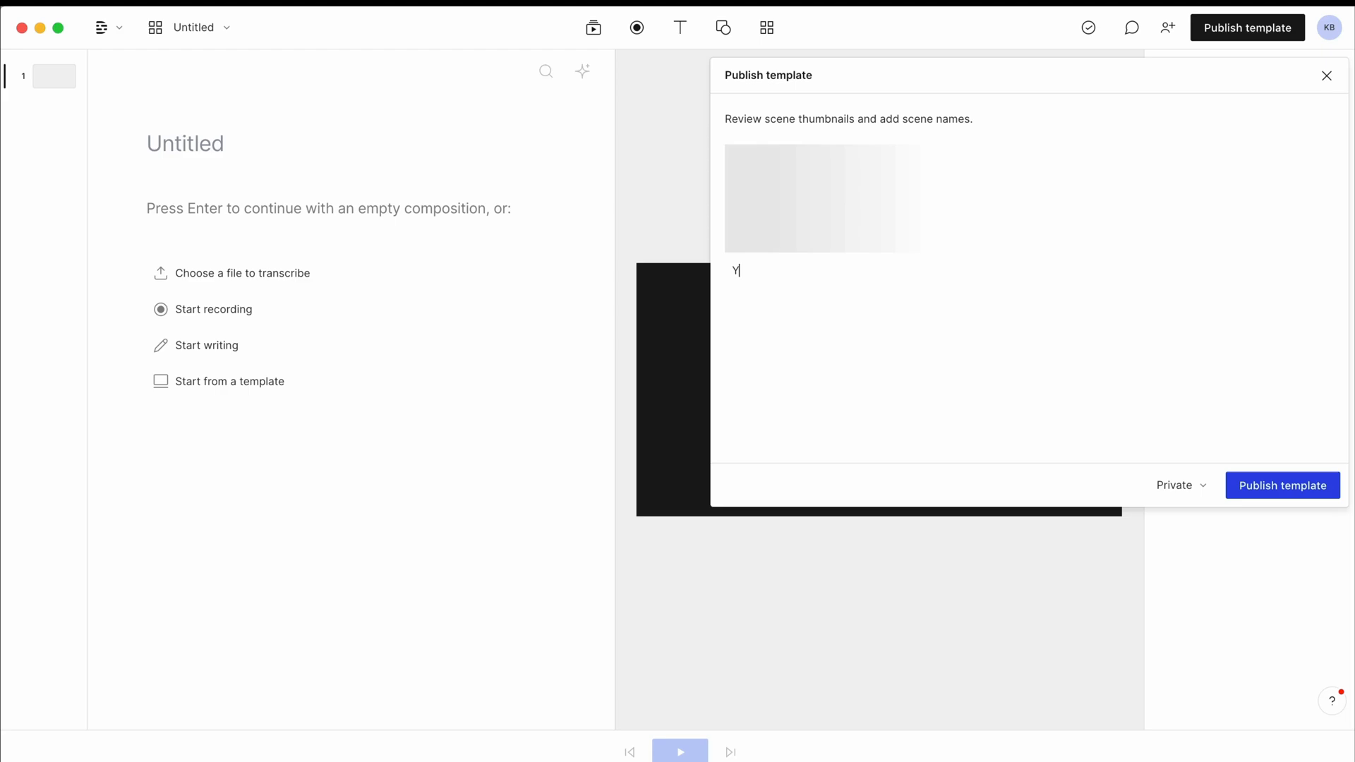
text(ouTube Video)
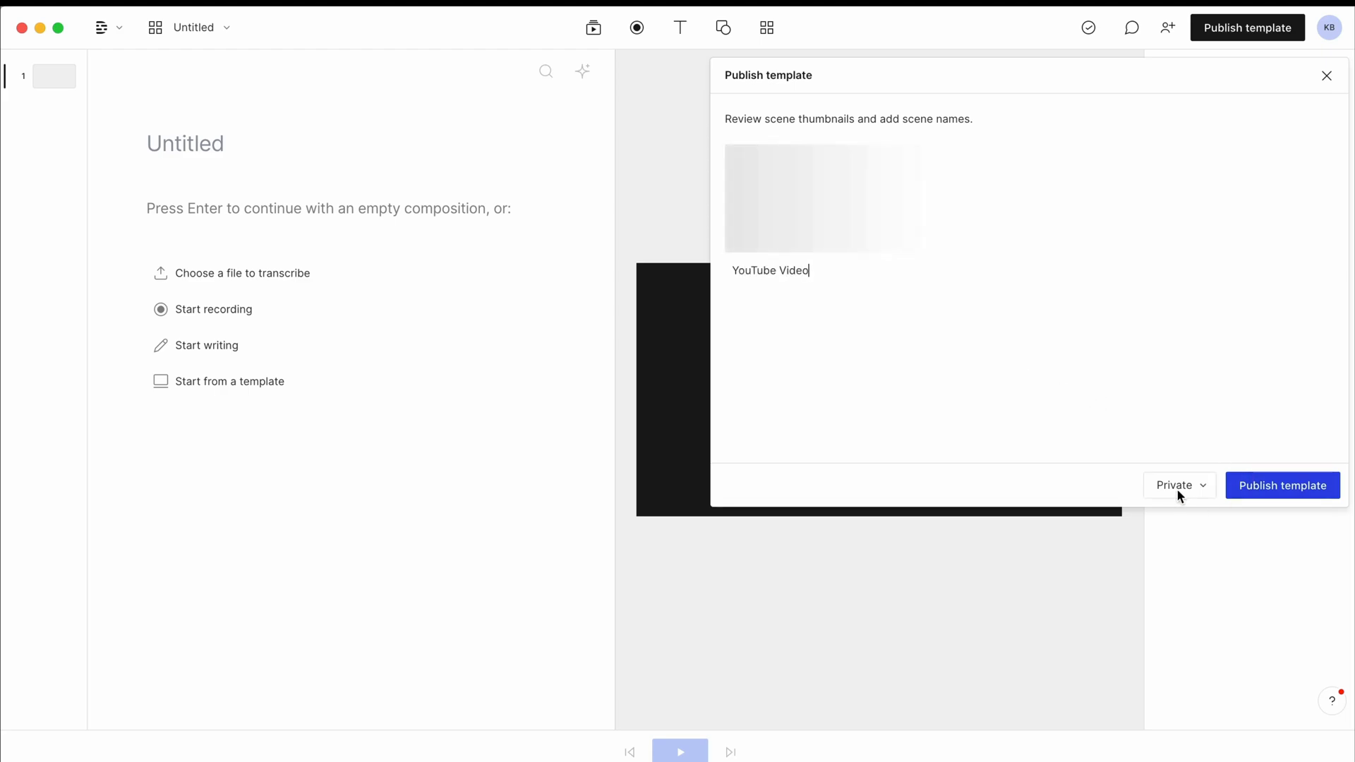
click(1178, 485)
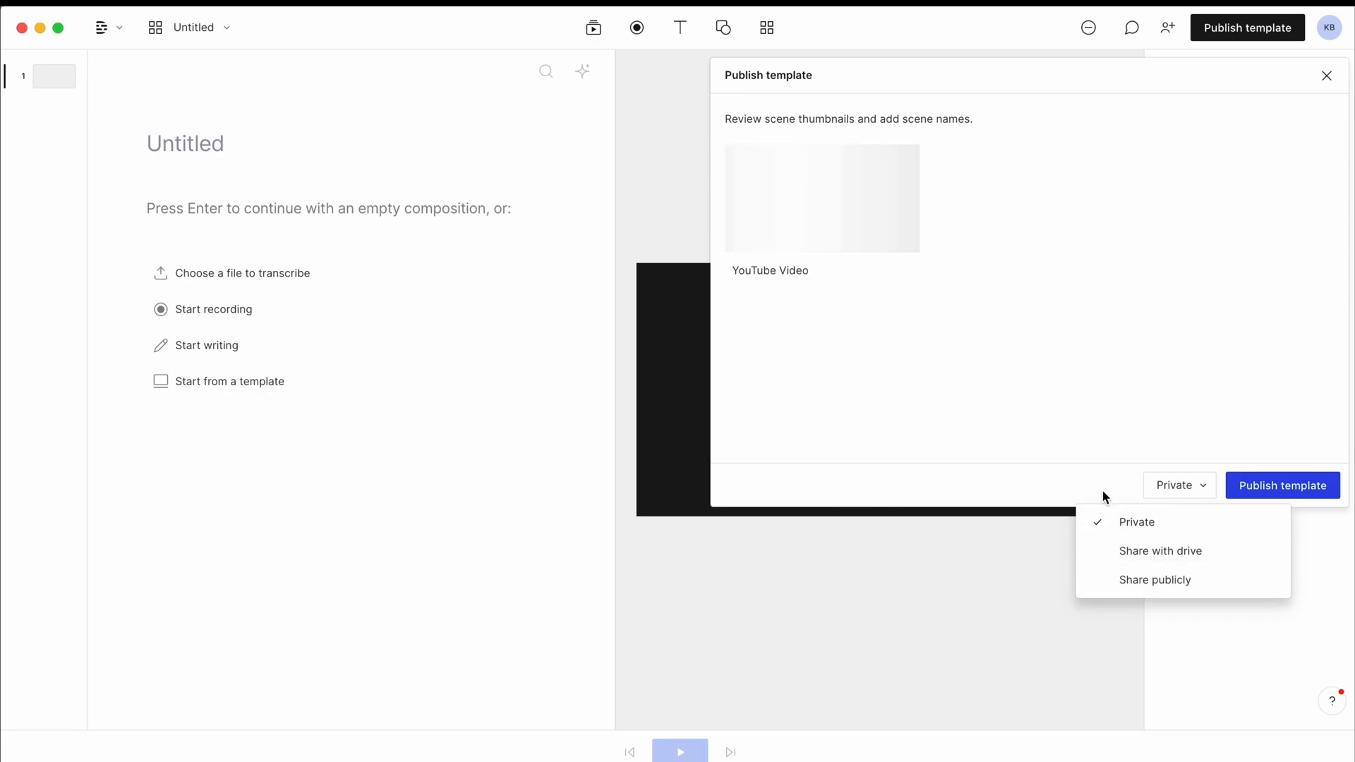
click(1281, 485)
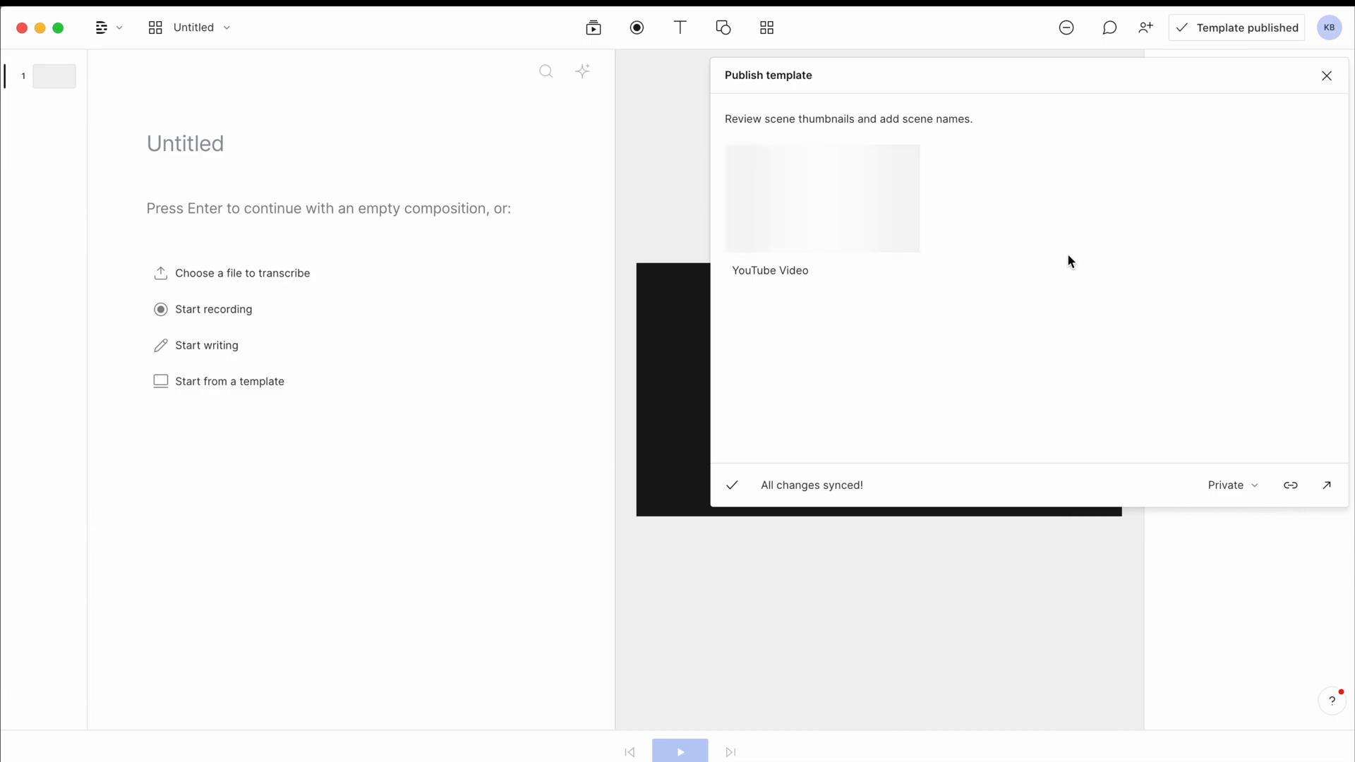
click(1324, 74)
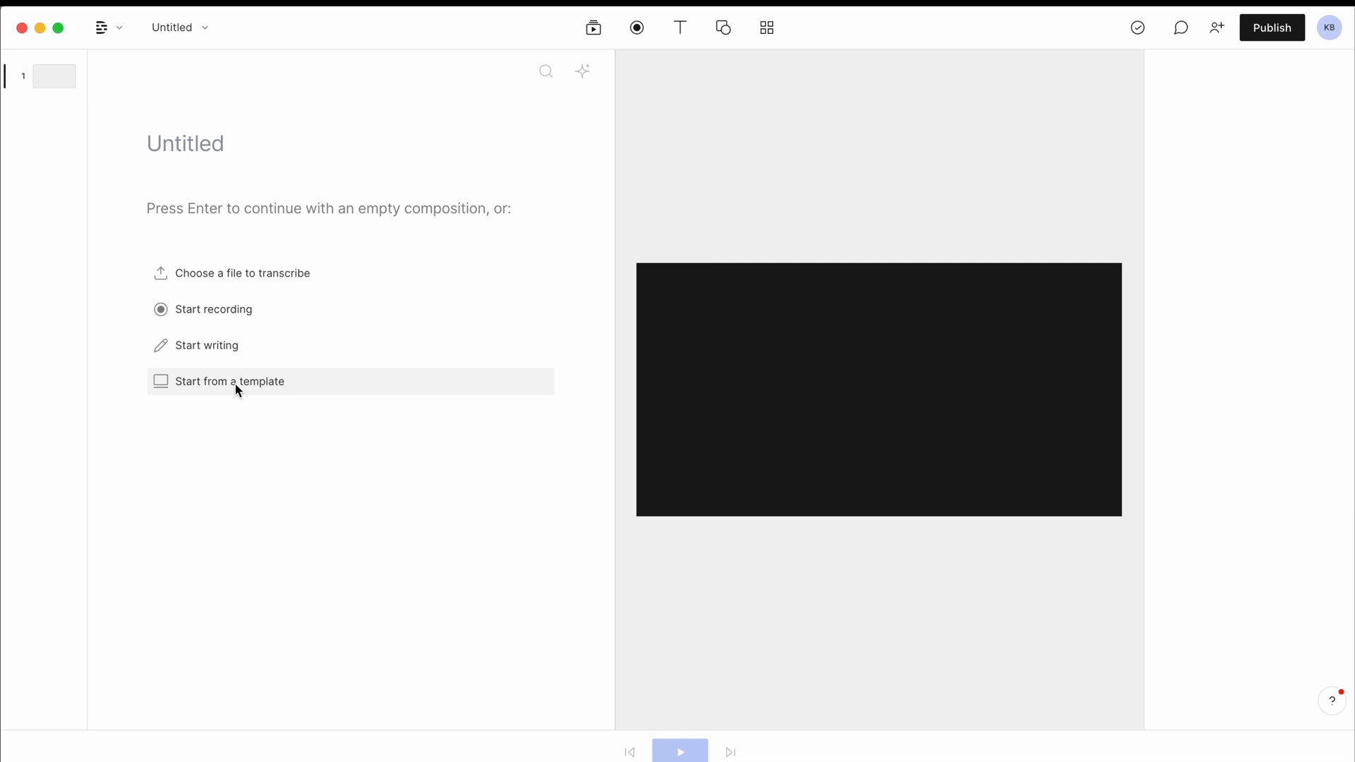
click(229, 381)
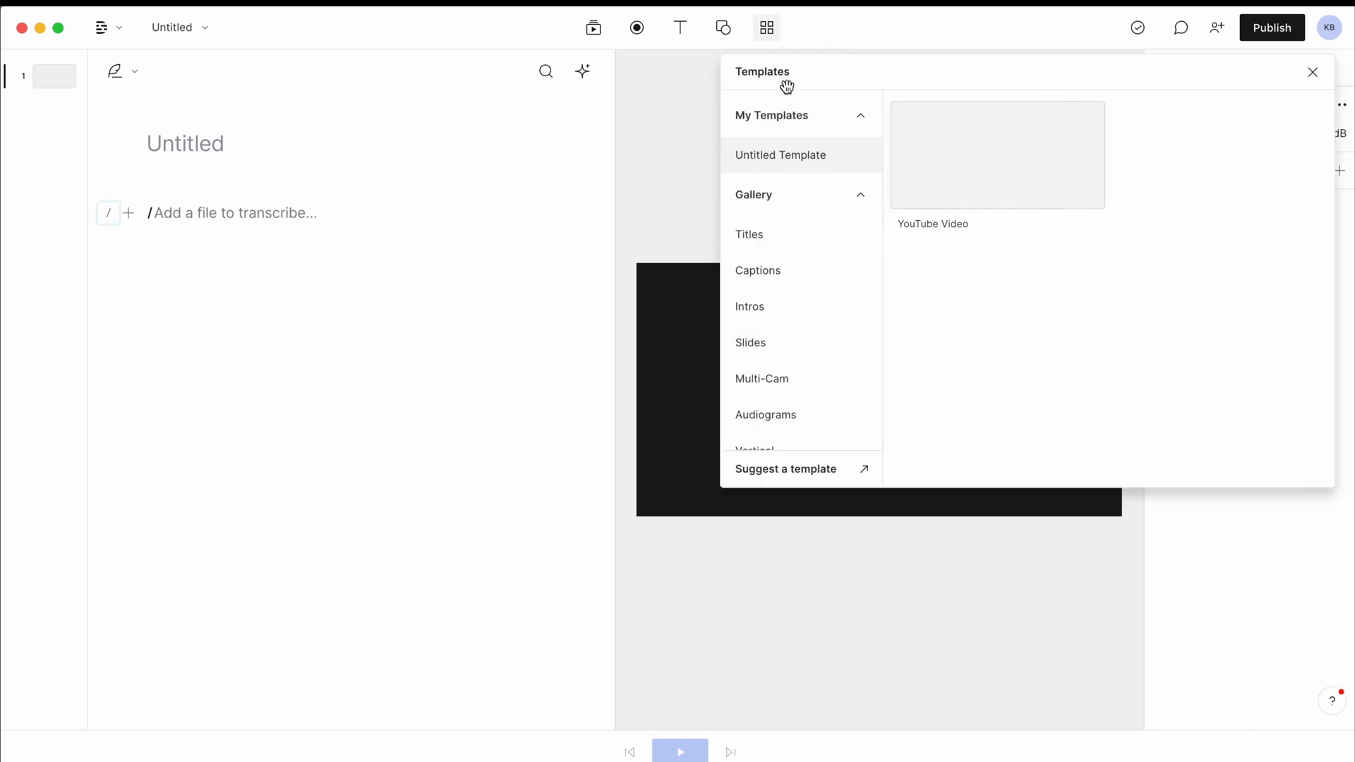